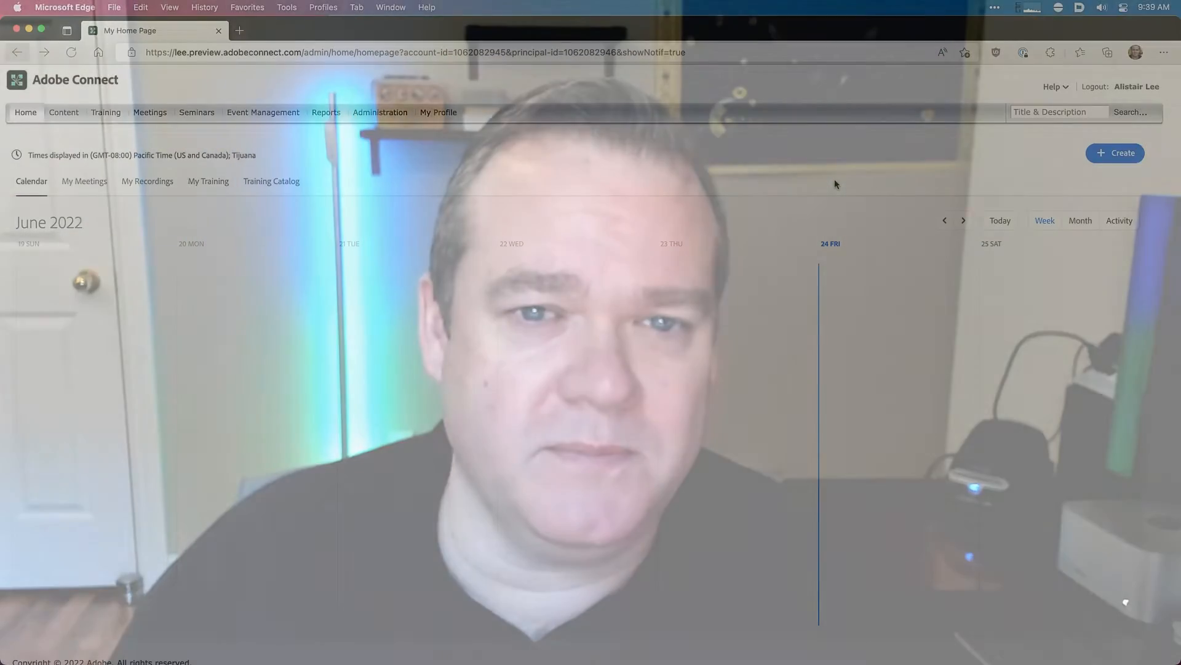
- Create a new meeting and name it 'What's New'
{"action": "left_click", "coordinate": [1115, 153]}
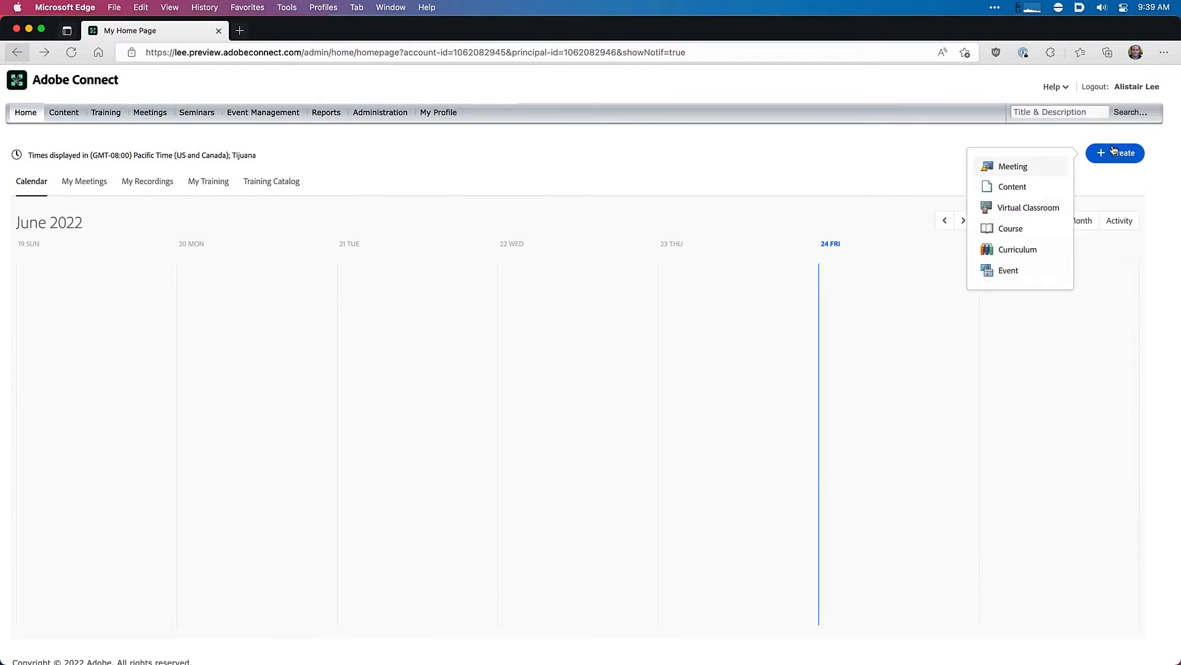
{"action": "left_click", "coordinate": [1012, 165]}
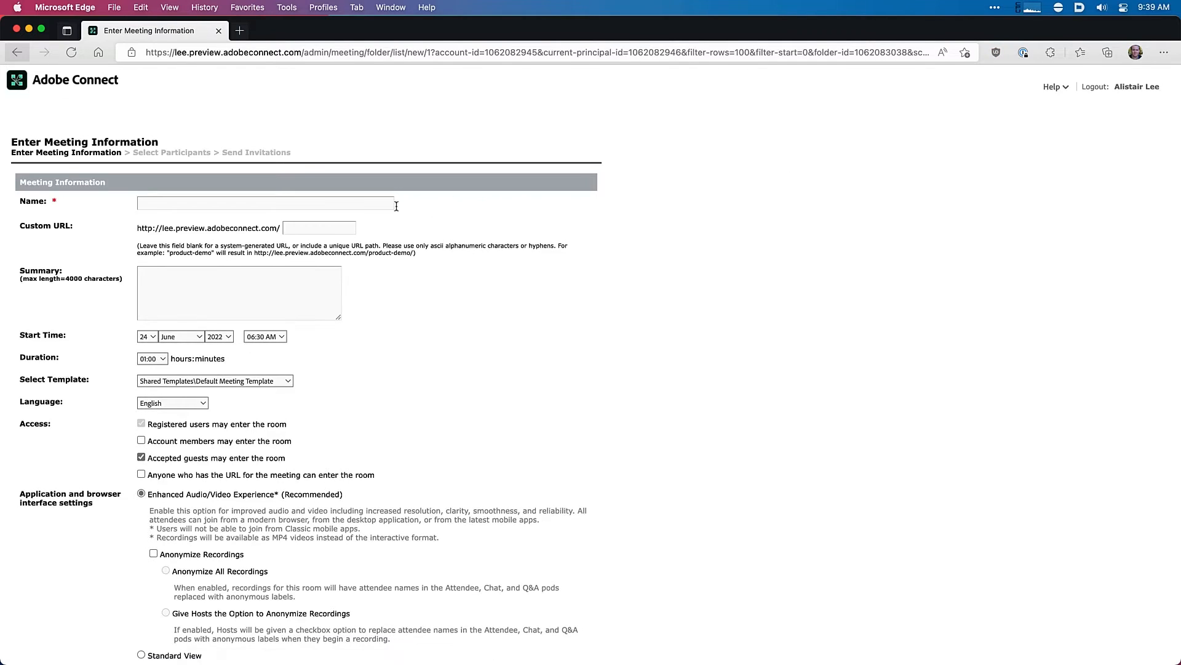
{"action": "type", "text": "What's New"}
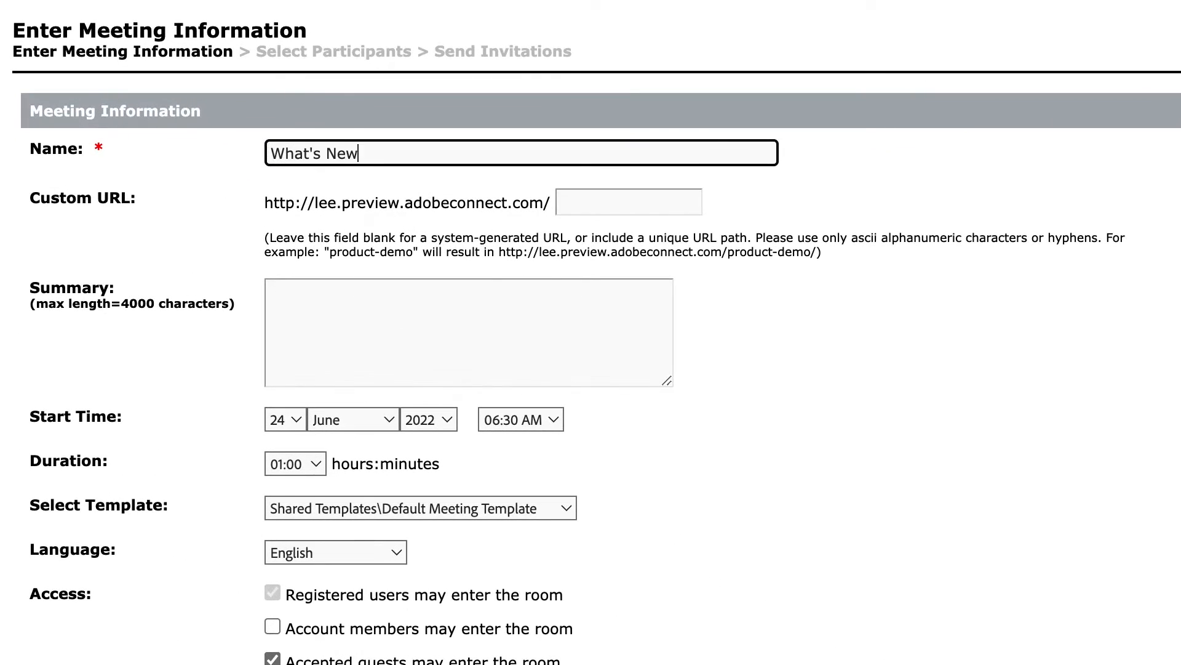
- Choose My Templates\My Video Template as the meeting template
{"action": "left_click", "coordinate": [420, 508]}
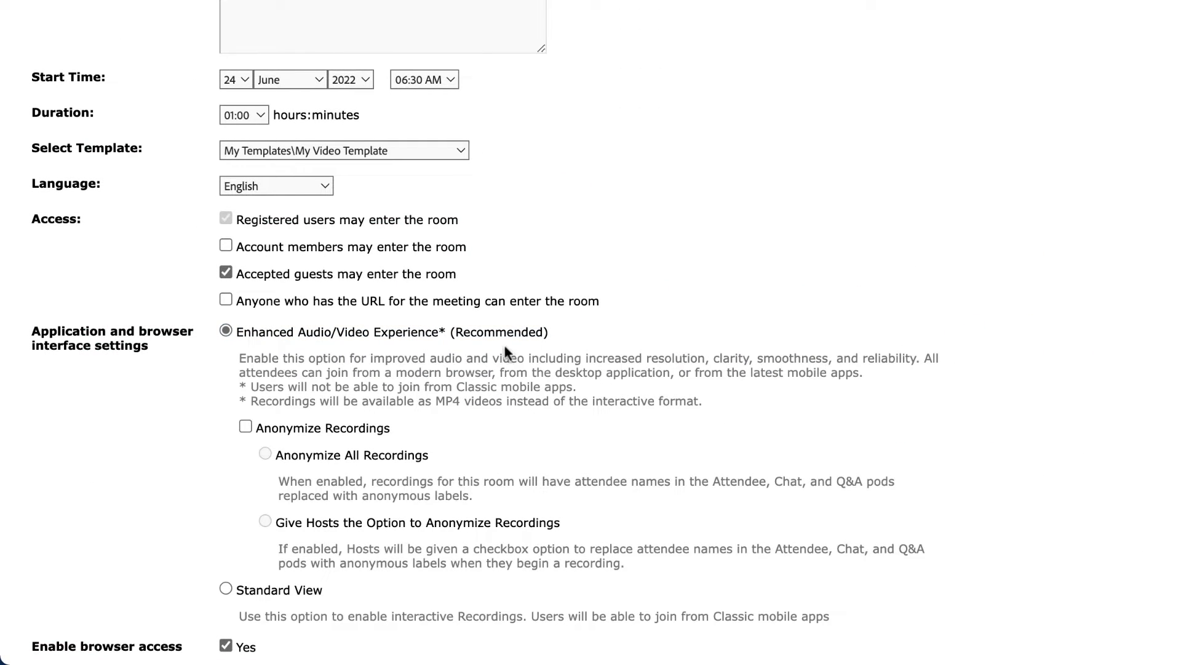
{"action": "mouse_move", "coordinate": [463, 386]}
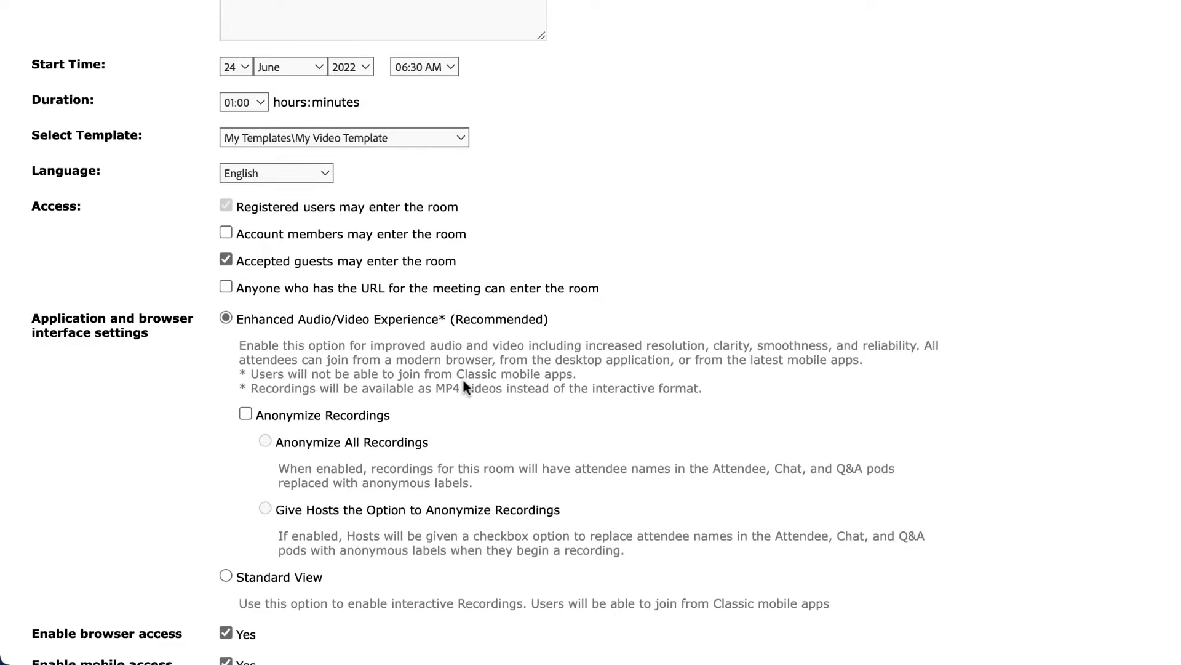
{"action": "scroll", "scroll_direction": "down", "scroll_amount": 3}
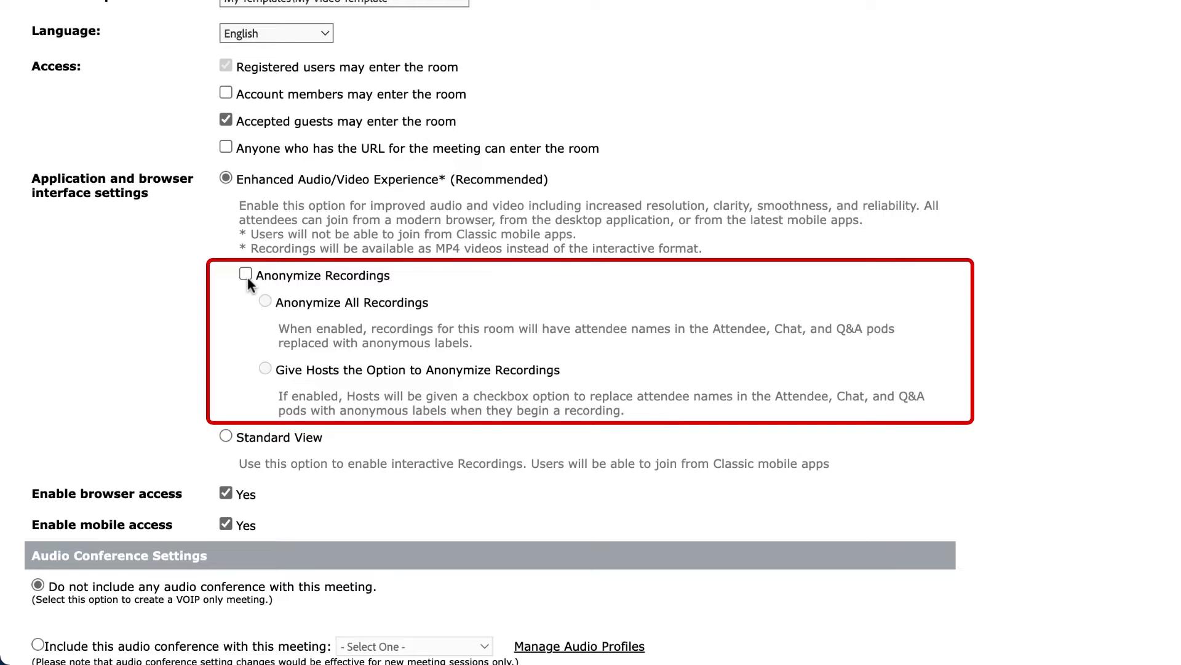
- Enable Anonymize Recordings with the Give Hosts the Option to Anonymize Recordings choice
{"action": "left_click", "coordinate": [245, 273]}
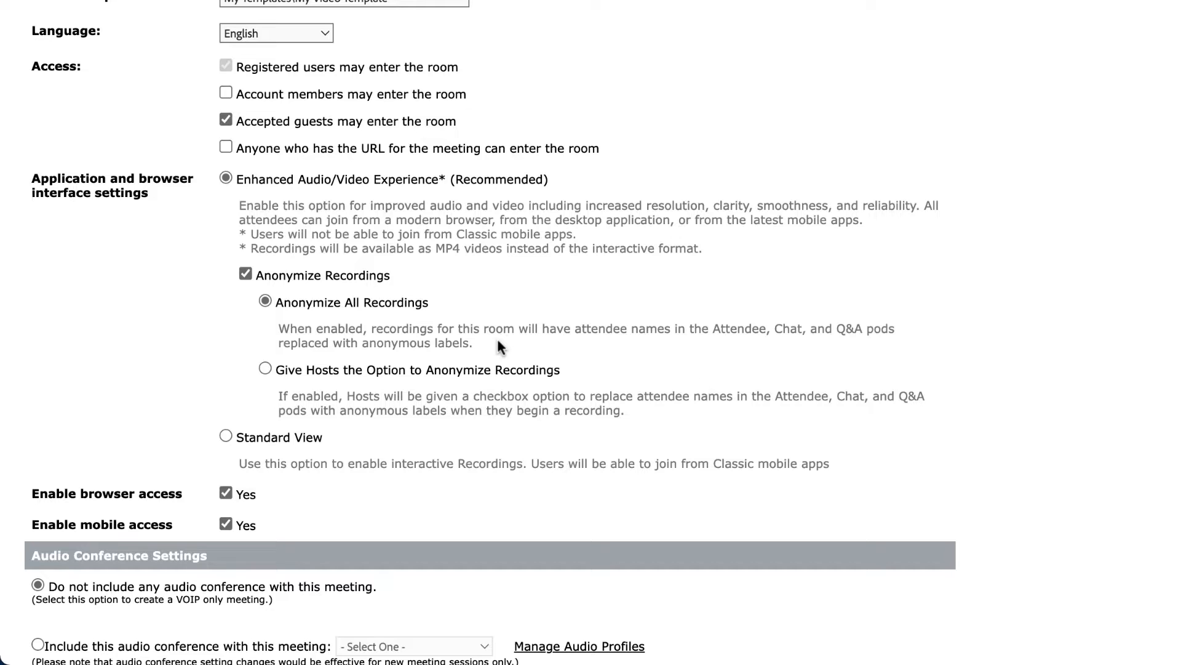
{"action": "mouse_move", "coordinate": [493, 364]}
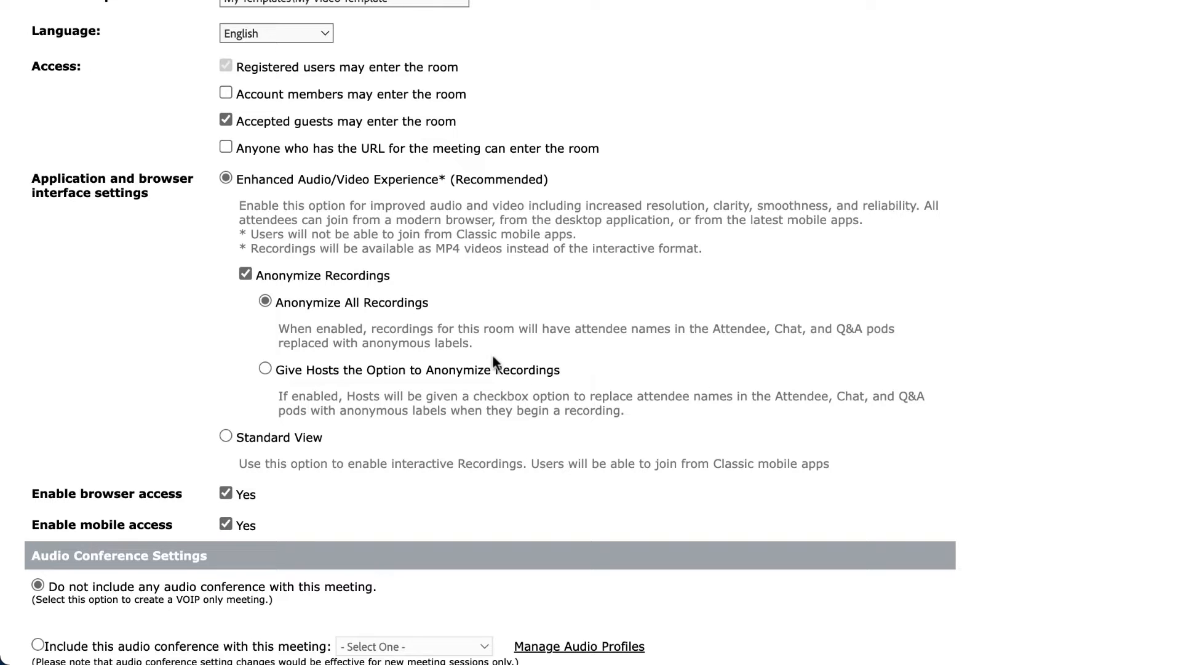
{"action": "left_click", "coordinate": [265, 370]}
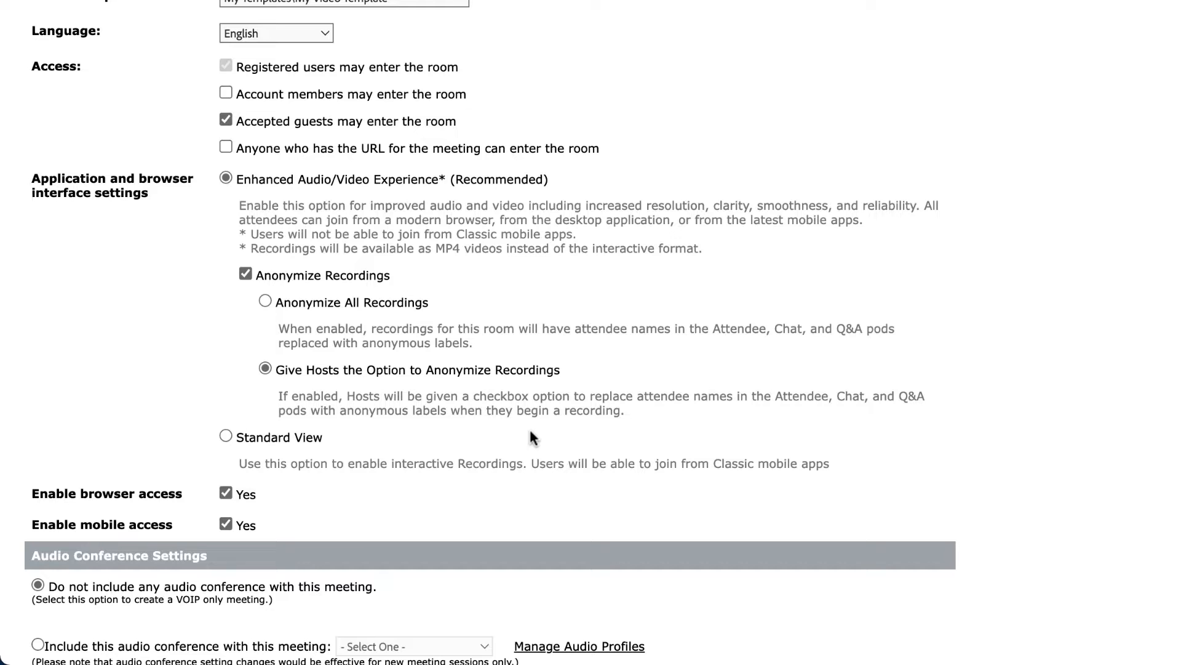
{"action": "scroll", "scroll_direction": "down", "scroll_amount": 3}
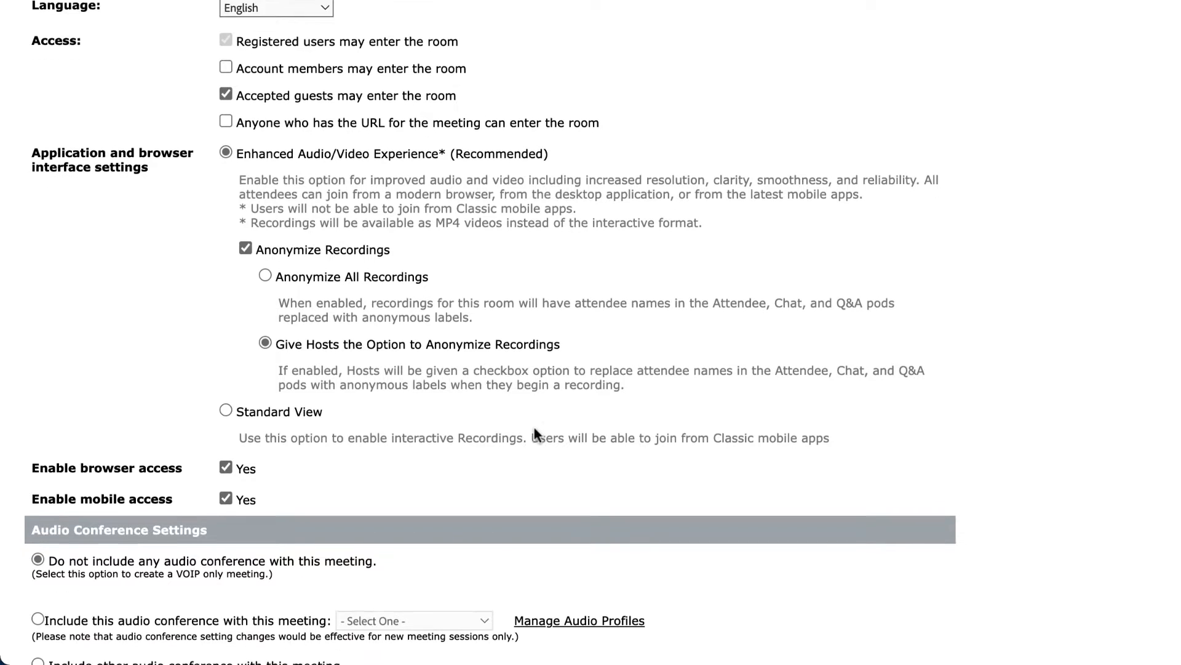
{"action": "scroll", "scroll_direction": "down", "scroll_amount": 3}
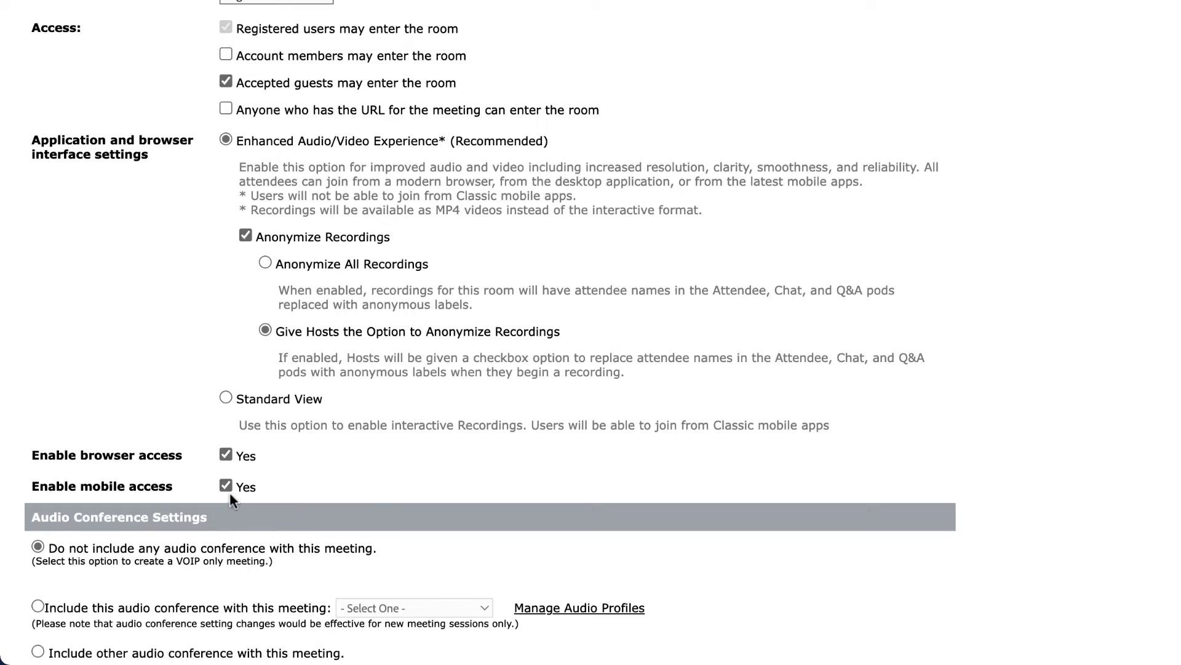
{"action": "left_click", "coordinate": [225, 486]}
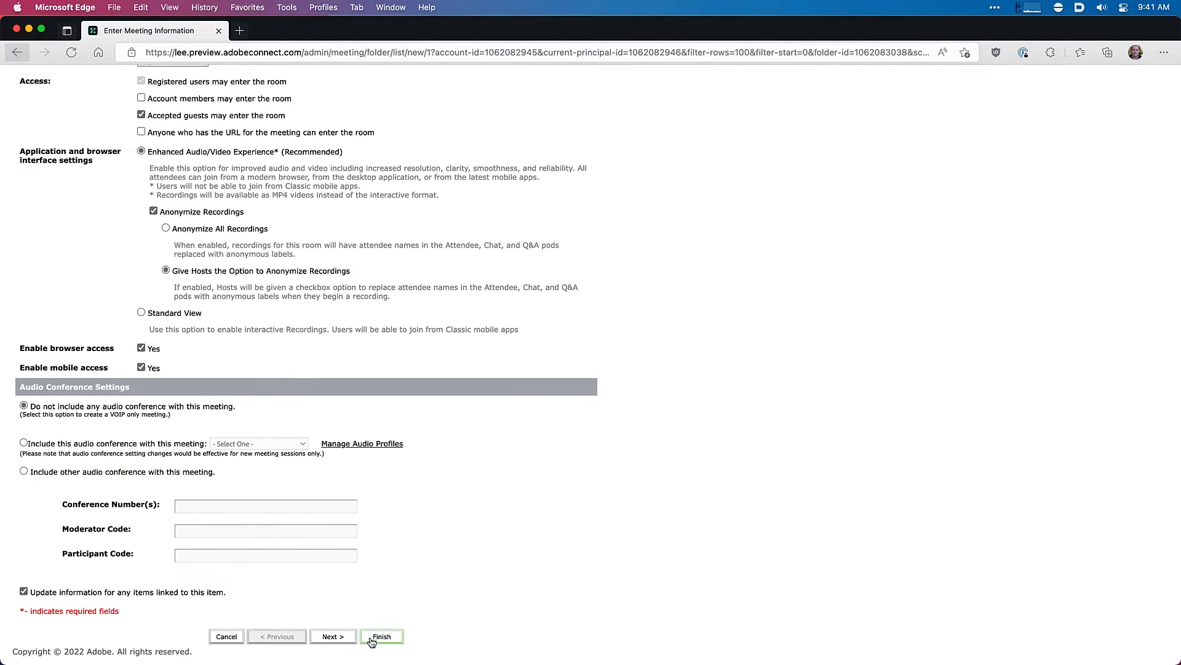
- Finish the What's New meeting and enter its meeting room
{"action": "left_click", "coordinate": [382, 636]}
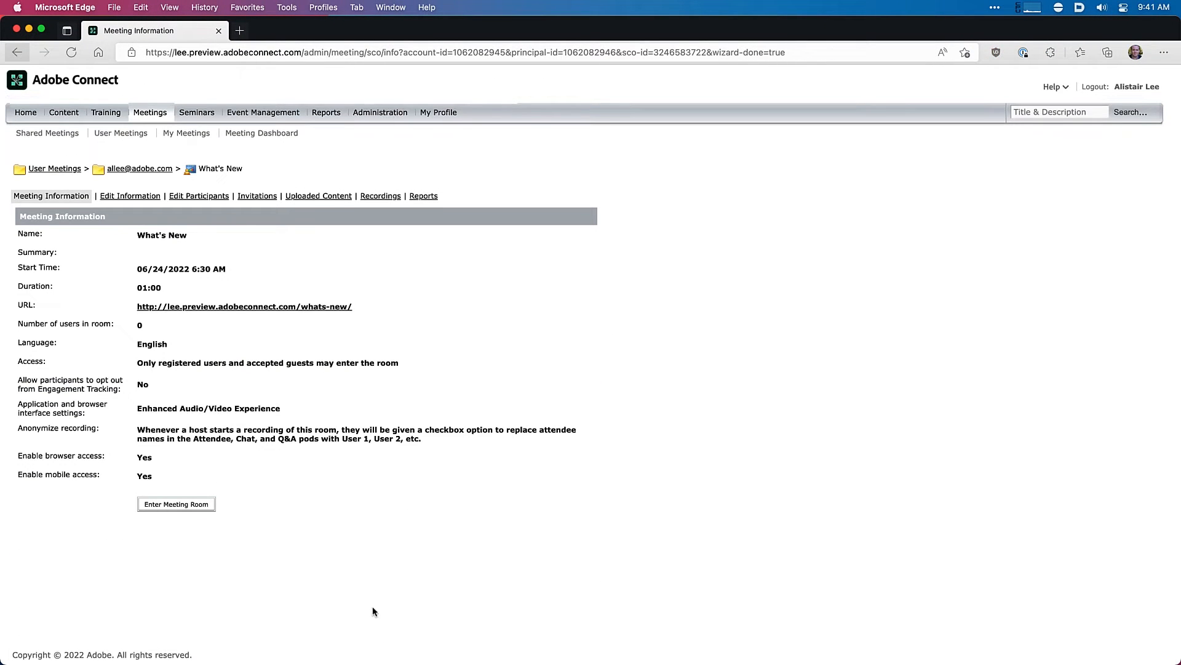
{"action": "left_click", "coordinate": [177, 503]}
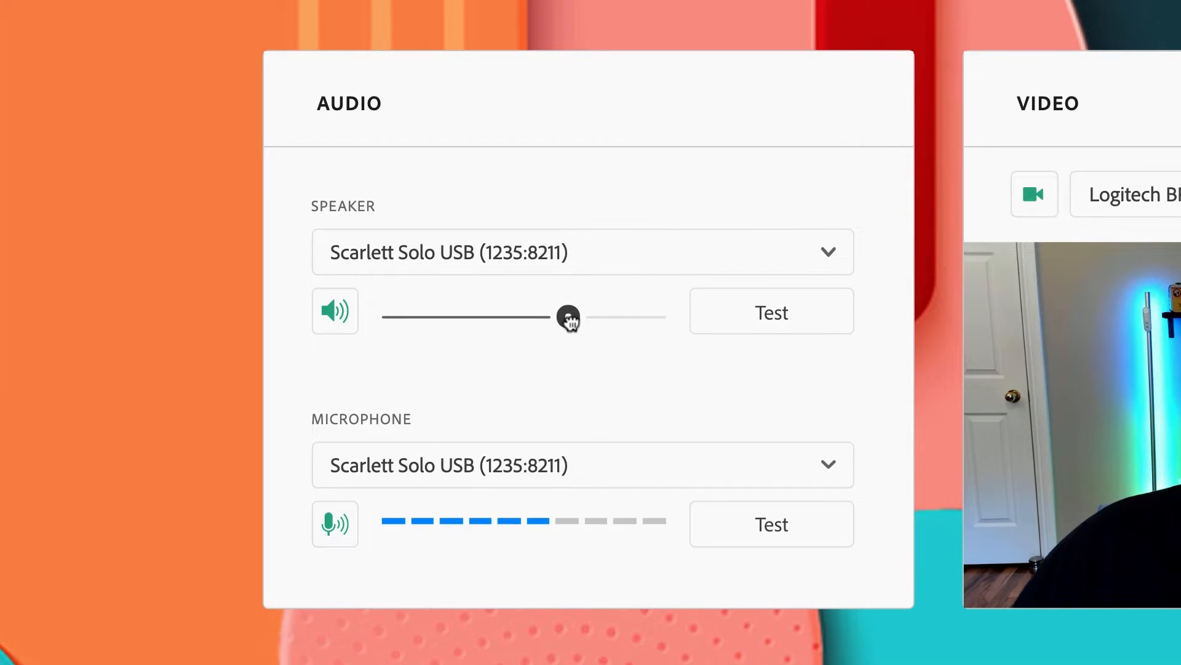
{"action": "left_click", "coordinate": [770, 312]}
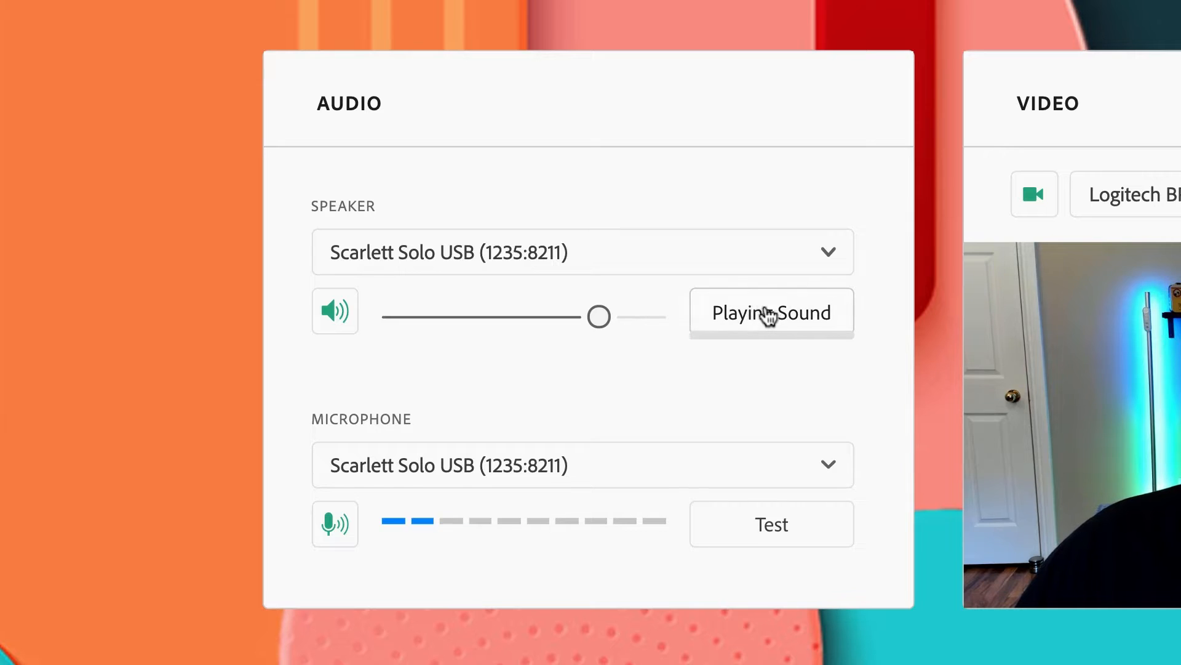
{"action": "left_click", "coordinate": [771, 312]}
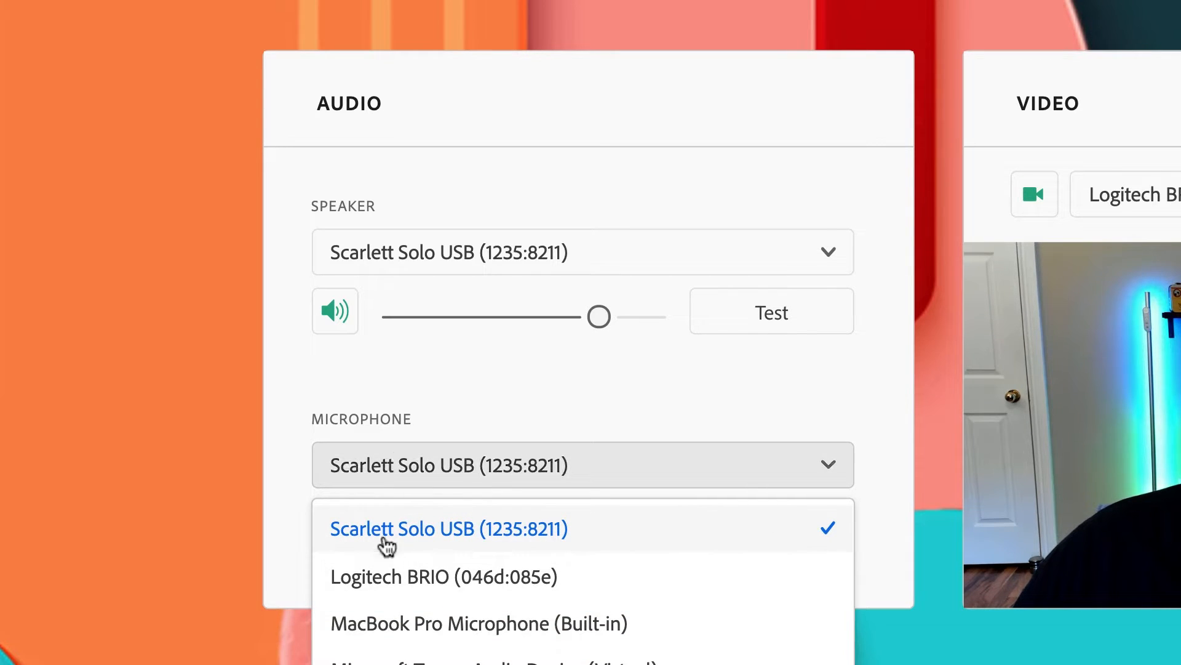
{"action": "left_click", "coordinate": [448, 528]}
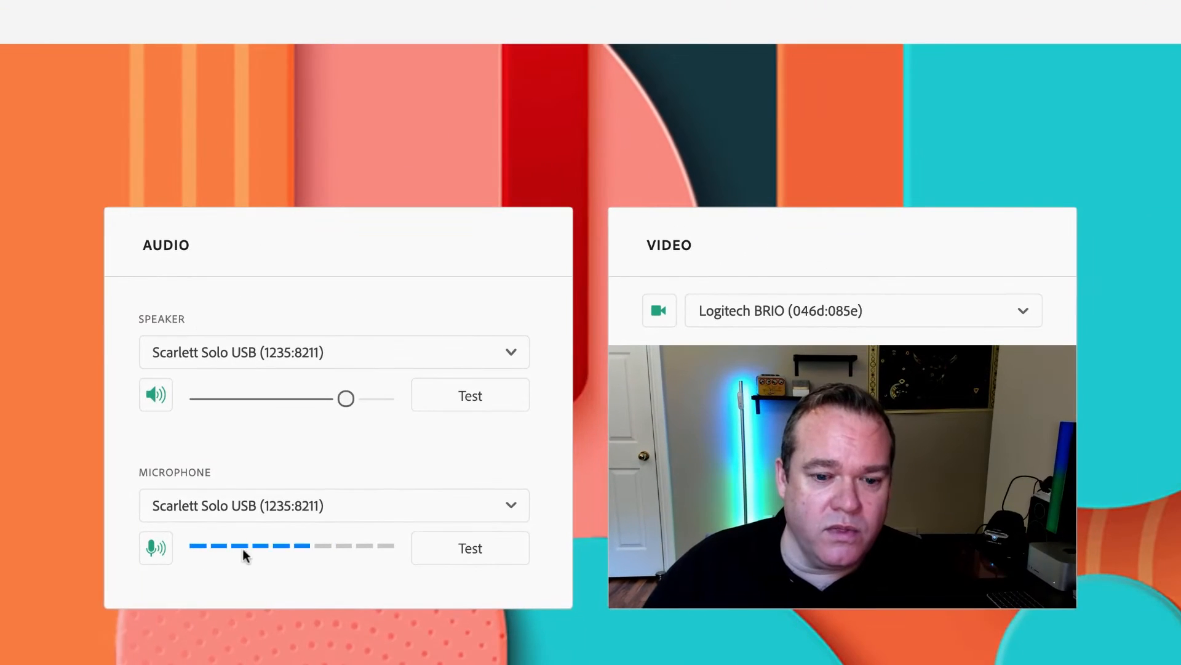
{"action": "left_click", "coordinate": [470, 547]}
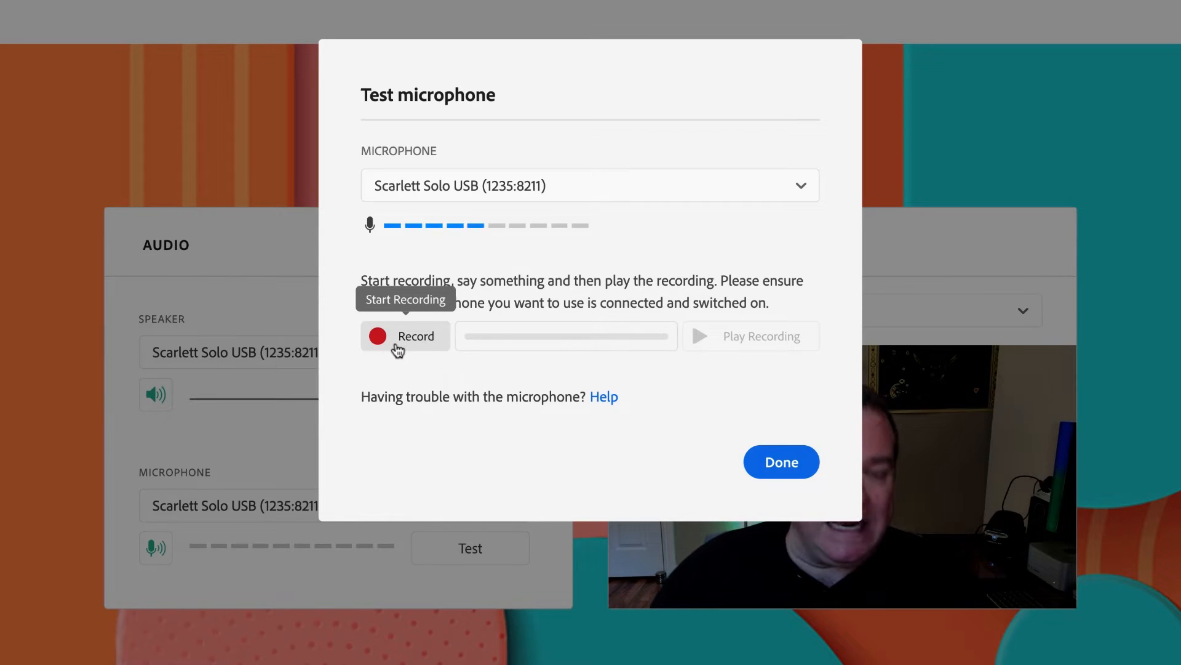
{"action": "left_click", "coordinate": [781, 461]}
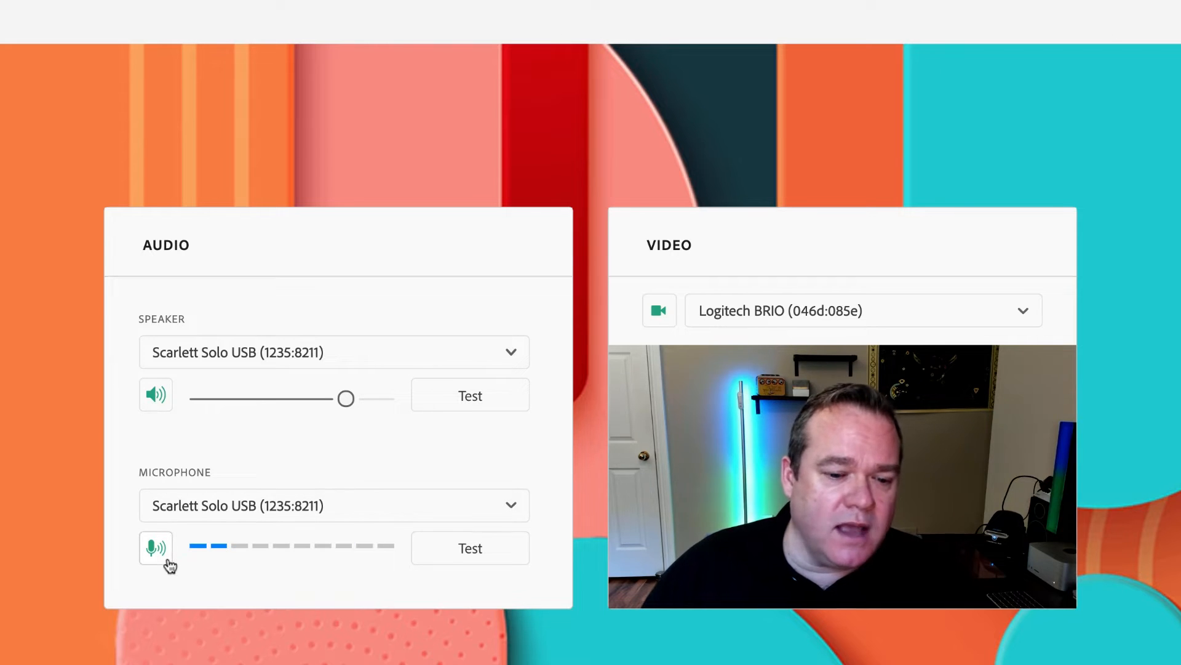
{"action": "left_click", "coordinate": [156, 548]}
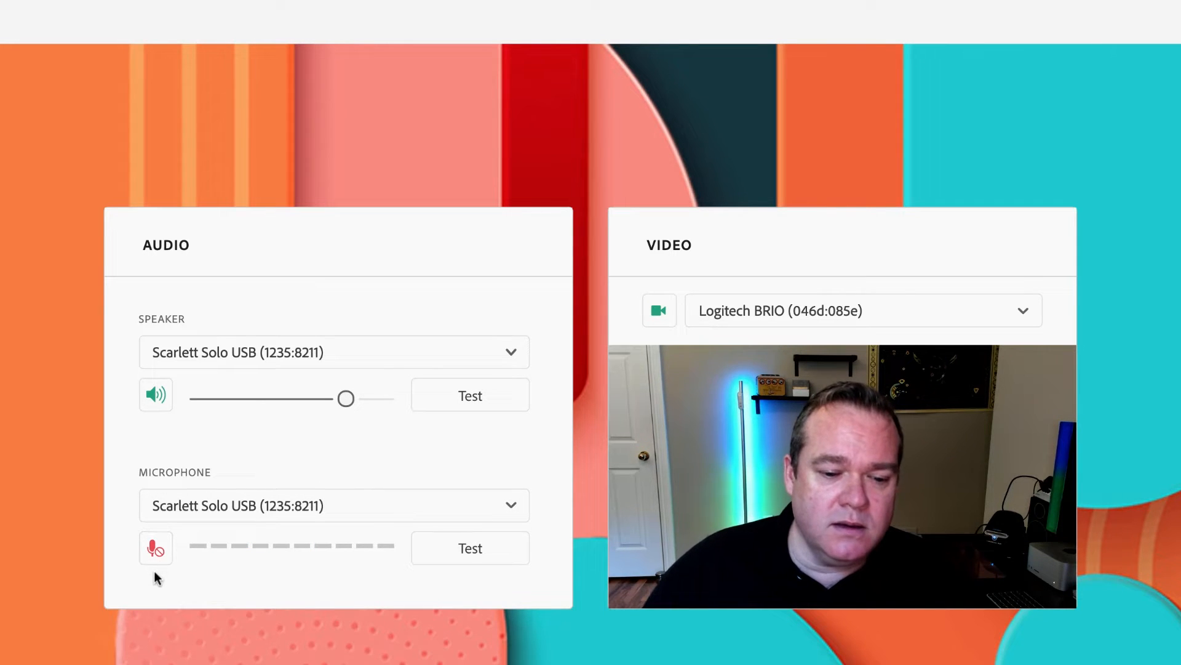
{"action": "left_click", "coordinate": [155, 547]}
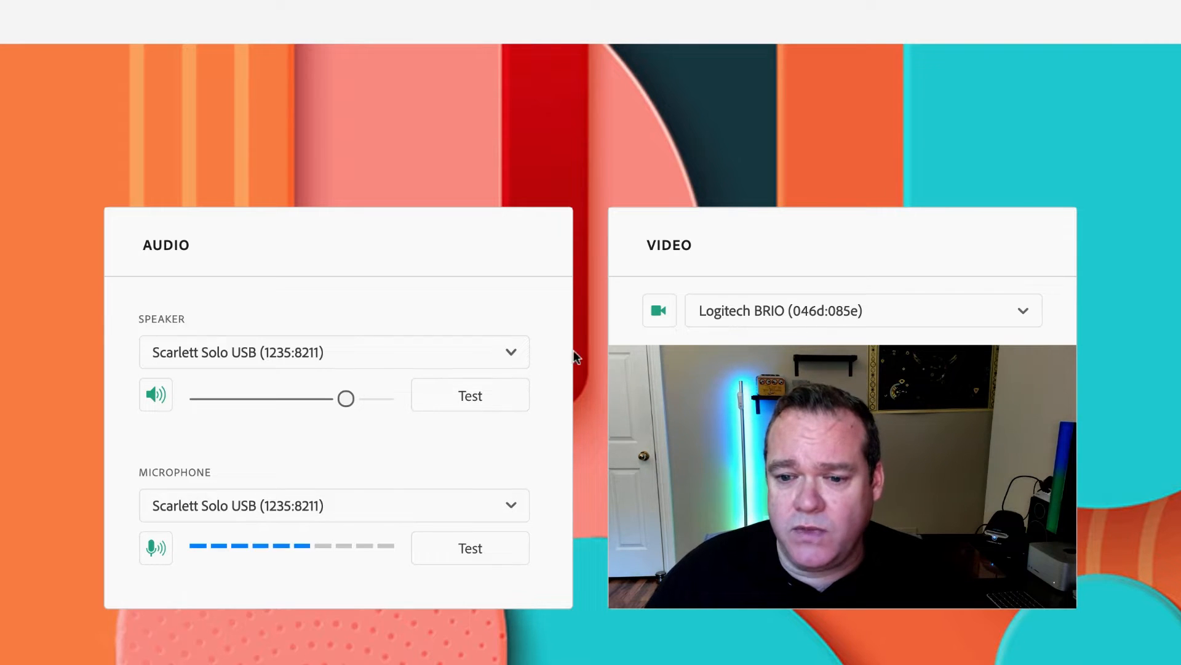
{"action": "mouse_move", "coordinate": [696, 393]}
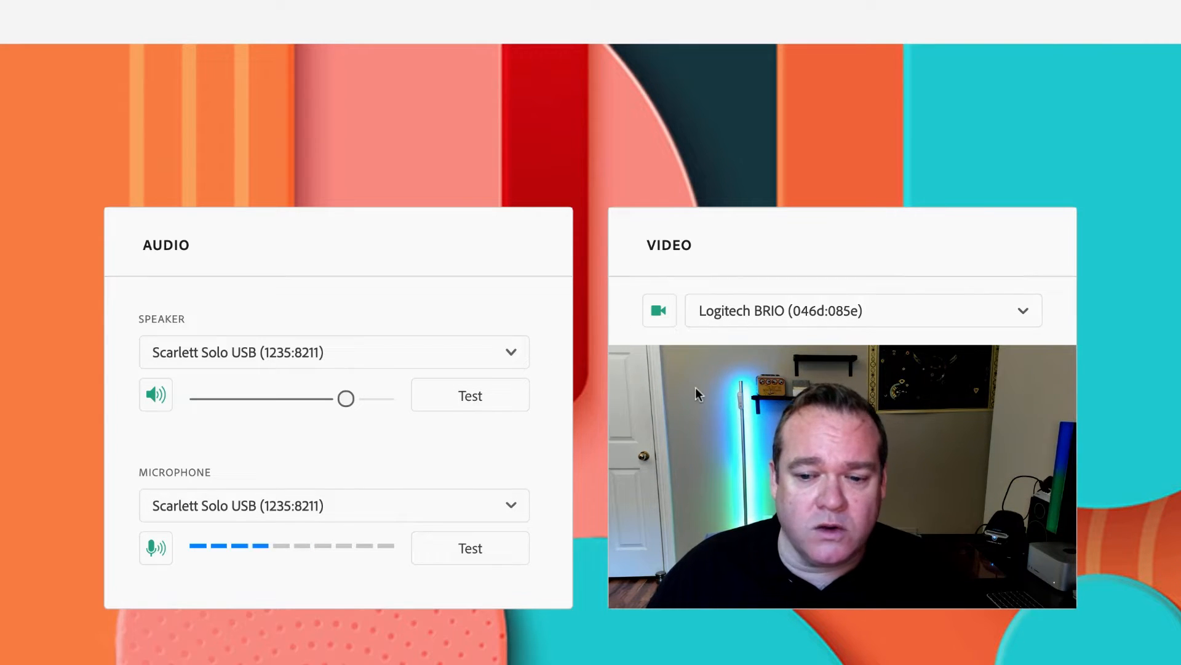
{"action": "left_click", "coordinate": [657, 309]}
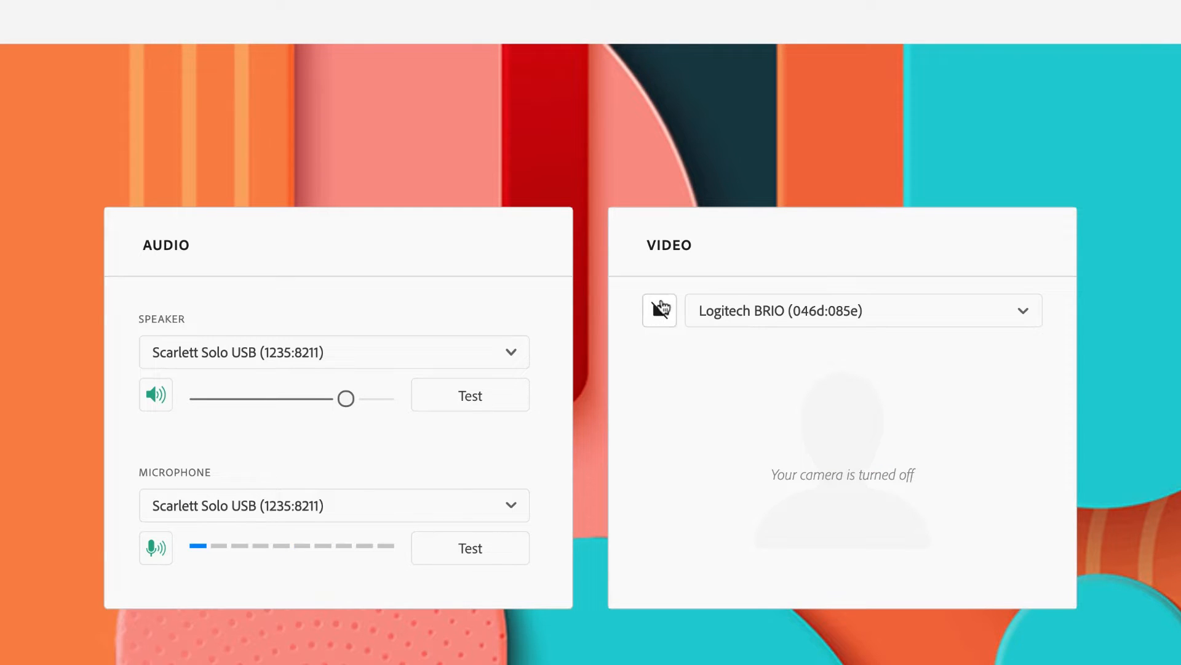
{"action": "left_click", "coordinate": [658, 309]}
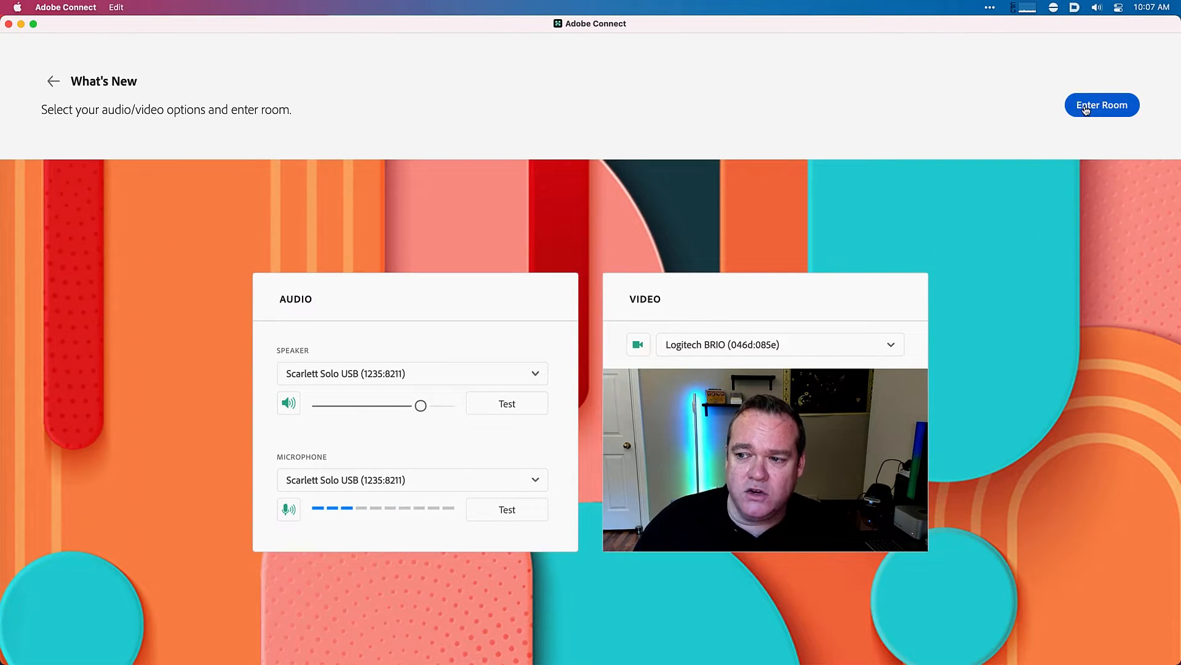
{"action": "left_click", "coordinate": [1101, 105]}
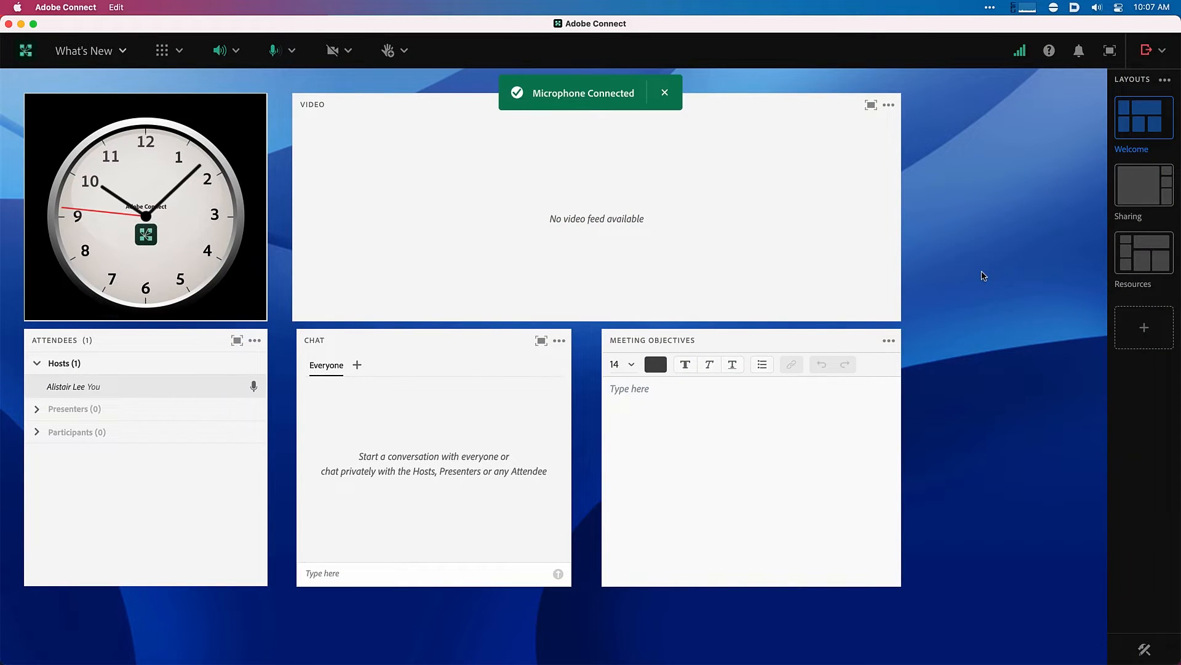
{"action": "left_click", "coordinate": [330, 51]}
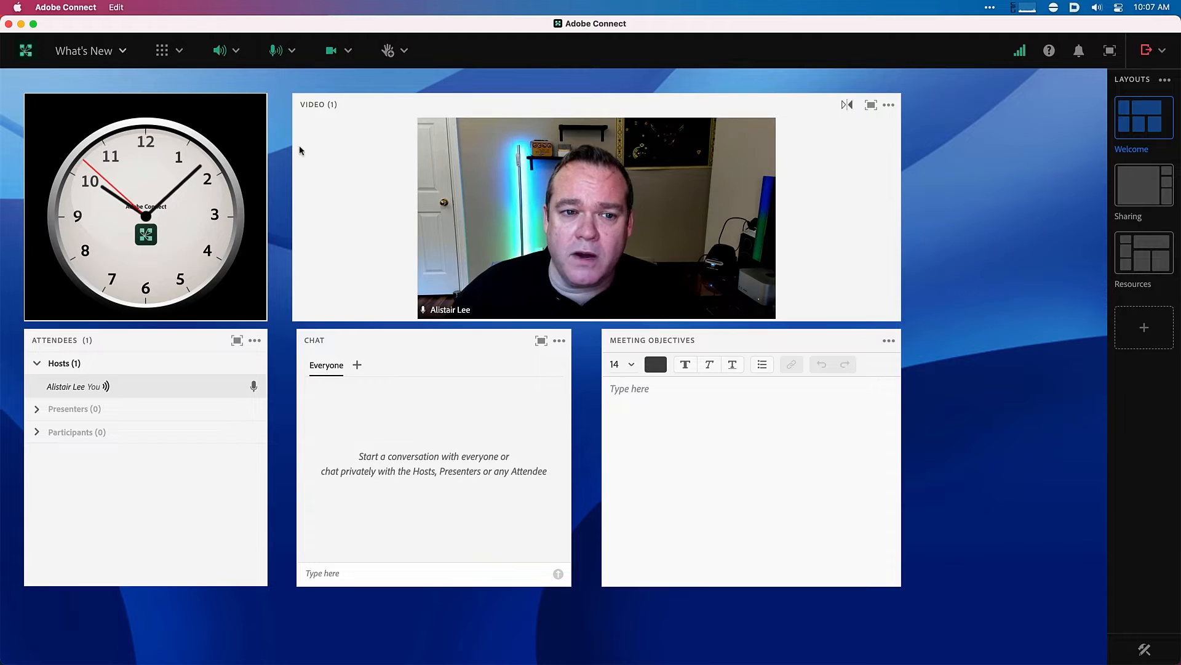
{"action": "mouse_move", "coordinate": [278, 70]}
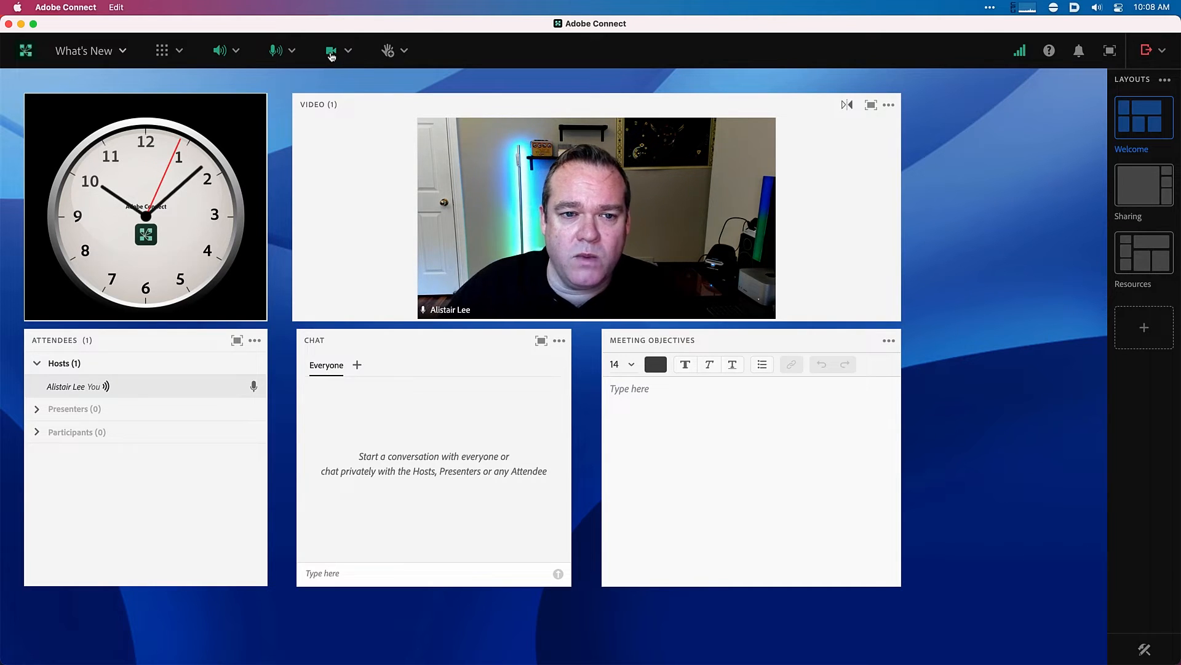
{"action": "left_click", "coordinate": [331, 51]}
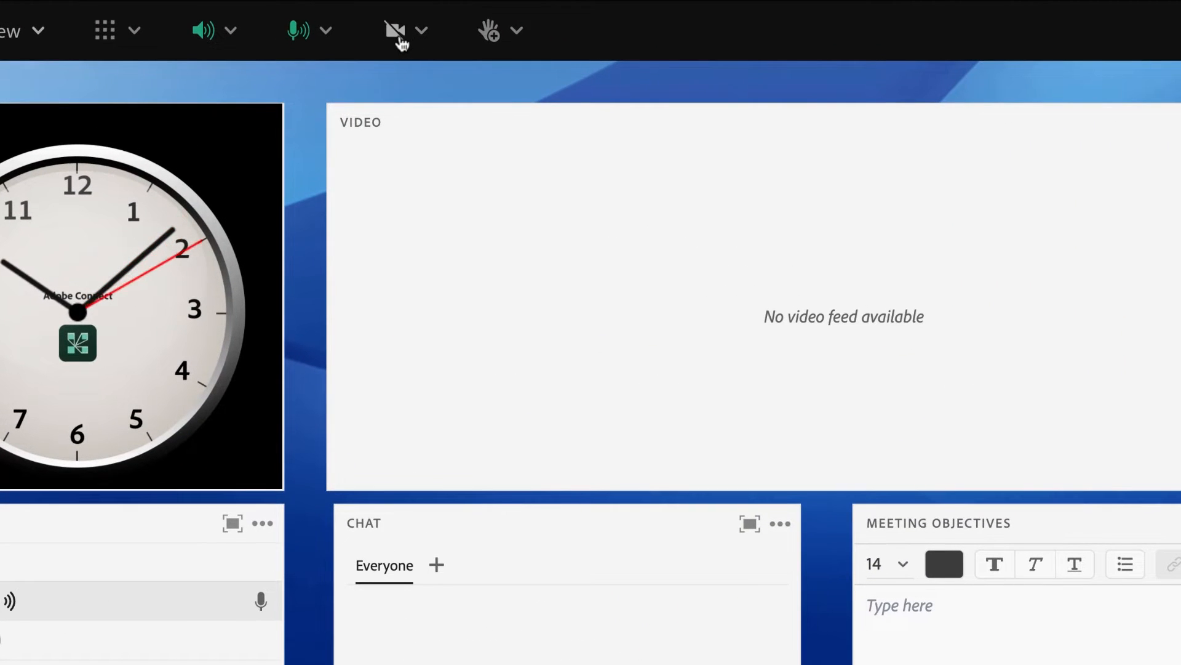
- Share the Logitech BRIO webcam feed, then review the speaker output devices
{"action": "left_click", "coordinate": [421, 30]}
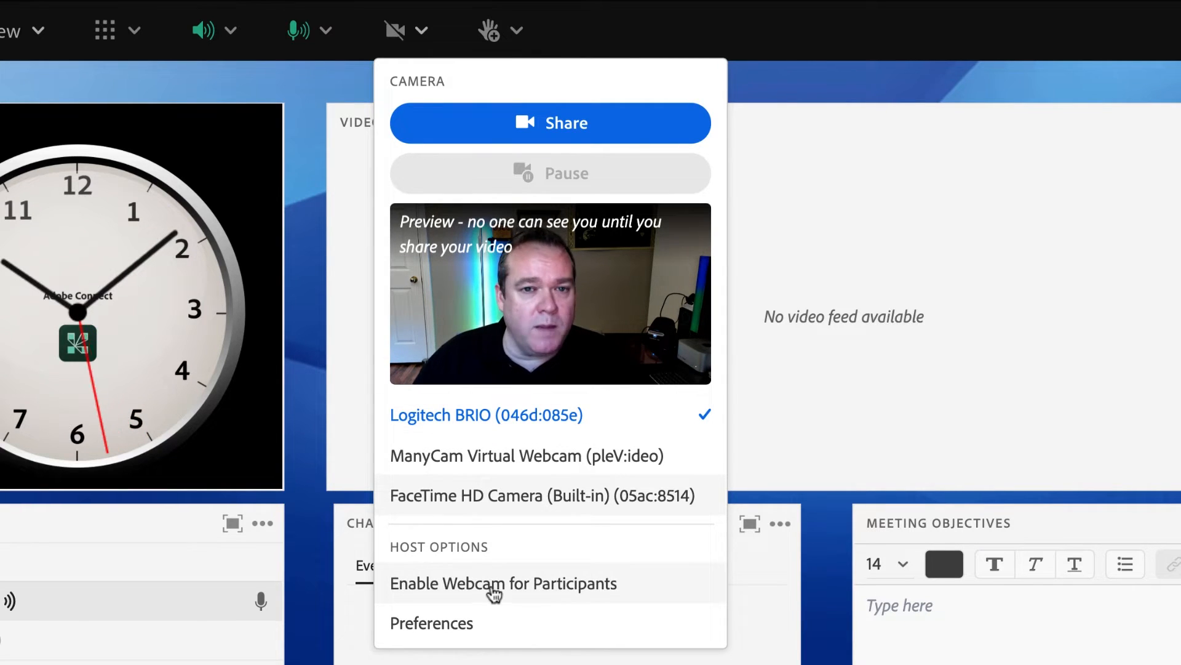
{"action": "mouse_move", "coordinate": [640, 590]}
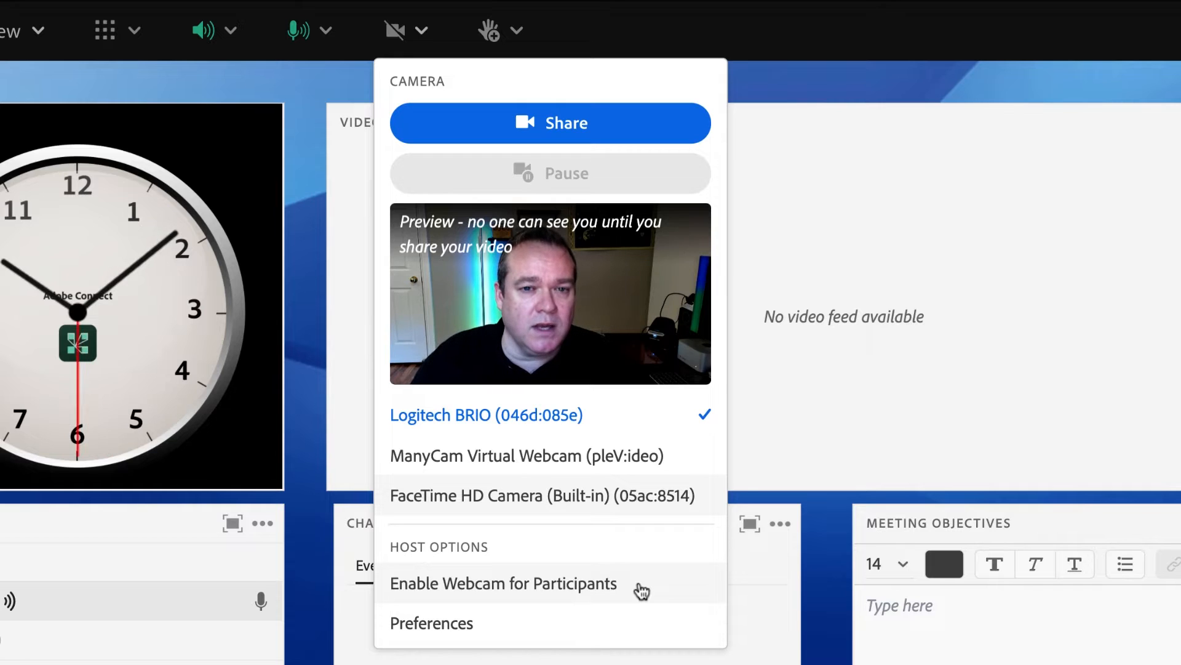
{"action": "mouse_move", "coordinate": [669, 517]}
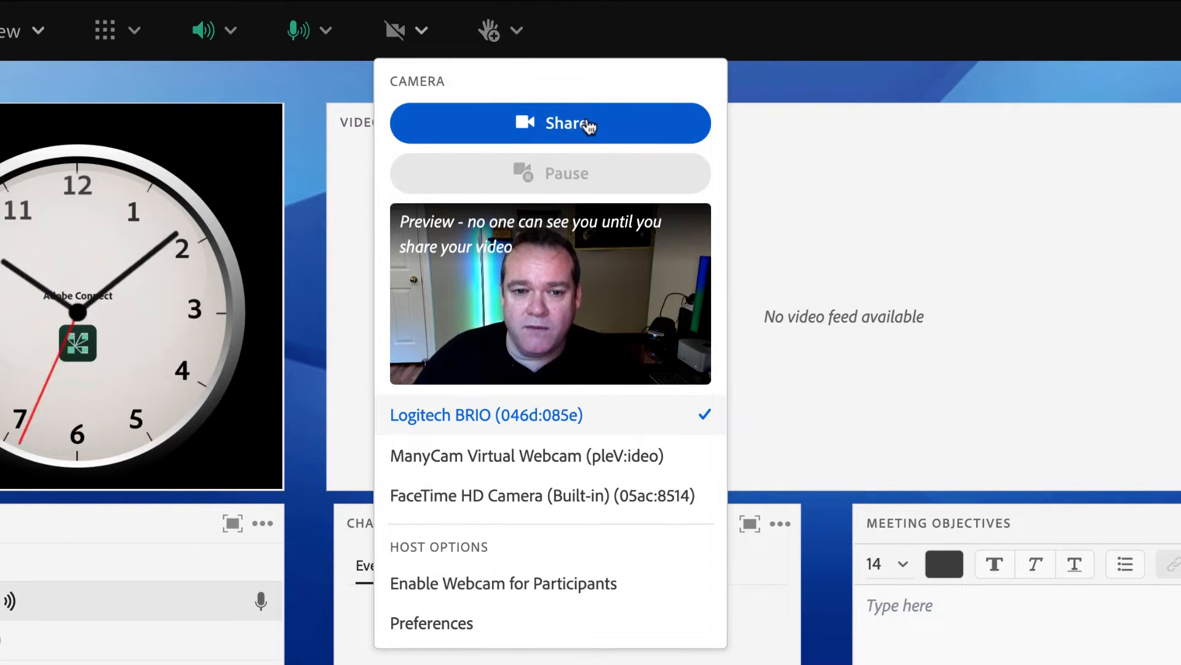
{"action": "left_click", "coordinate": [550, 123]}
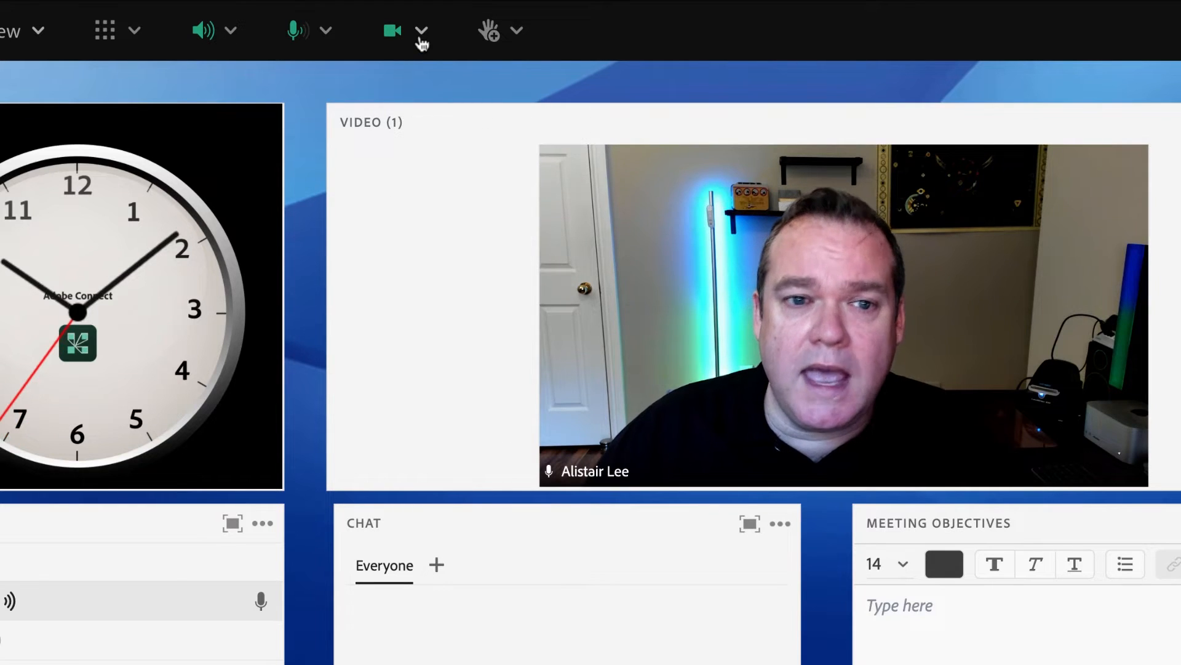
{"action": "left_click", "coordinate": [422, 30]}
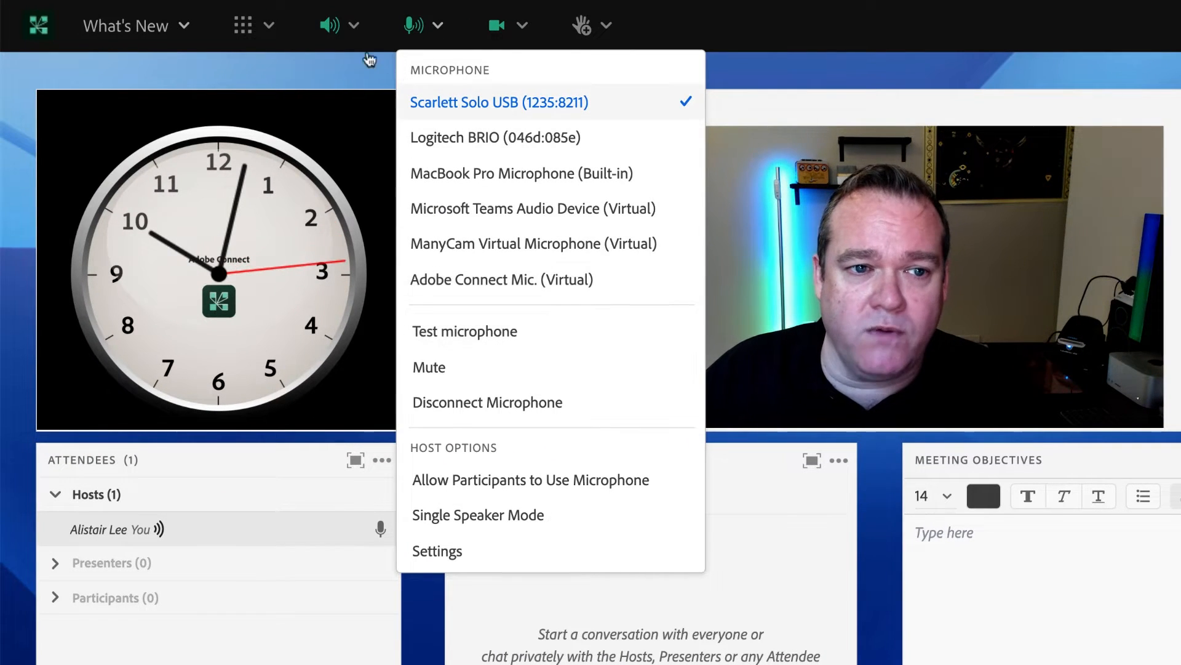
{"action": "left_click", "coordinate": [326, 24]}
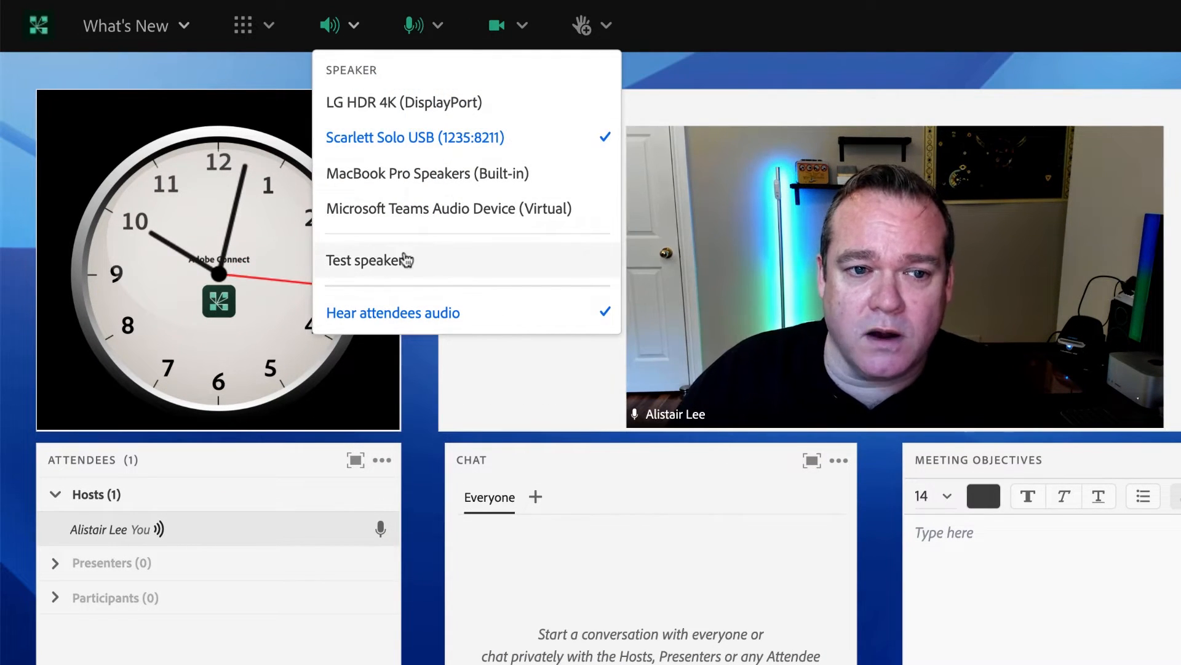
{"action": "left_click", "coordinate": [880, 44]}
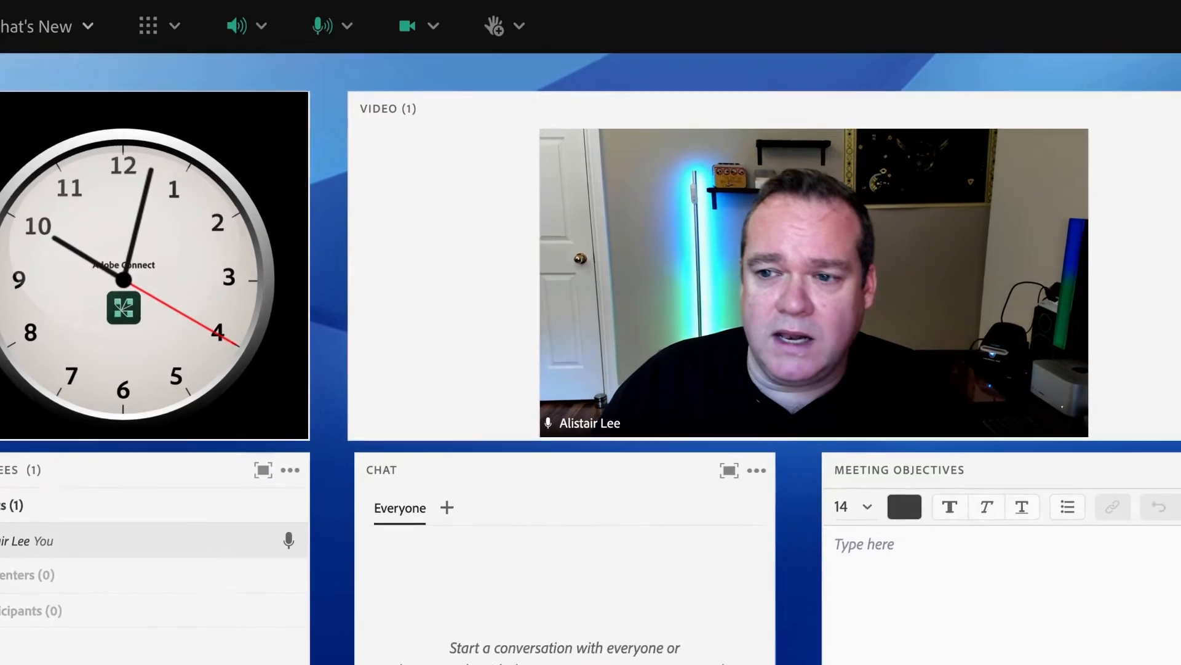
- Set the video pod to Single speaker View with Spotlight speaker on
{"action": "left_click", "coordinate": [1108, 114]}
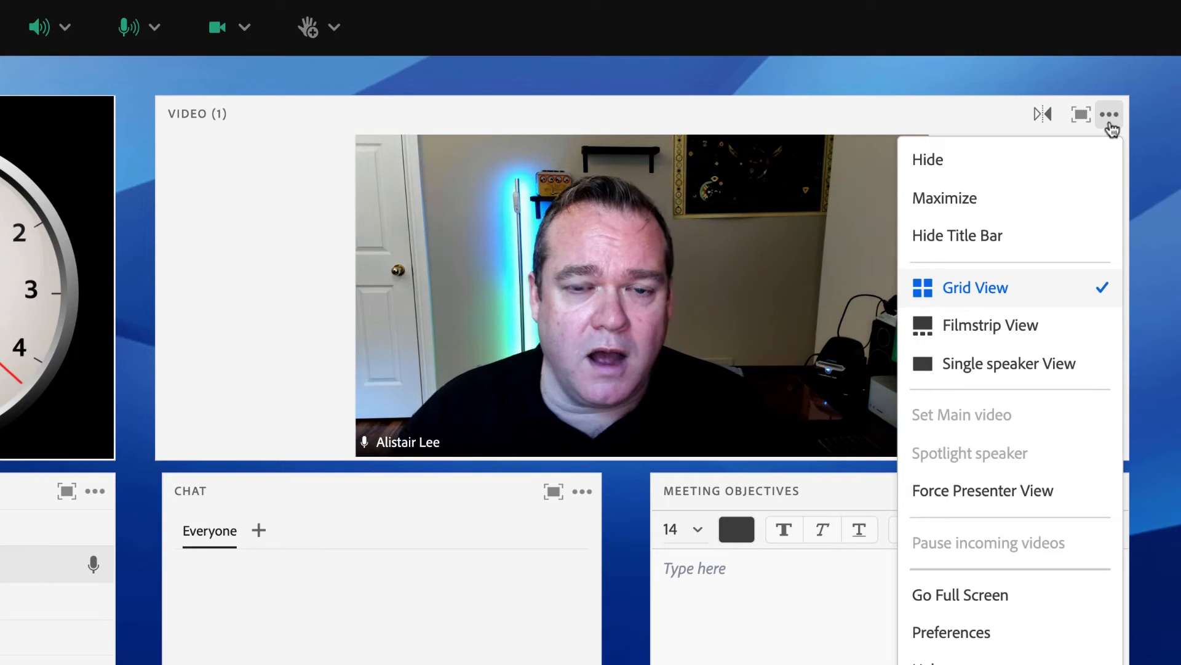
{"action": "mouse_move", "coordinate": [1121, 202]}
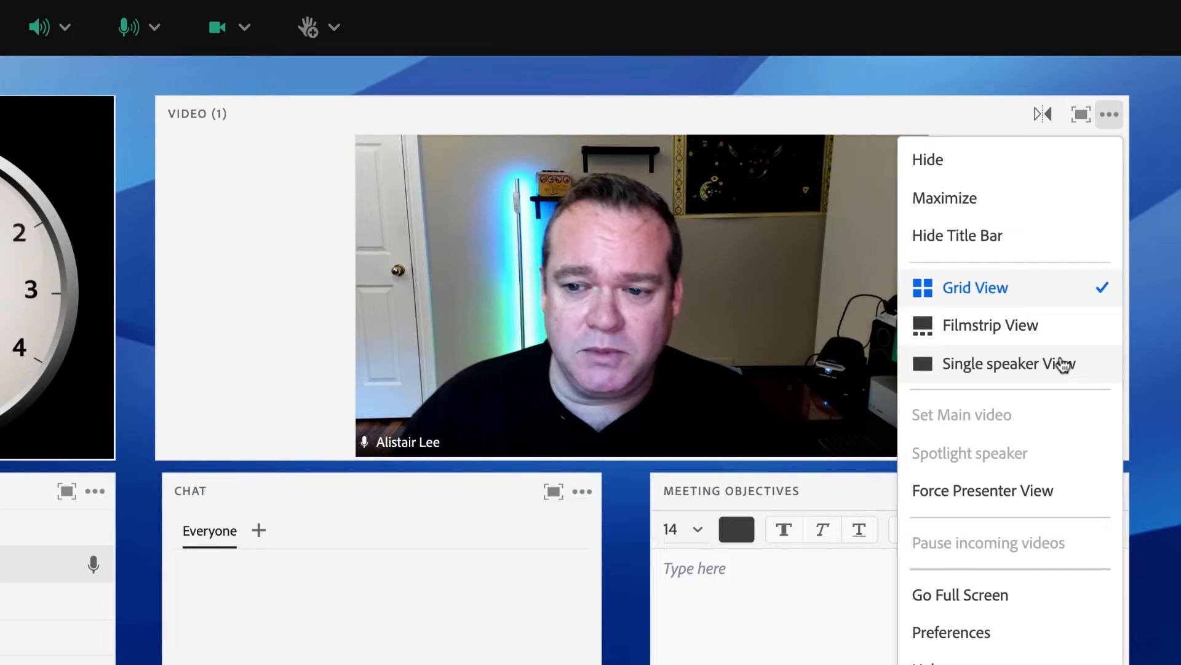
{"action": "mouse_move", "coordinate": [979, 332]}
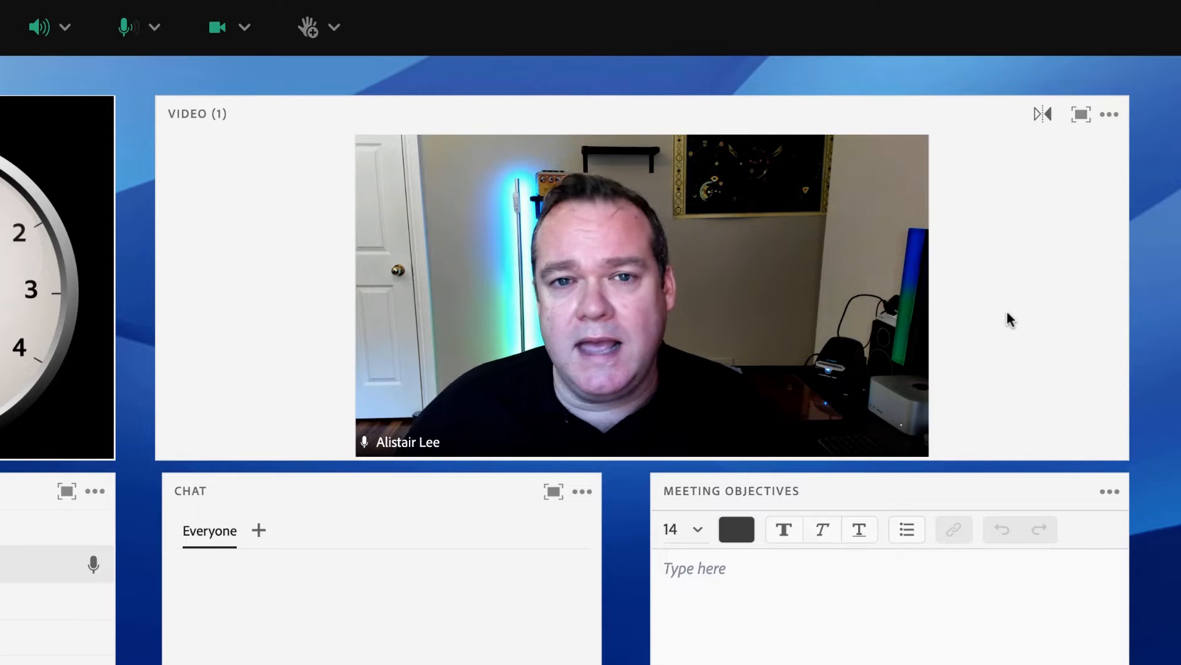
{"action": "left_click", "coordinate": [1108, 113]}
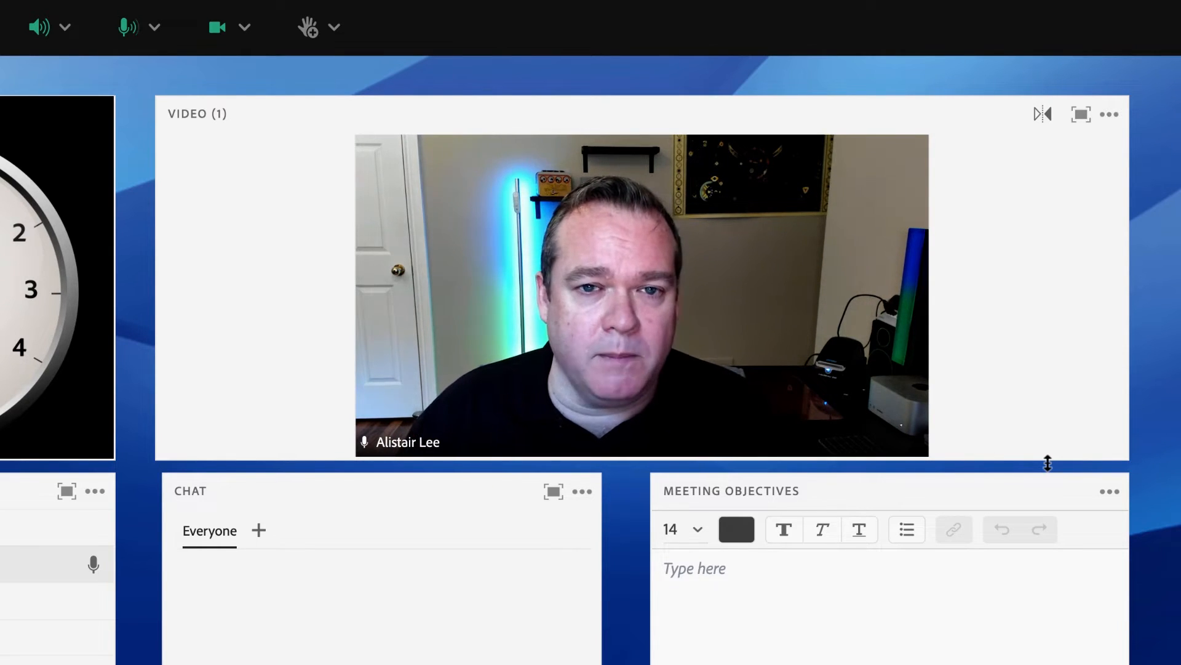
{"action": "left_click", "coordinate": [1109, 114]}
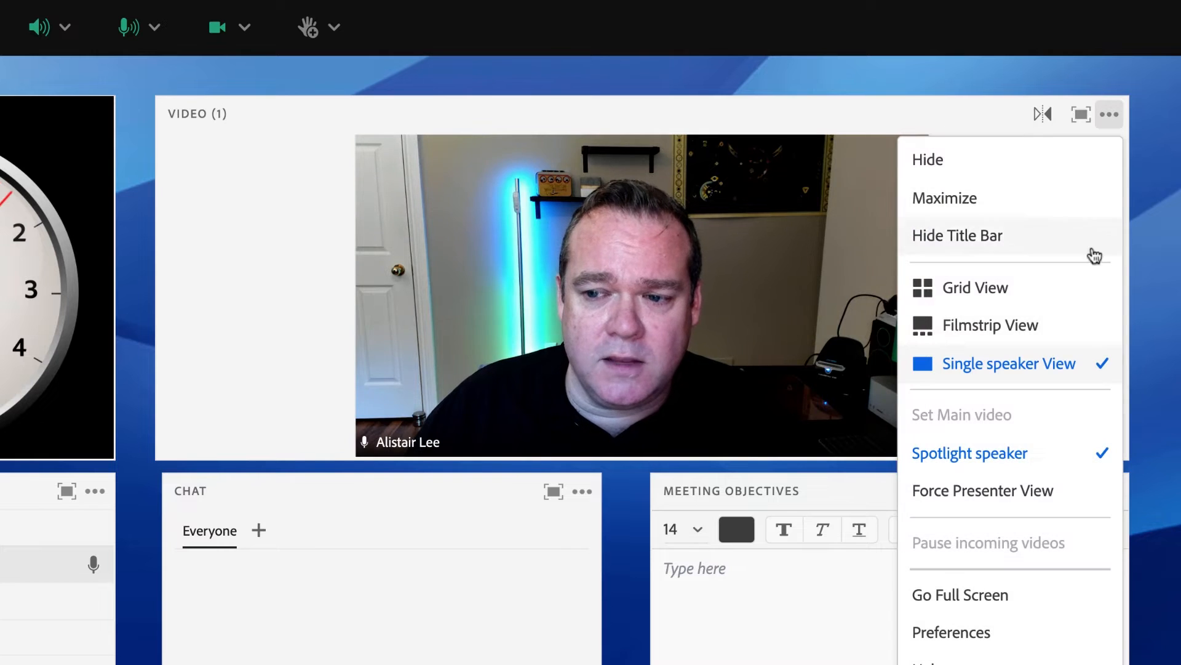
{"action": "mouse_move", "coordinate": [1004, 375]}
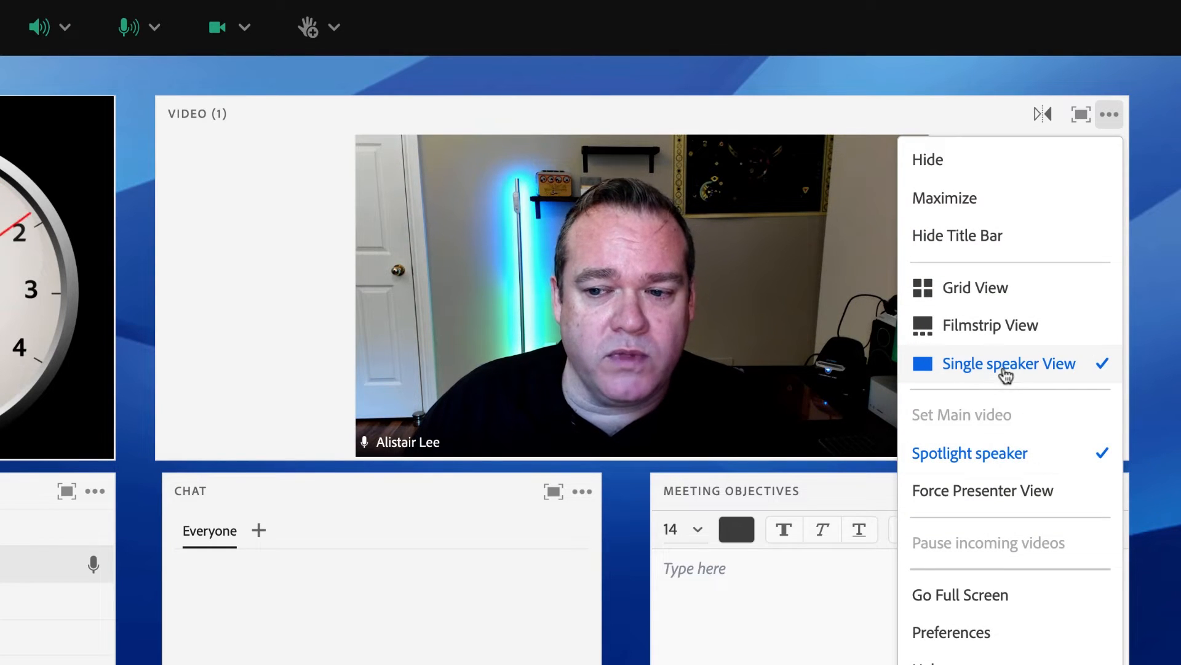
{"action": "mouse_move", "coordinate": [991, 325]}
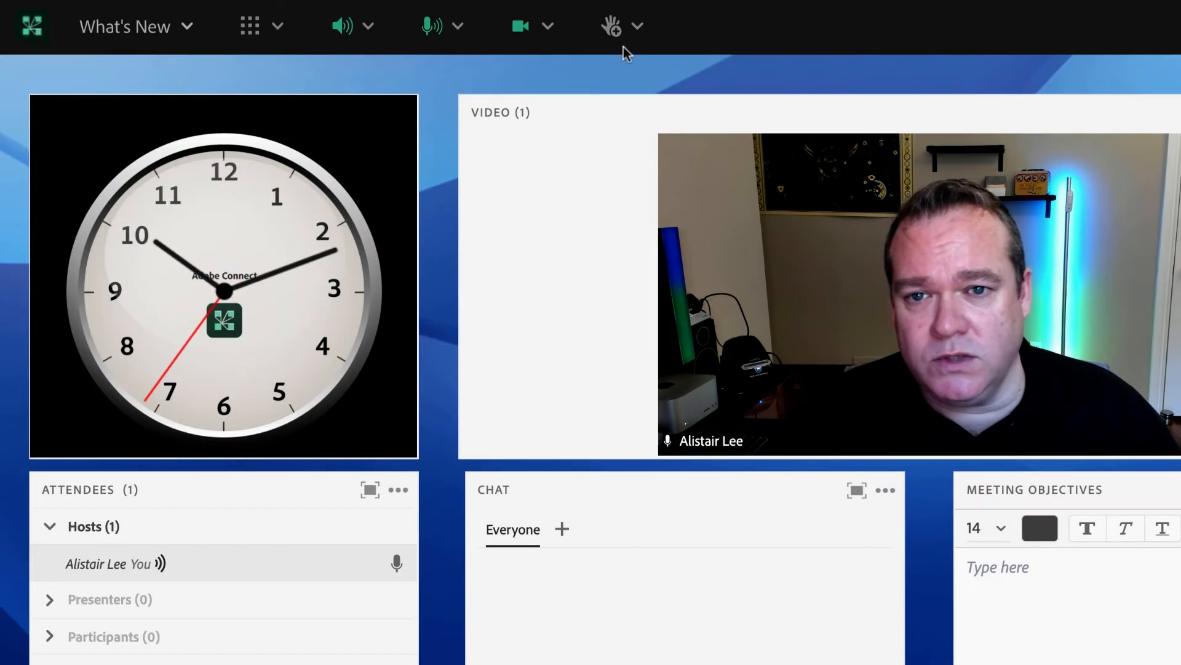
{"action": "mouse_move", "coordinate": [745, 61]}
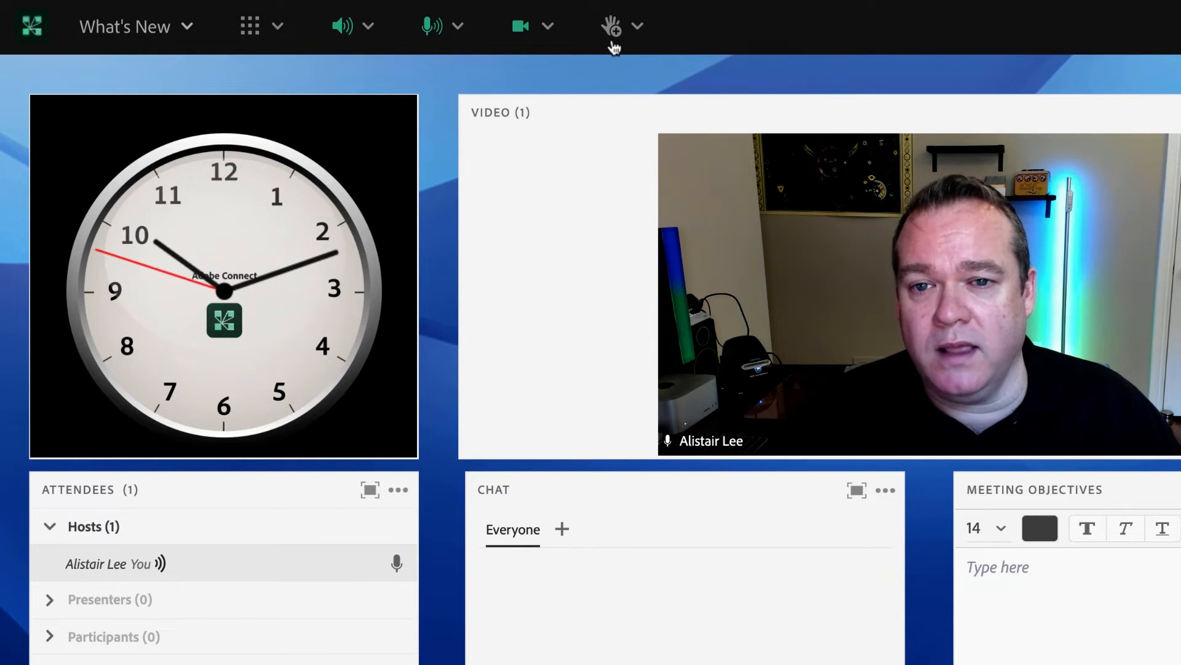
- Raise your hand using the Raise Hand status button
{"action": "left_click", "coordinate": [611, 25]}
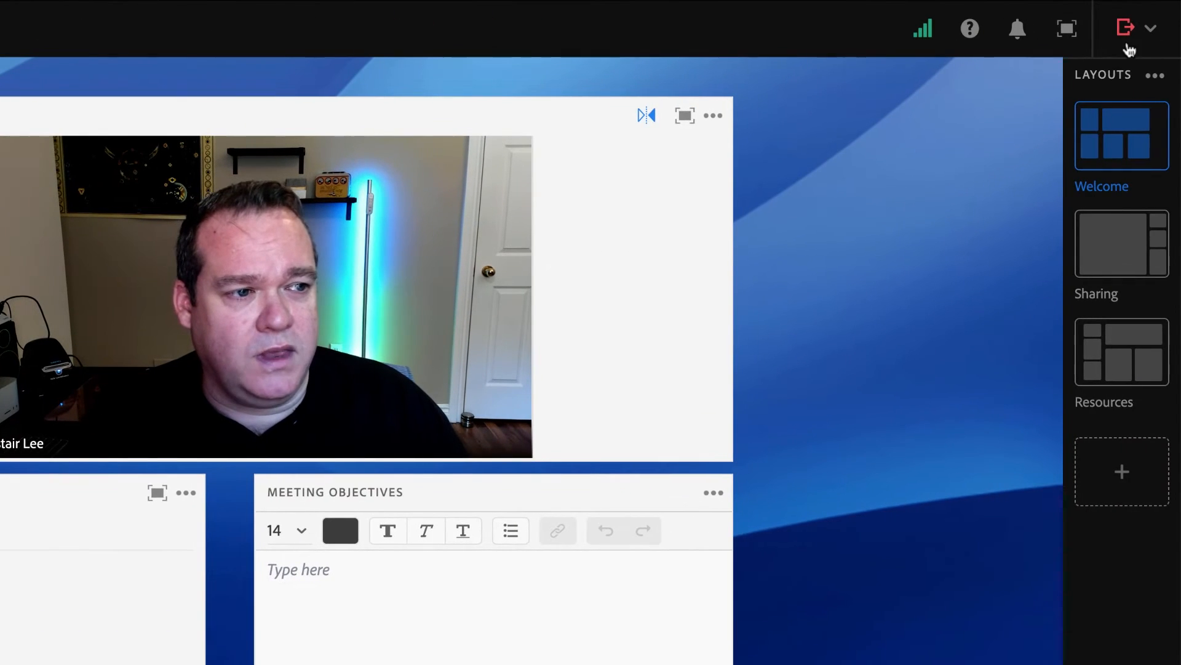
{"action": "mouse_move", "coordinate": [1125, 28]}
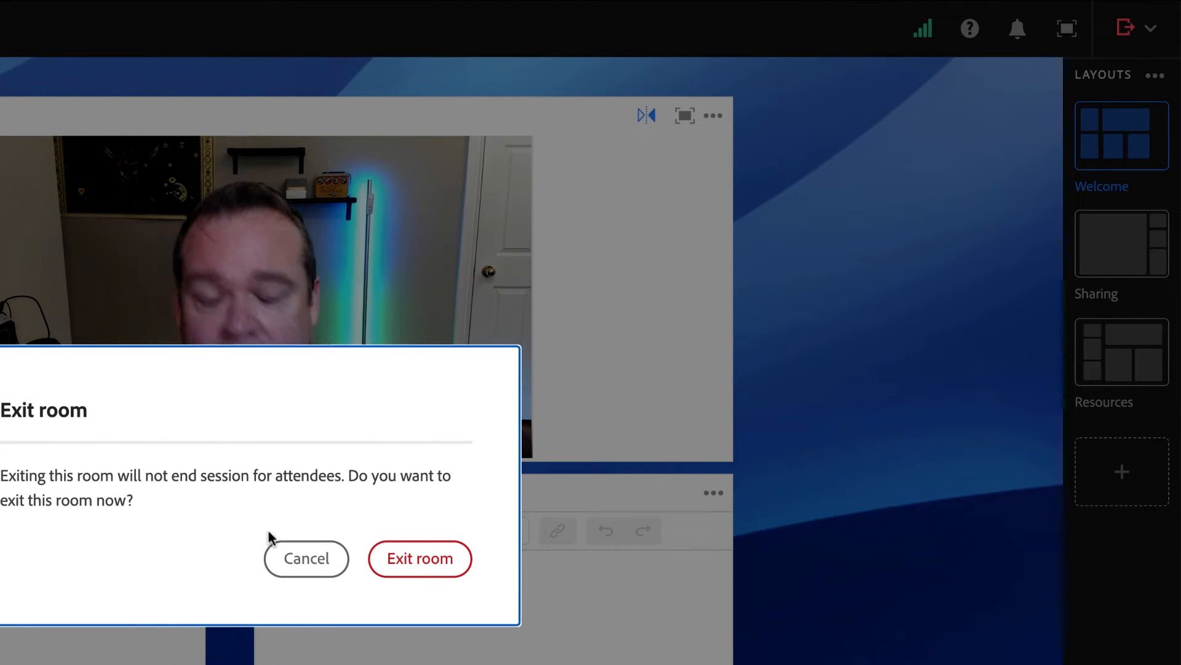
{"action": "left_click", "coordinate": [305, 558]}
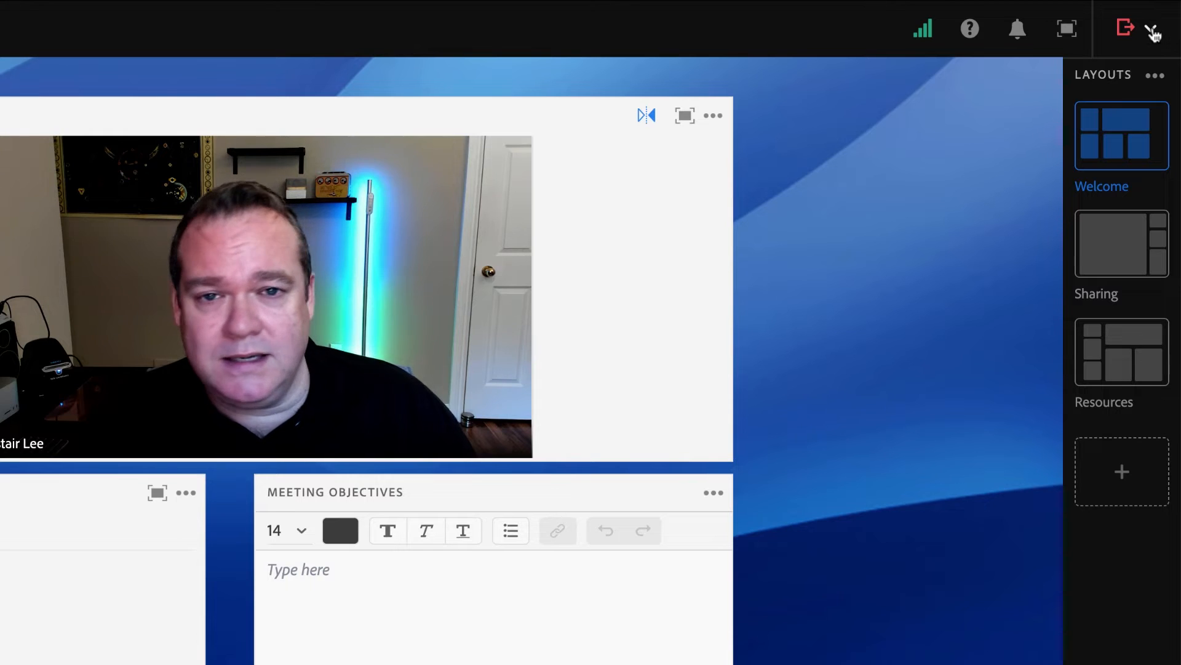
{"action": "left_click", "coordinate": [1126, 28]}
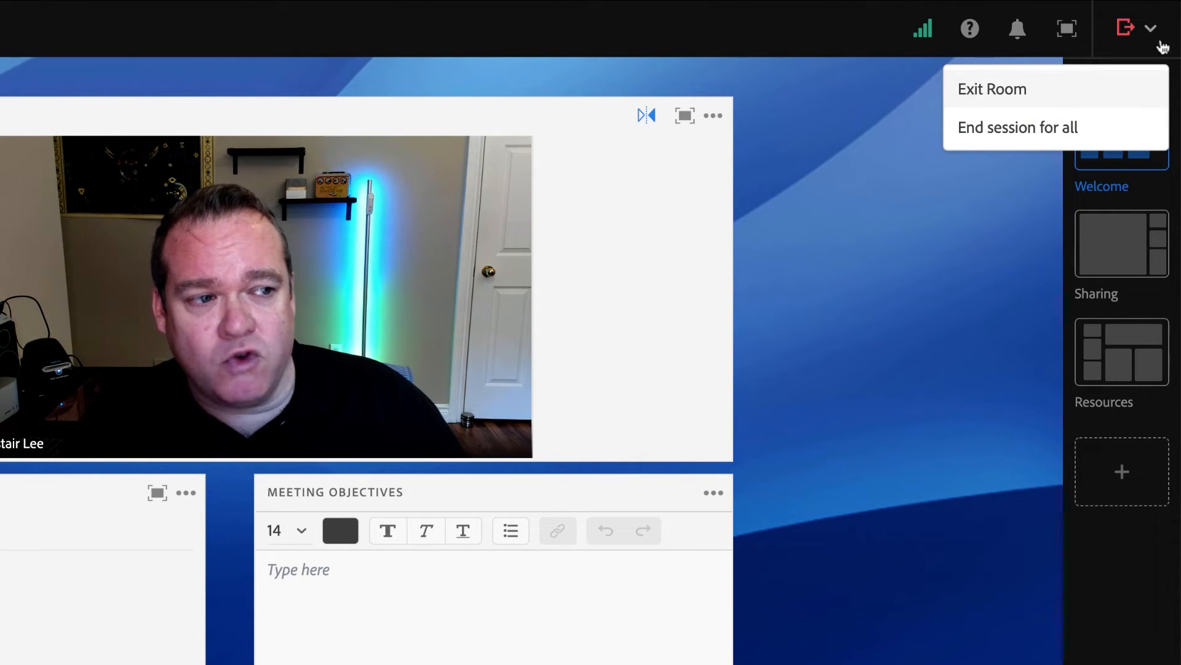
{"action": "mouse_move", "coordinate": [987, 132]}
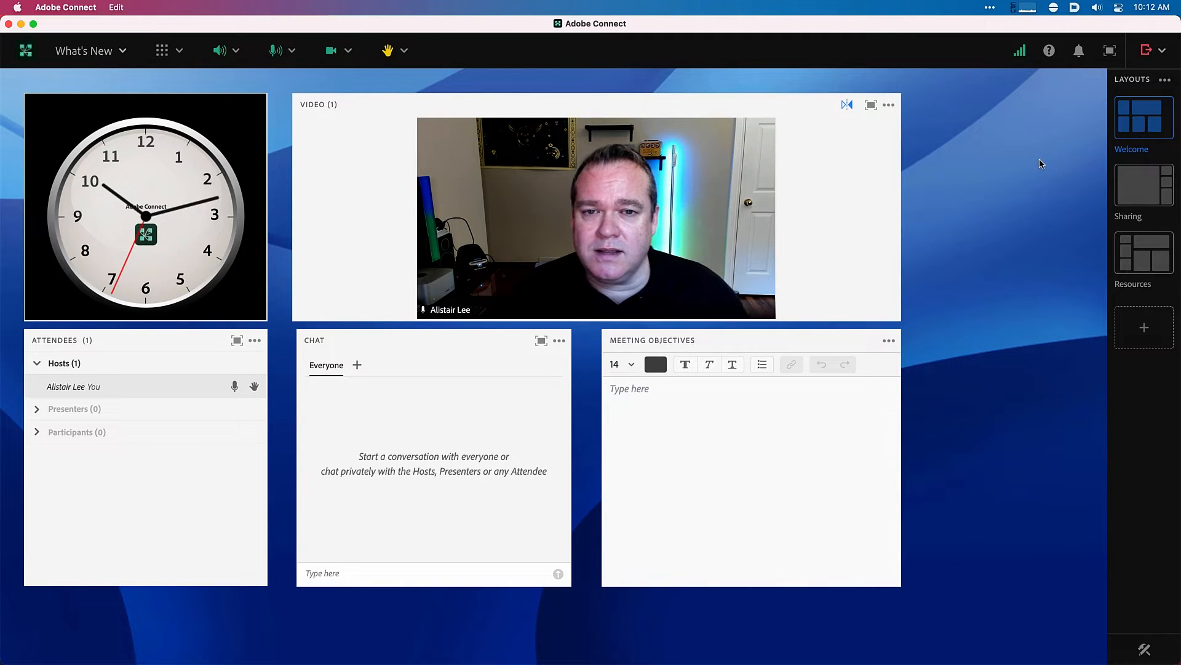
{"action": "mouse_move", "coordinate": [1030, 158]}
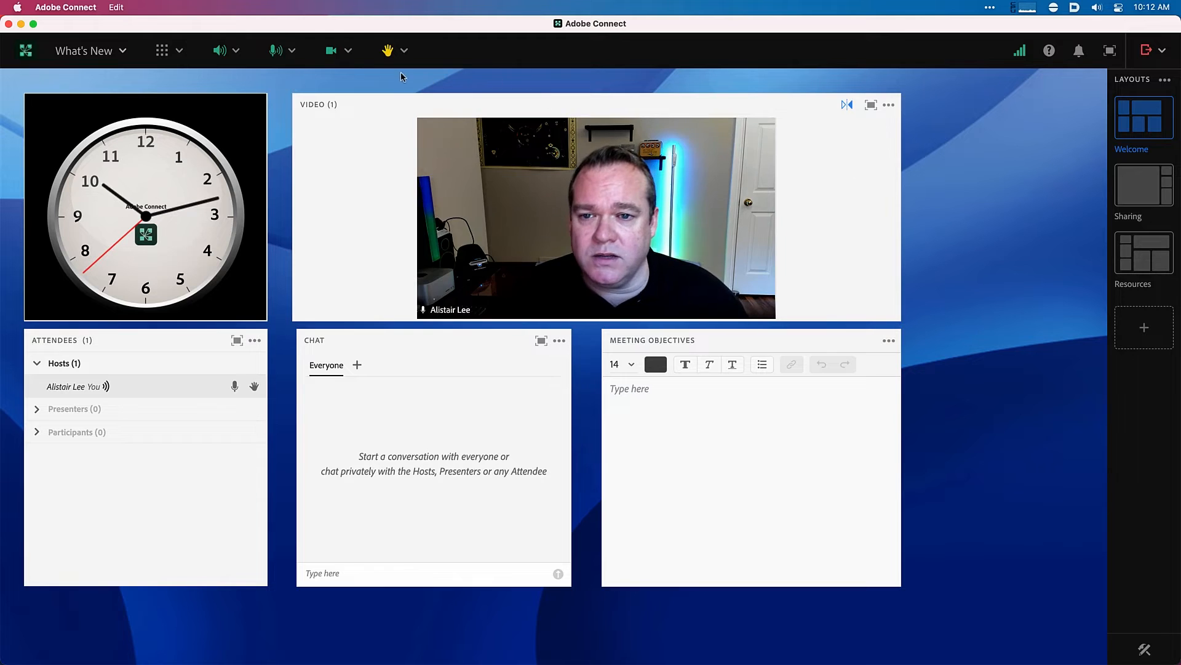
- Leave the room and reopen What's New in the desktop app's guest entry screen
{"action": "left_click", "coordinate": [330, 50]}
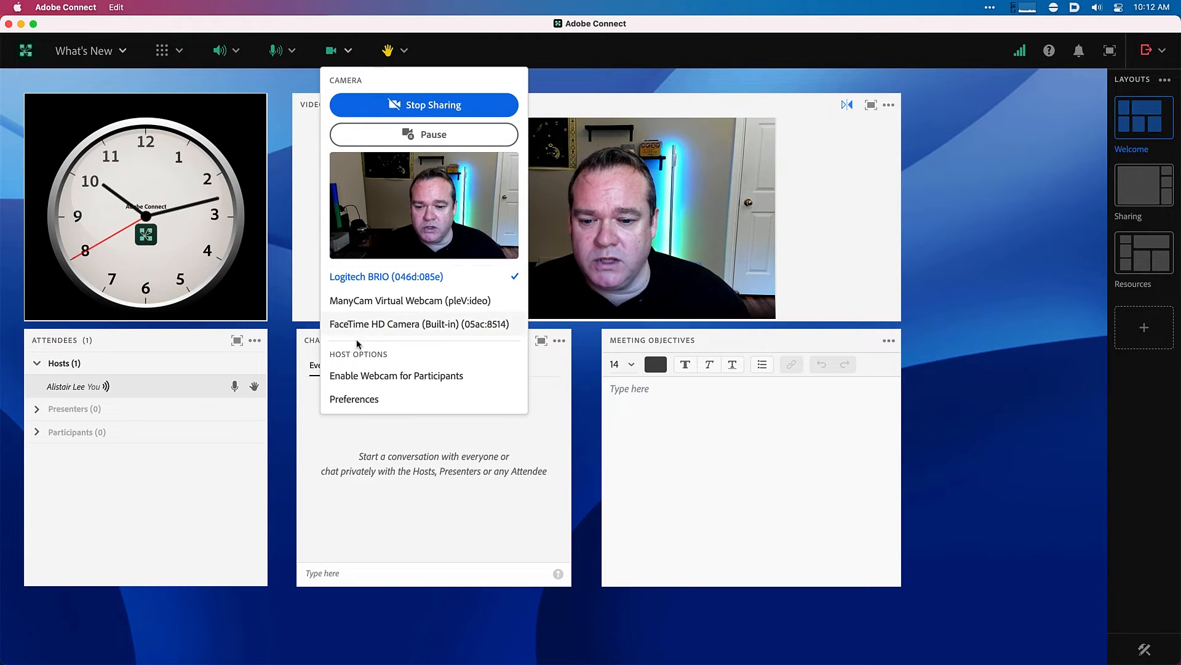
{"action": "mouse_move", "coordinate": [961, 333]}
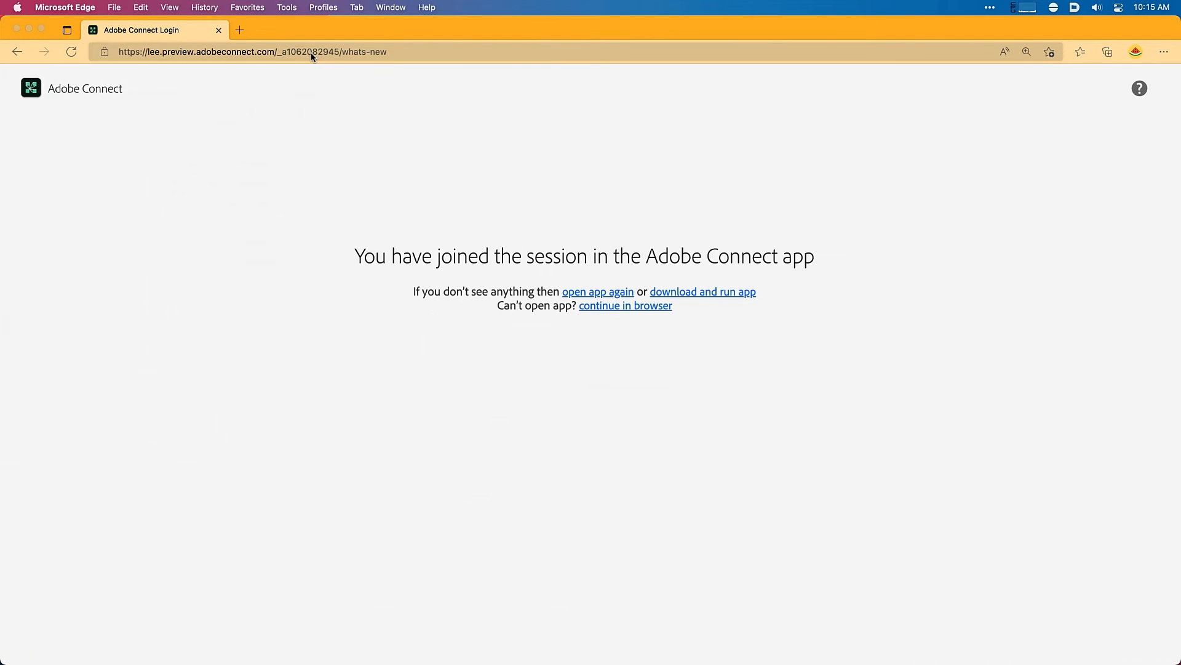
{"action": "left_click", "coordinate": [597, 292]}
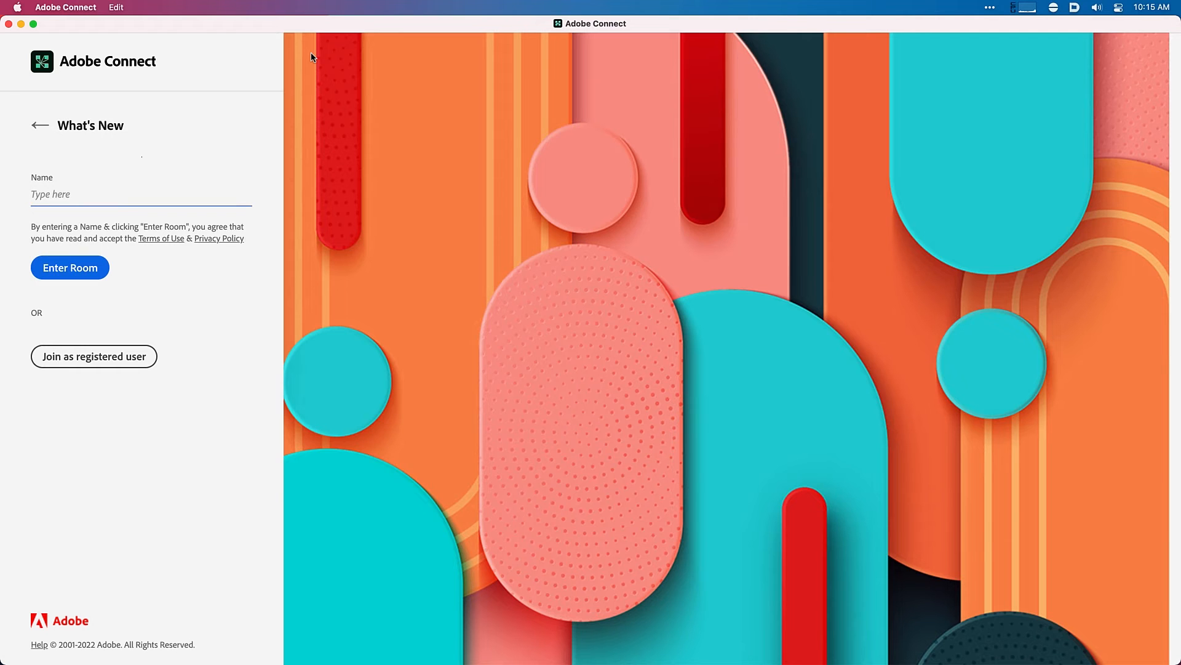
{"action": "mouse_move", "coordinate": [358, 330]}
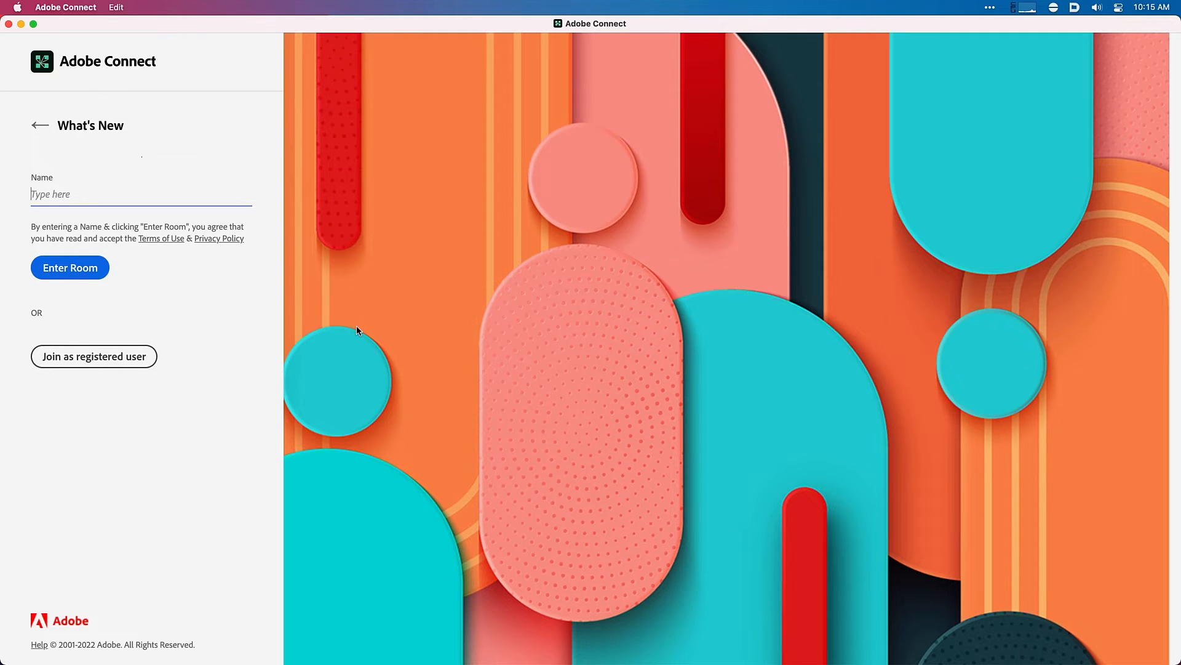
{"action": "mouse_move", "coordinate": [540, 5]}
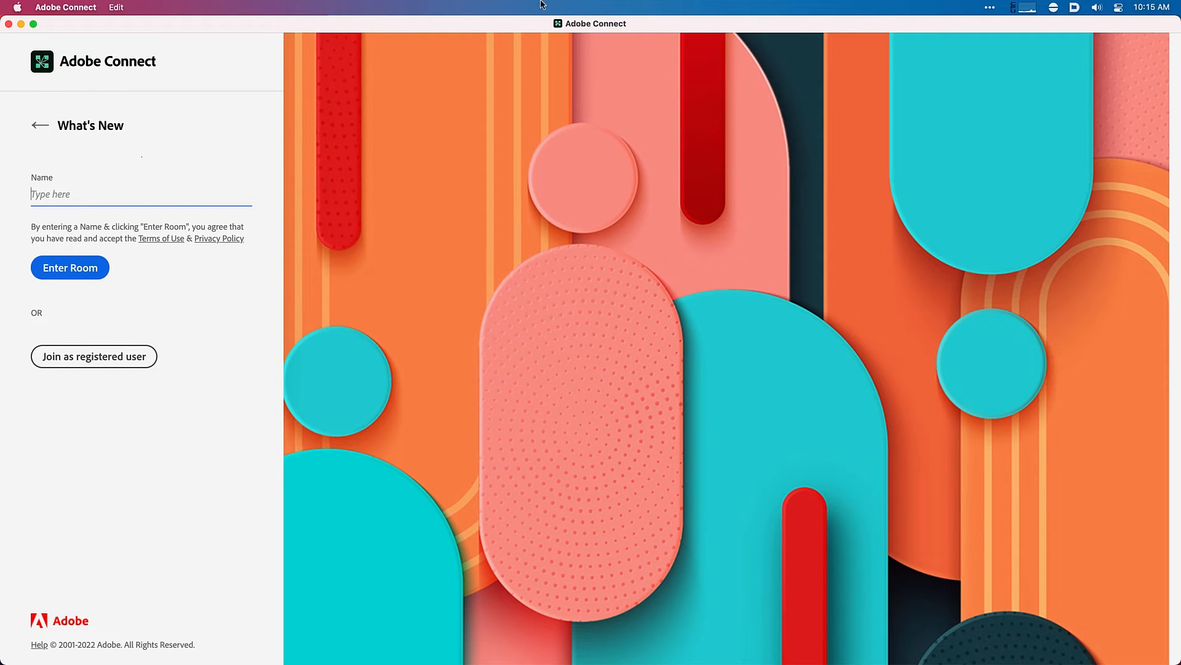
{"action": "mouse_move", "coordinate": [156, 393]}
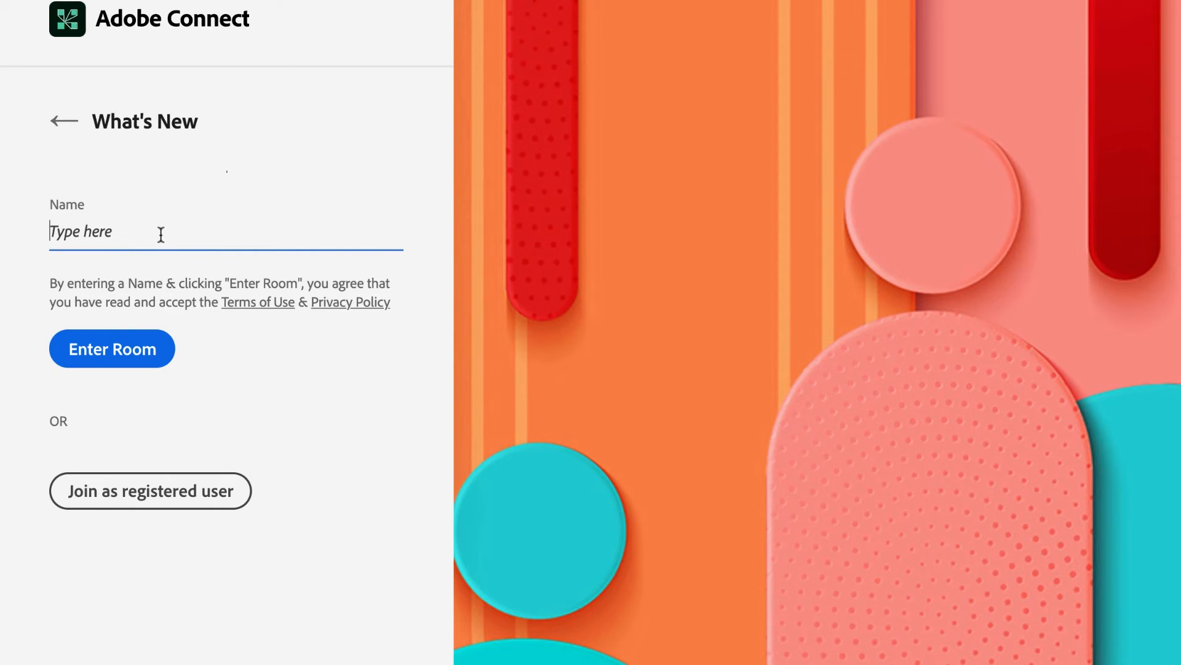
- Enter the room as guest 'Lisa Orange' and adjust the speaker volume
{"action": "type", "text": "Lisa"}
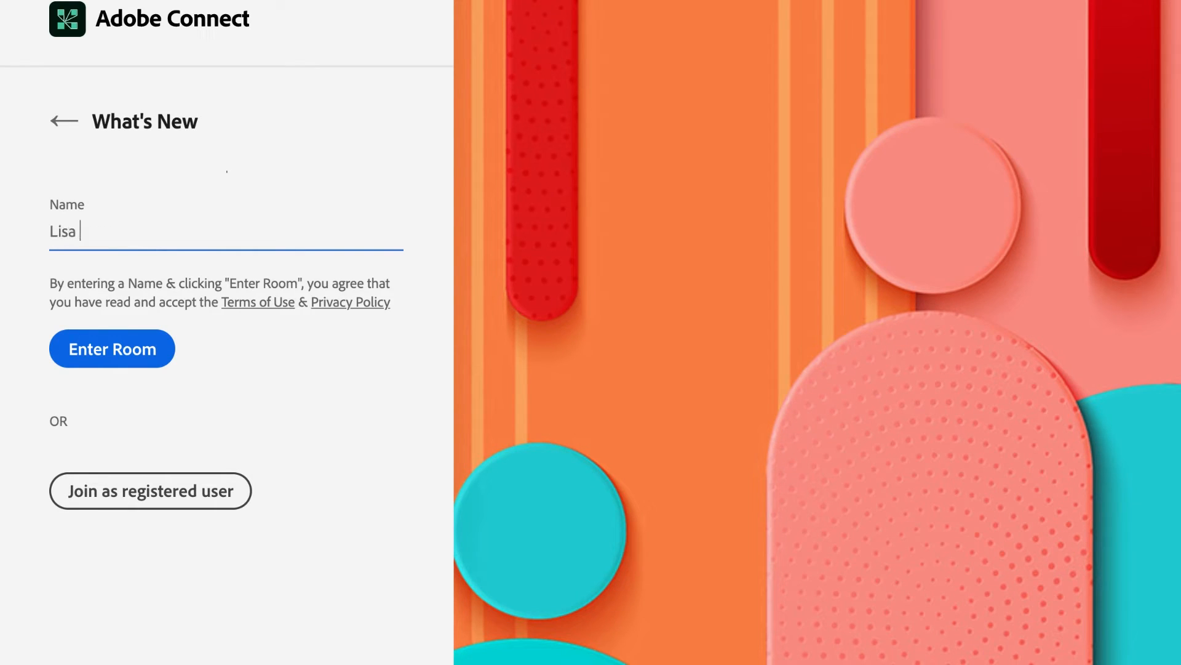
{"action": "type", "text": "Orange"}
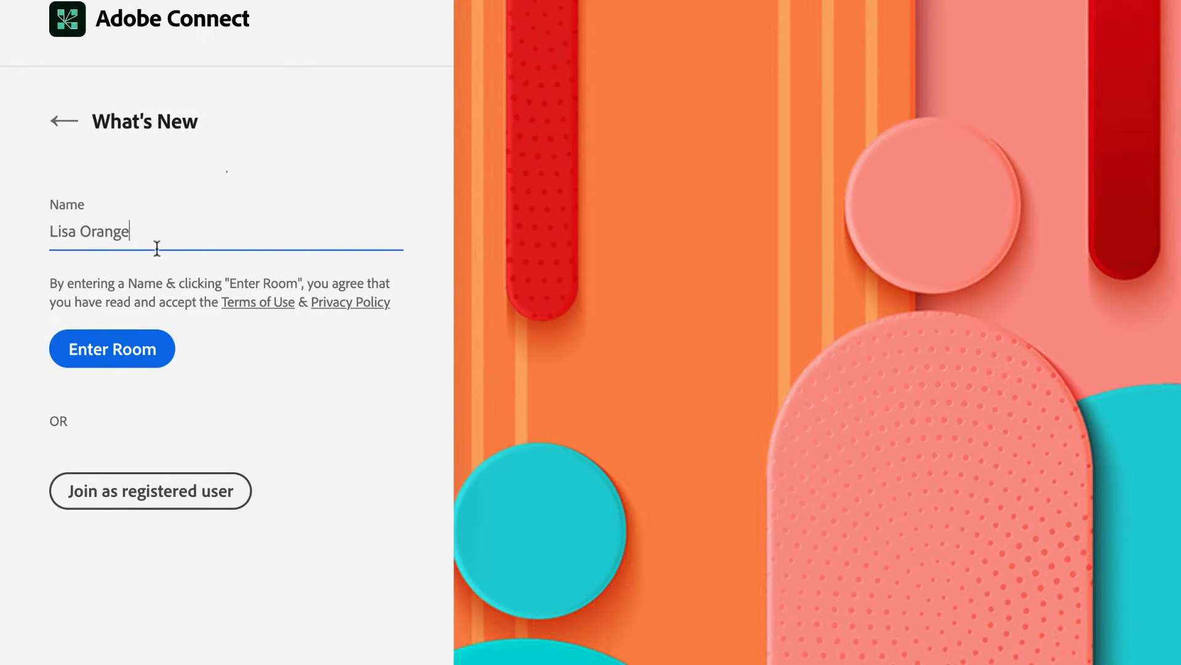
{"action": "left_click", "coordinate": [150, 491]}
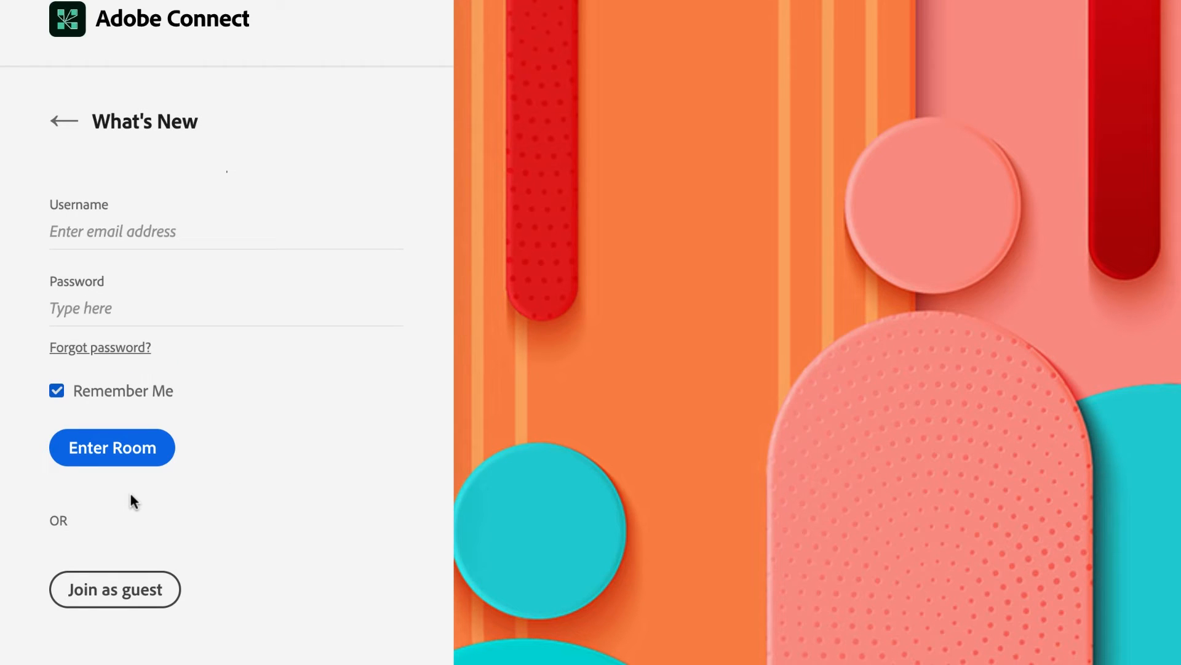
{"action": "mouse_move", "coordinate": [43, 443]}
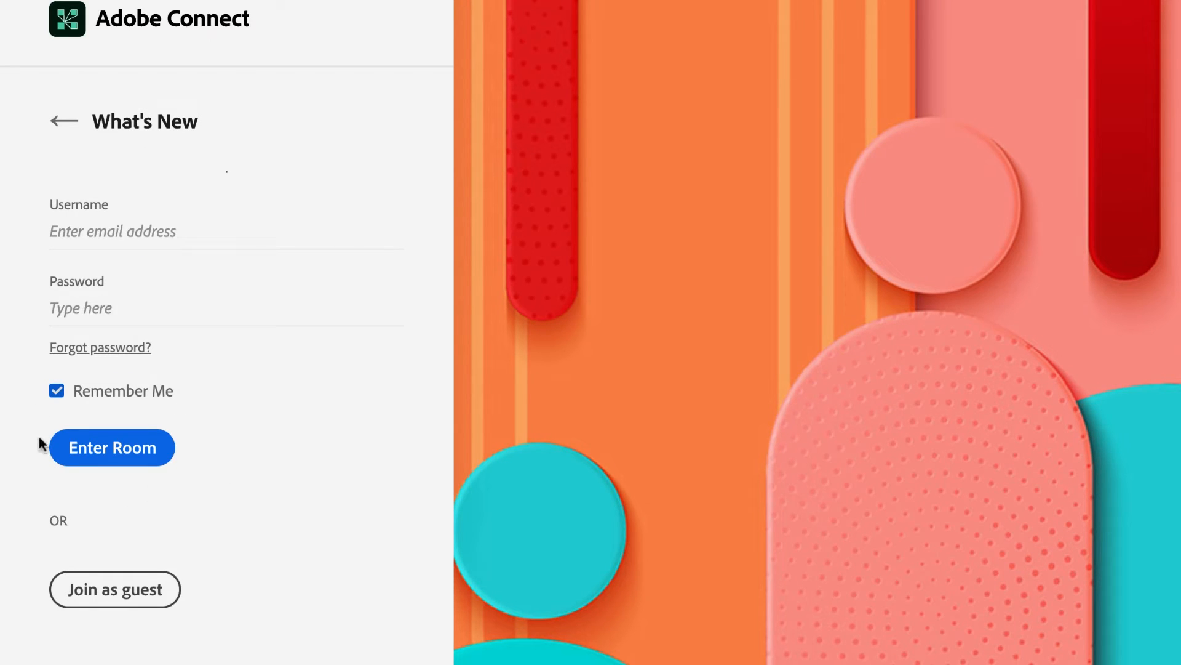
{"action": "mouse_move", "coordinate": [91, 315]}
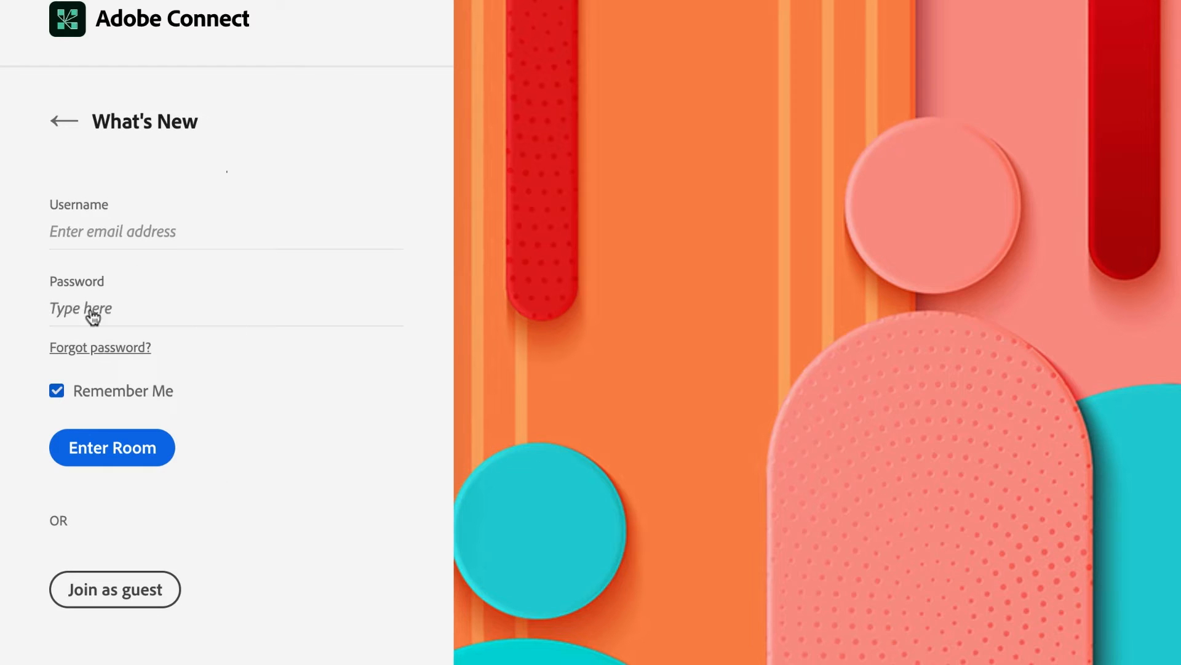
{"action": "left_click", "coordinate": [115, 589]}
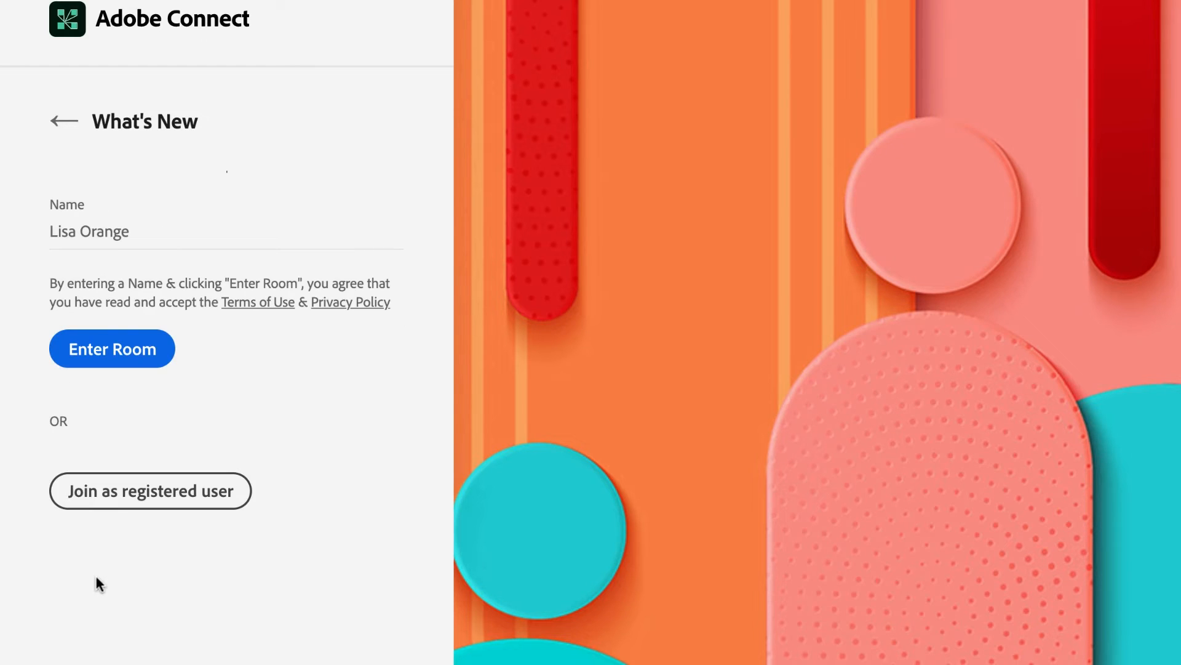
{"action": "mouse_move", "coordinate": [69, 656]}
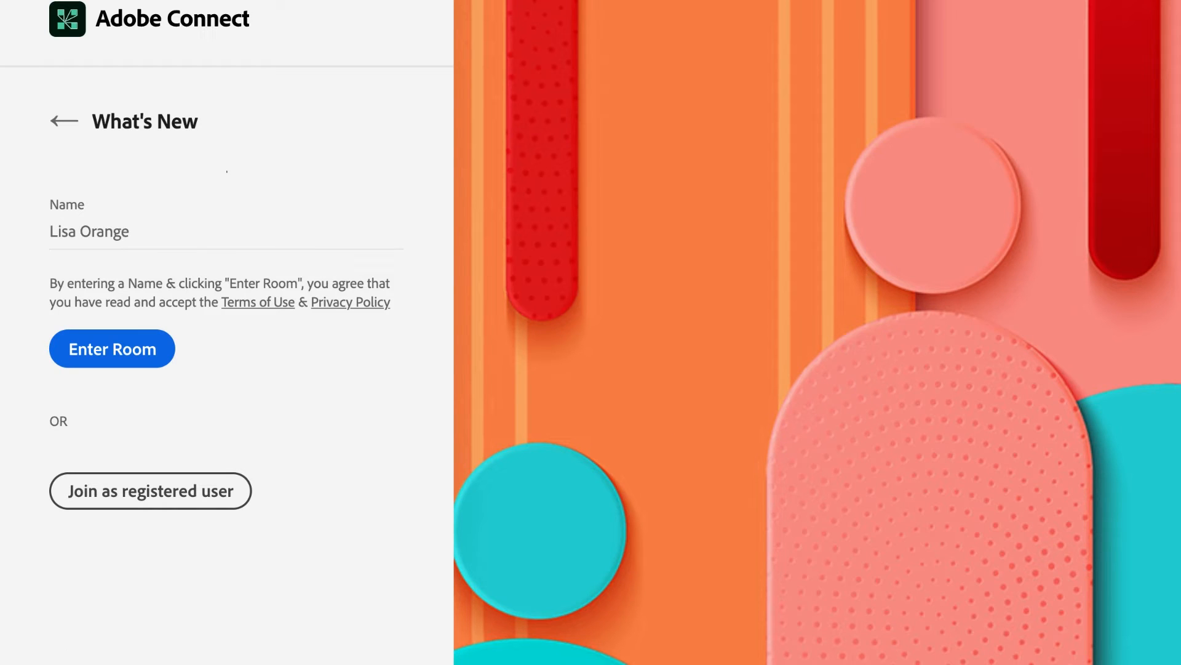
{"action": "mouse_move", "coordinate": [113, 338]}
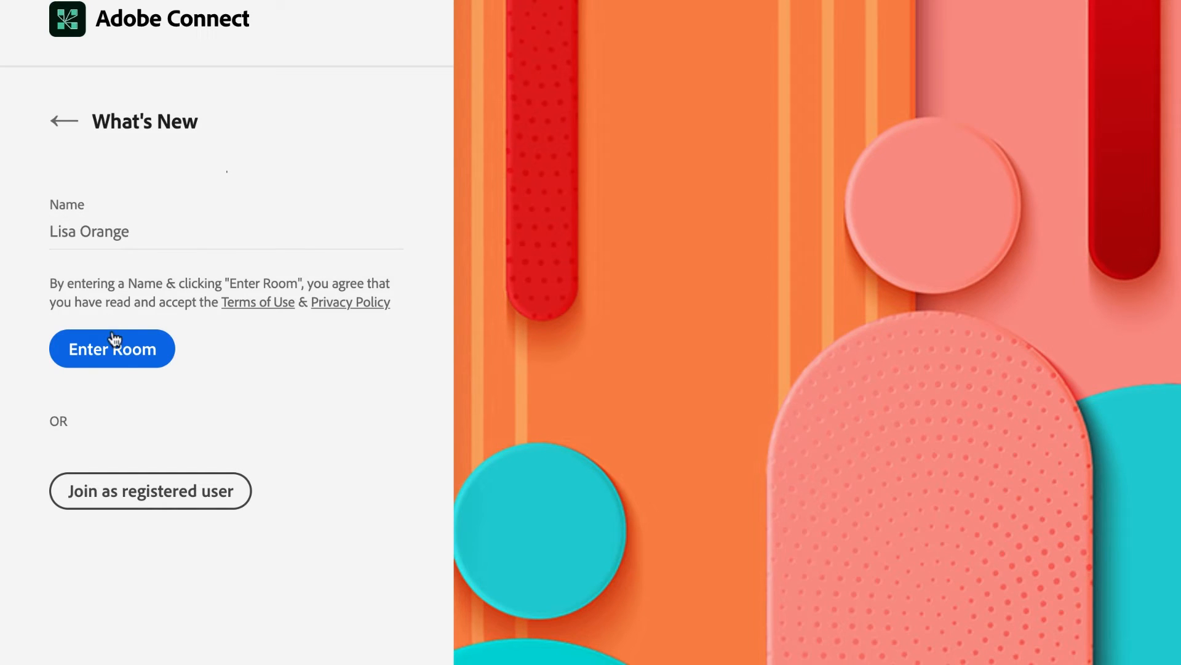
{"action": "mouse_move", "coordinate": [194, 473]}
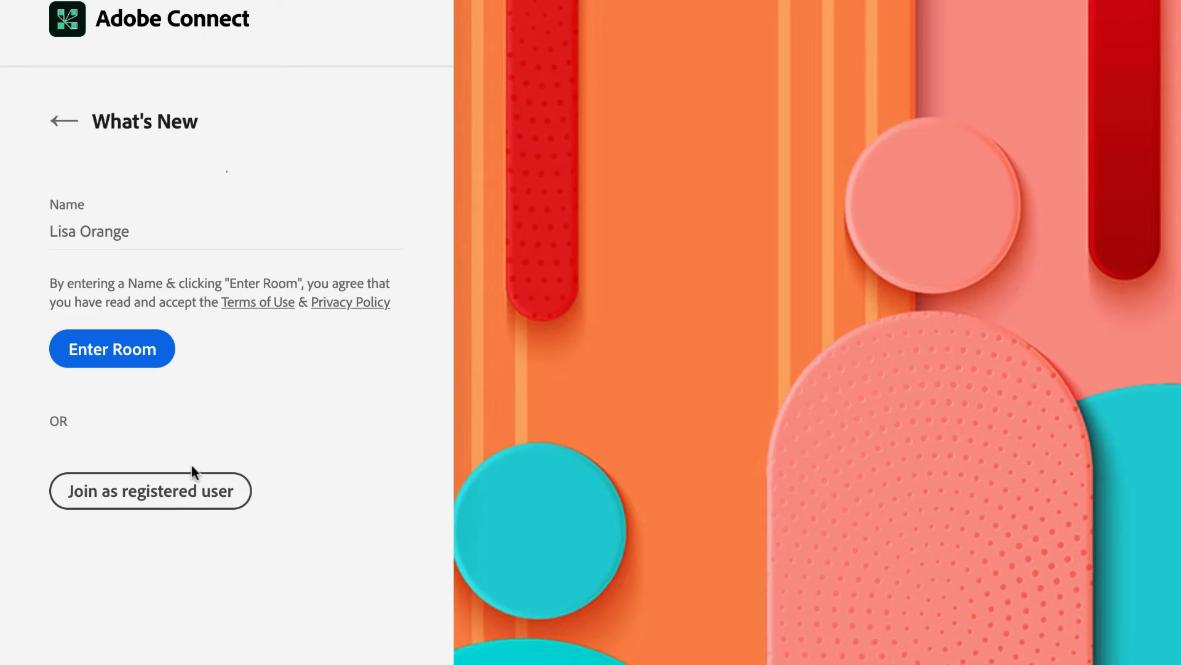
{"action": "mouse_move", "coordinate": [214, 428]}
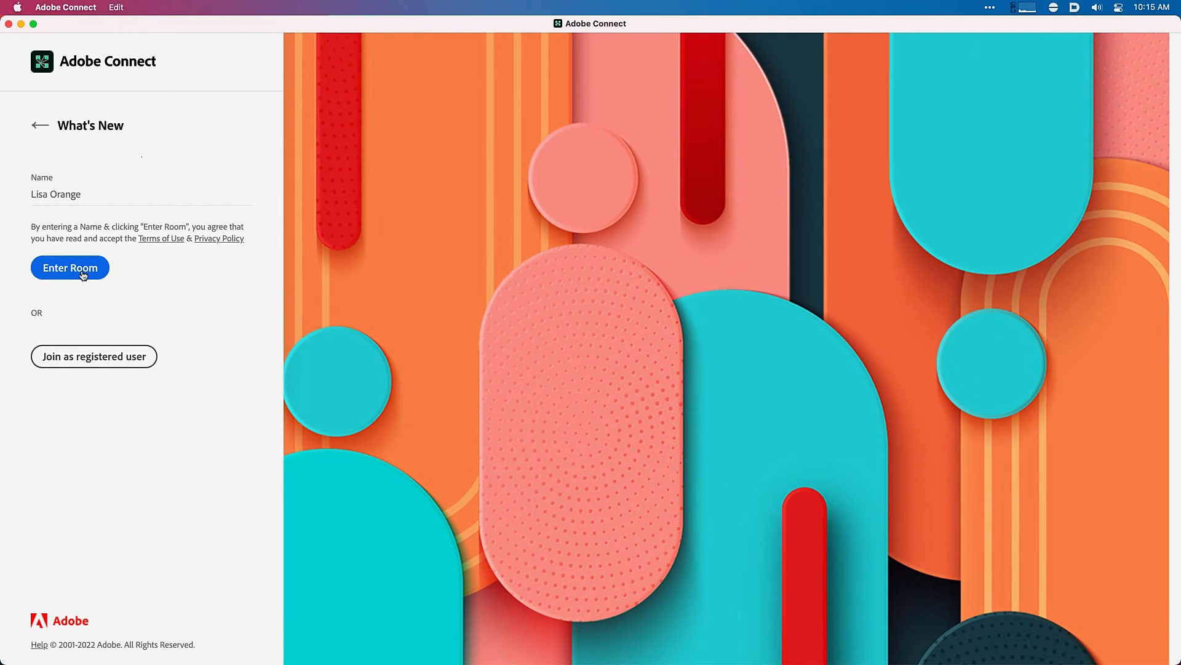
{"action": "left_click", "coordinate": [69, 267]}
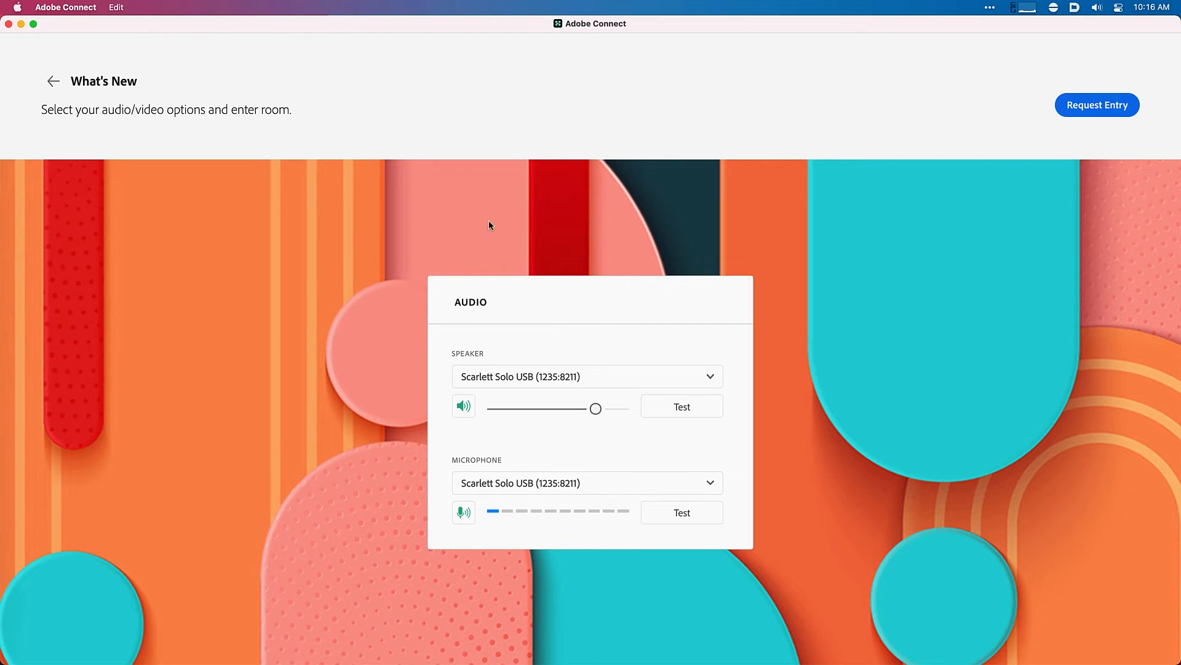
{"action": "mouse_move", "coordinate": [597, 410]}
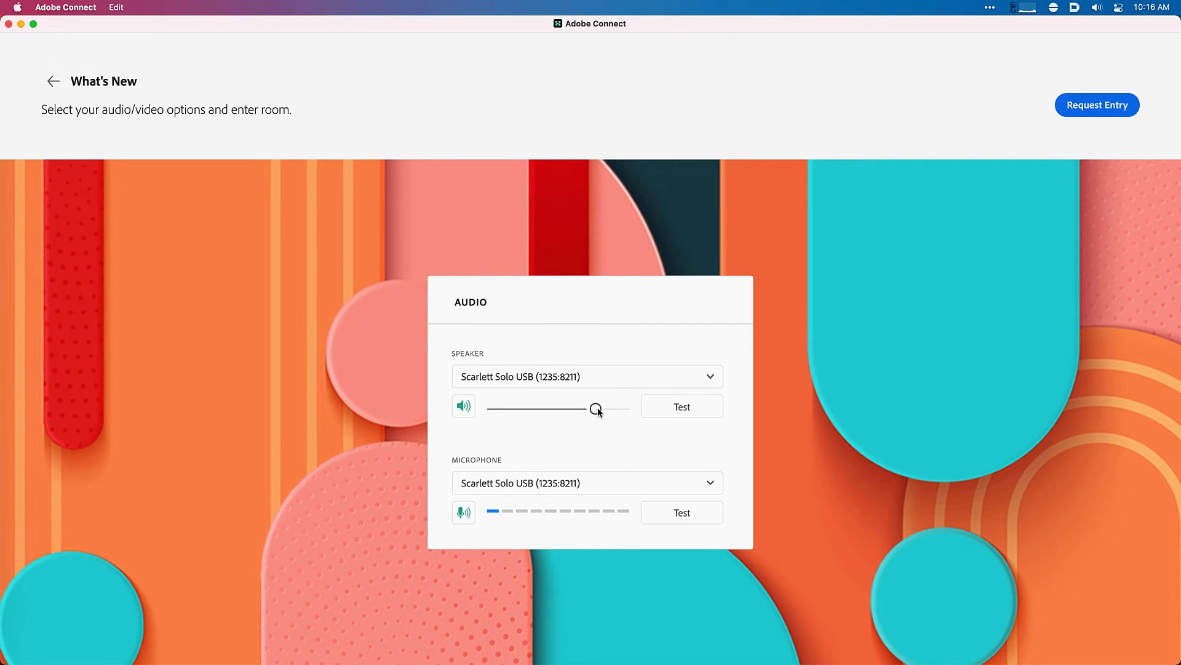
{"action": "left_click", "coordinate": [1097, 104]}
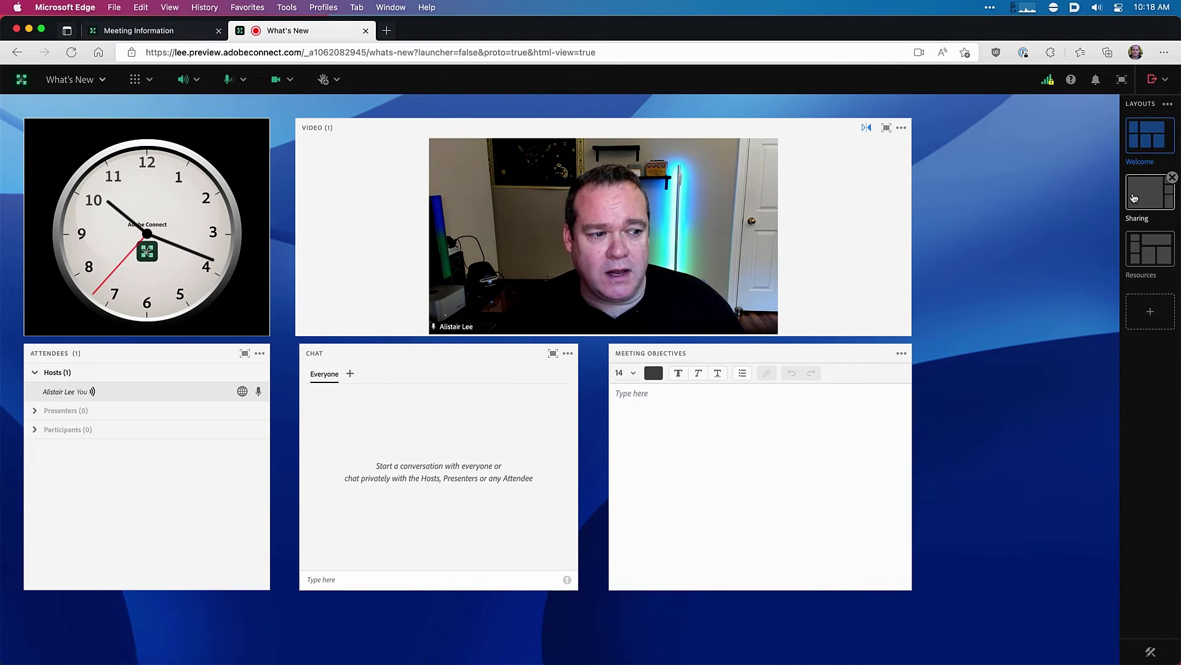
- Switch to the Sharing layout and choose to share a screen
{"action": "left_click", "coordinate": [1149, 192]}
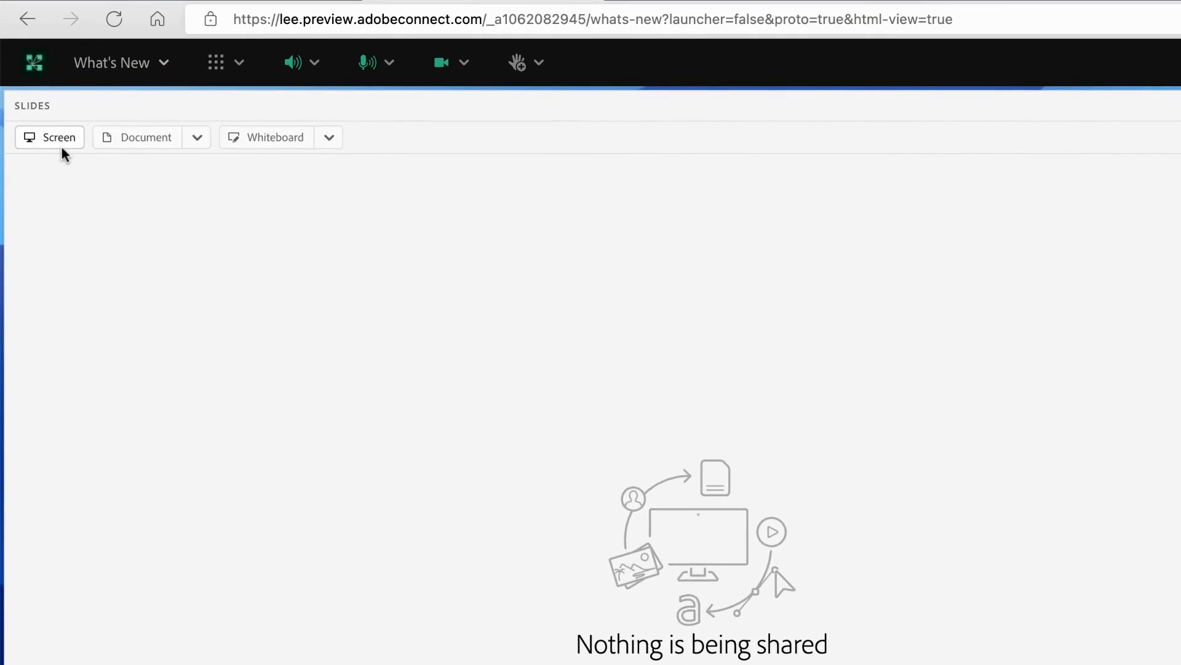
{"action": "left_click", "coordinate": [49, 137]}
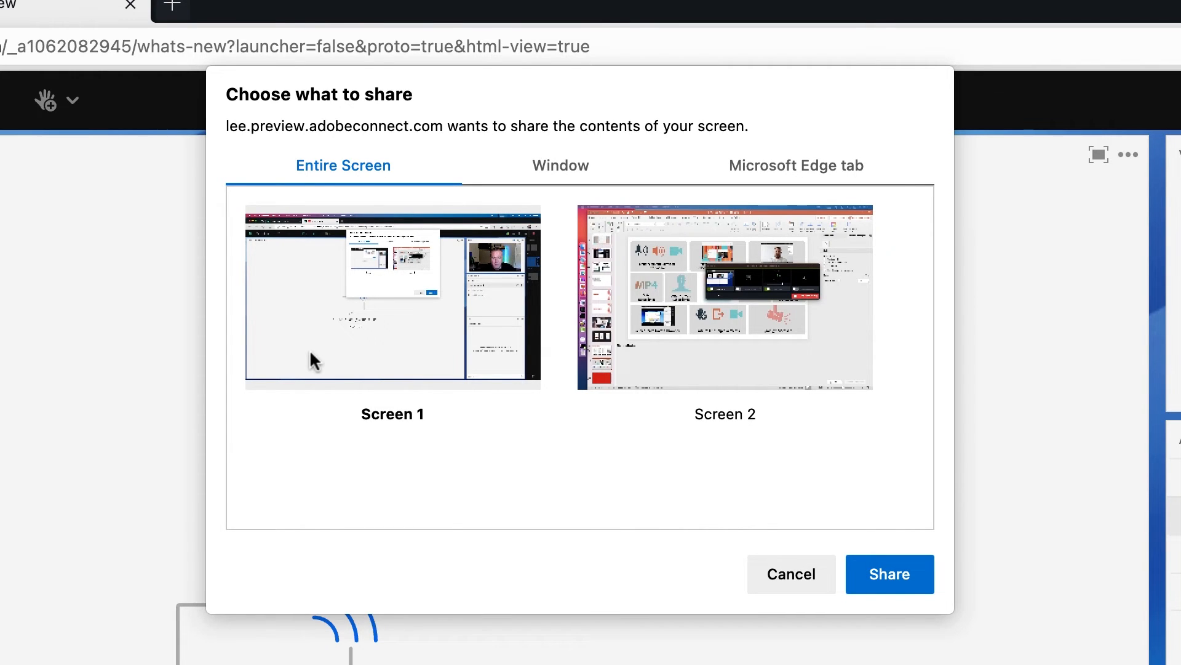
- Browse the Window and Edge tab options, then share the entire Screen 1
{"action": "left_click", "coordinate": [560, 165]}
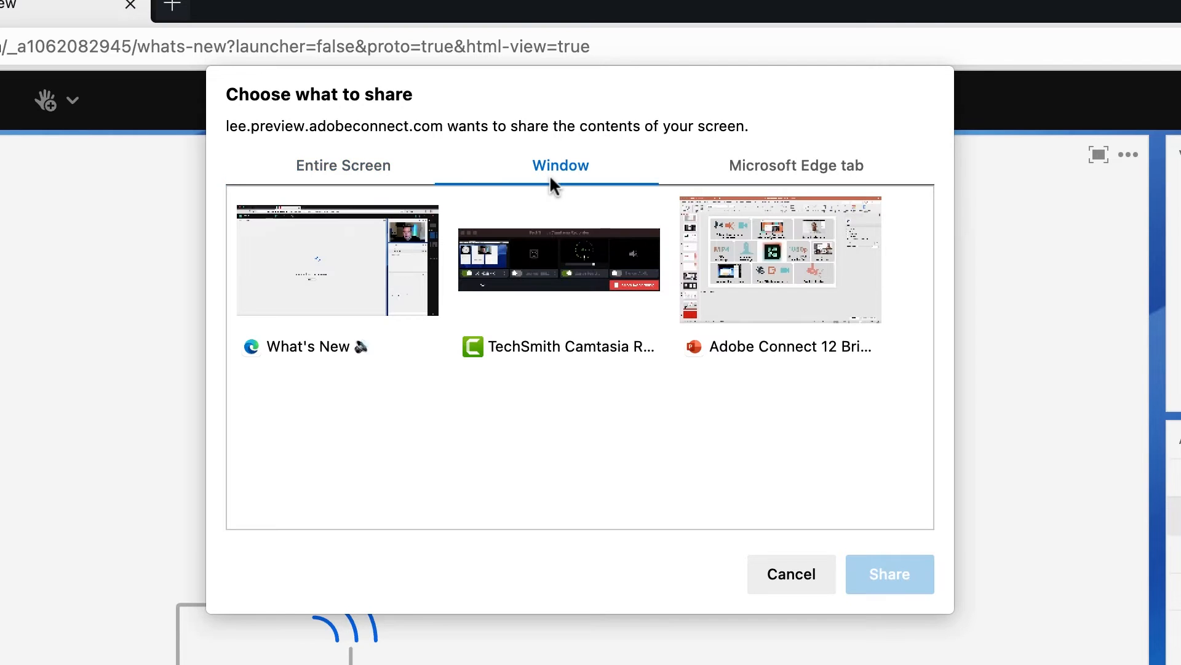
{"action": "left_click", "coordinate": [795, 165]}
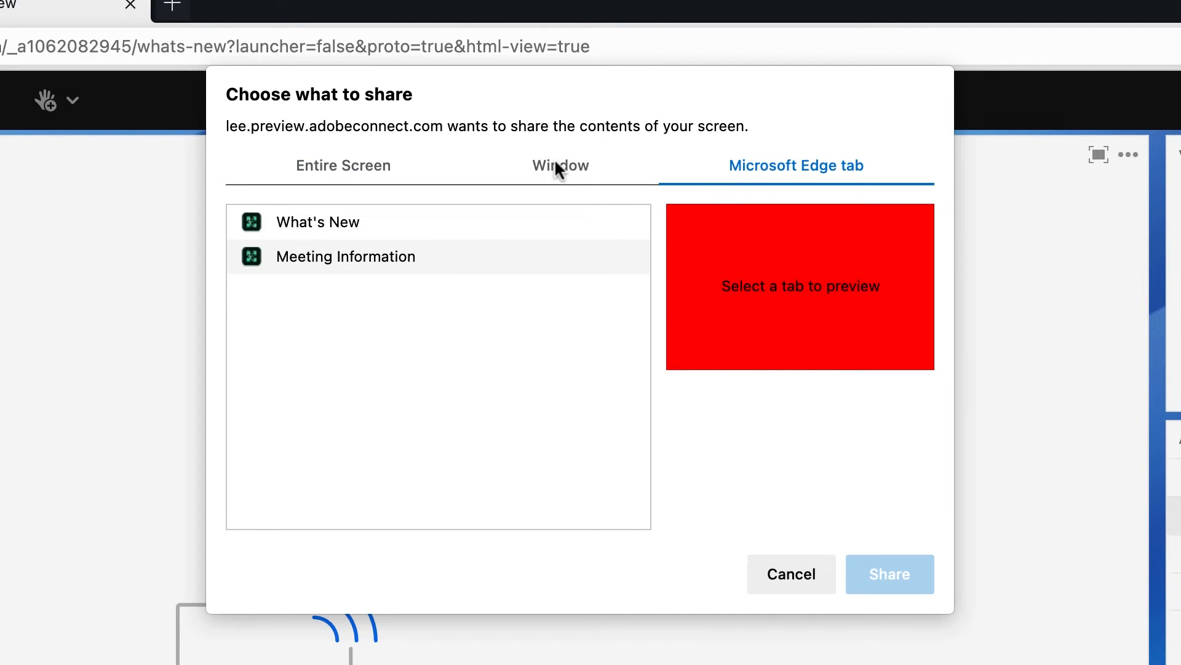
{"action": "left_click", "coordinate": [343, 165]}
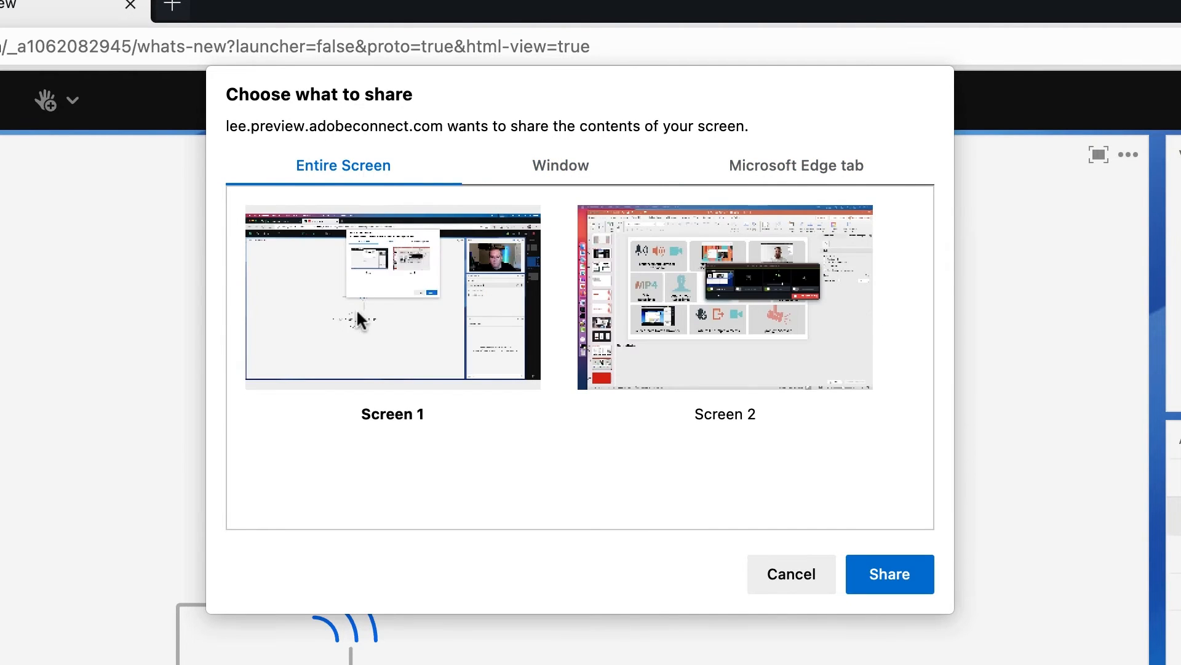
{"action": "left_click", "coordinate": [889, 573]}
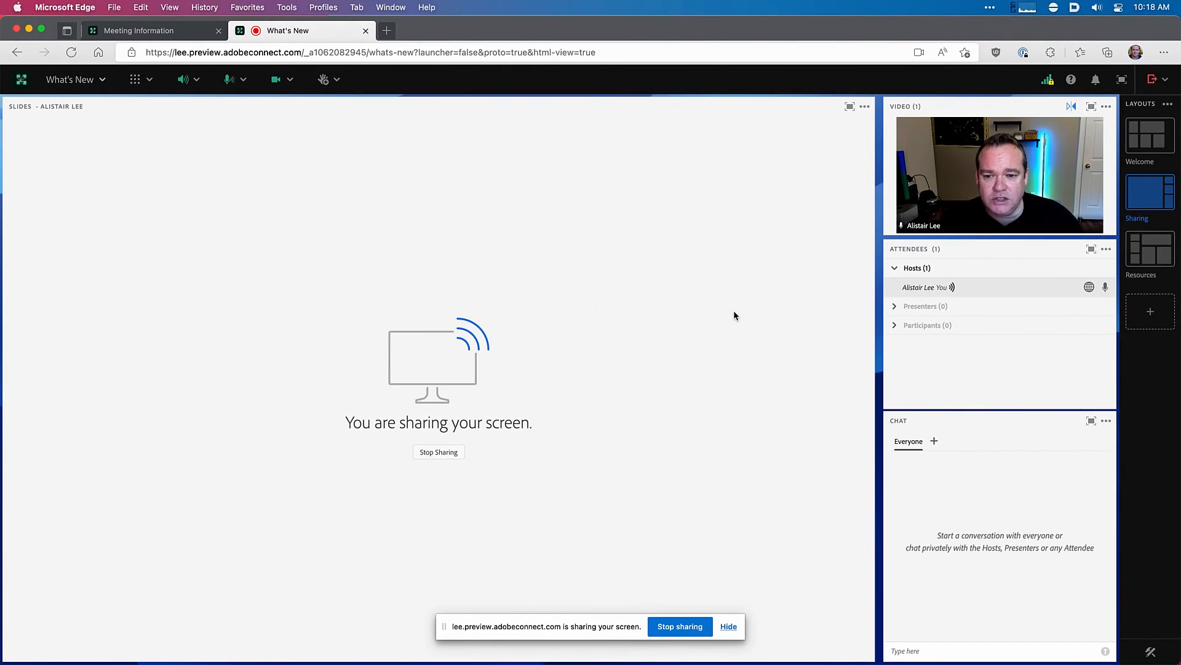
{"action": "mouse_move", "coordinate": [612, 354]}
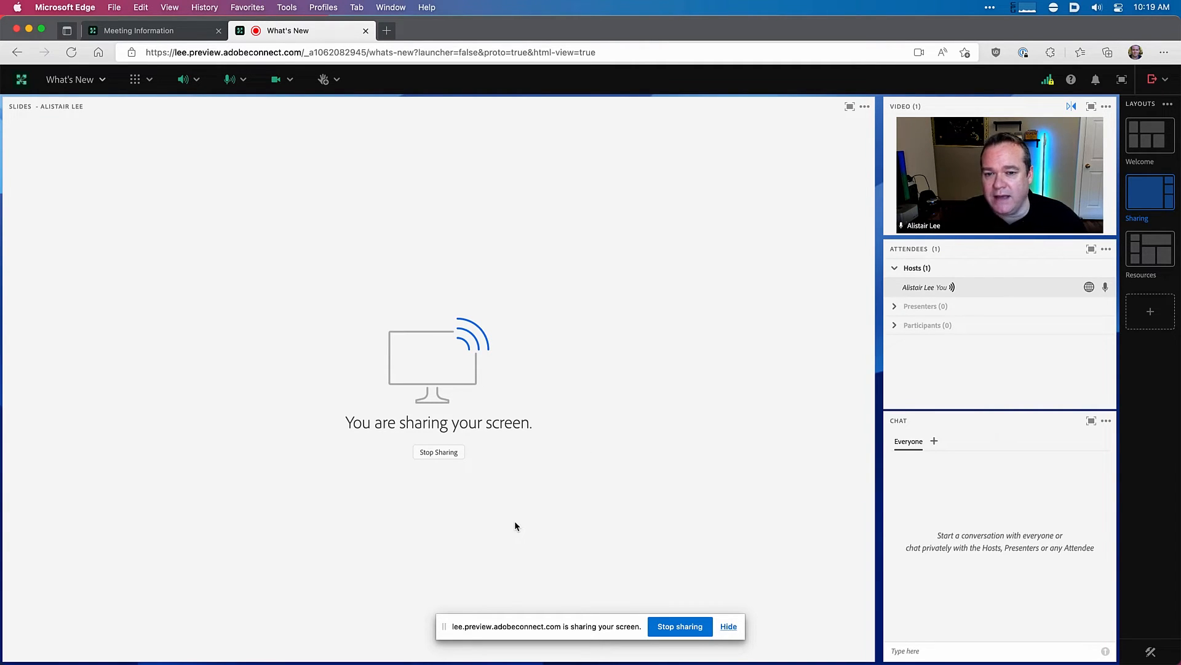
{"action": "mouse_move", "coordinate": [682, 575]}
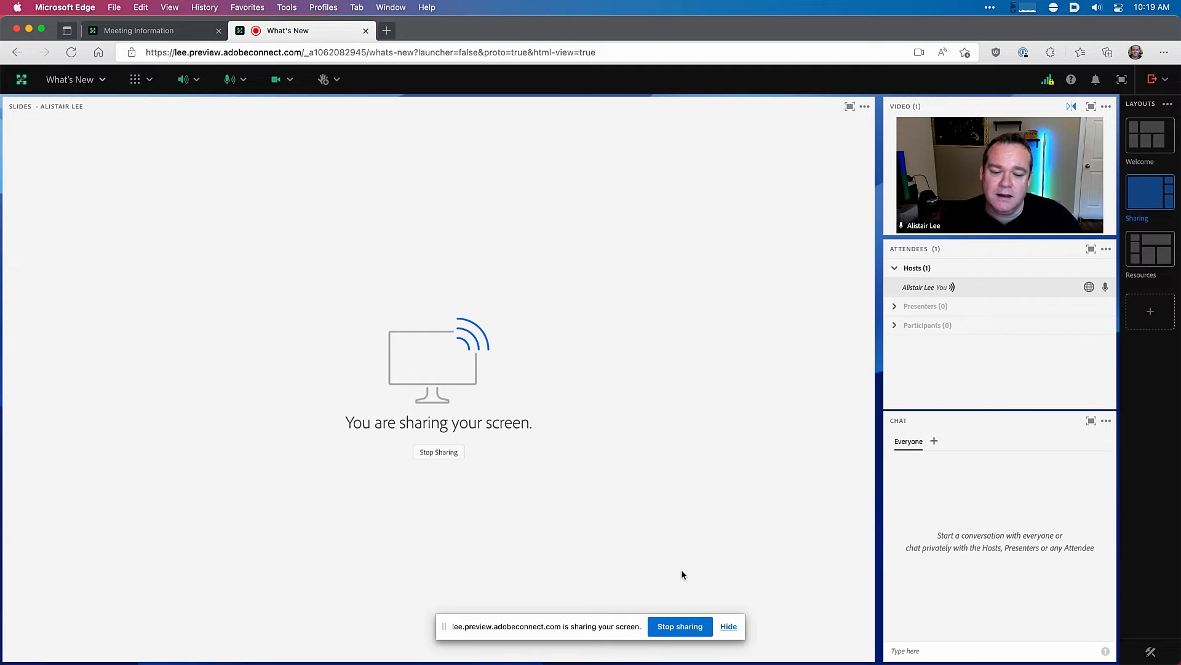
{"action": "mouse_move", "coordinate": [580, 503]}
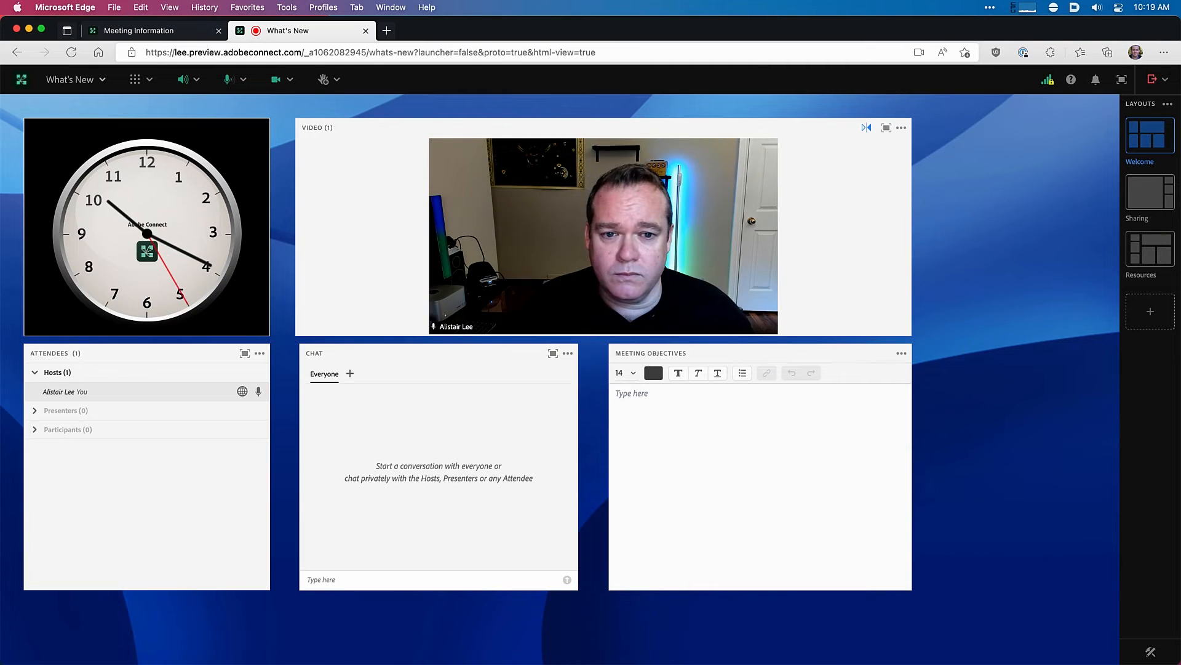
- Start recording the session as What's New_0 with Anonymize this recording ticked
{"action": "left_click", "coordinate": [75, 80]}
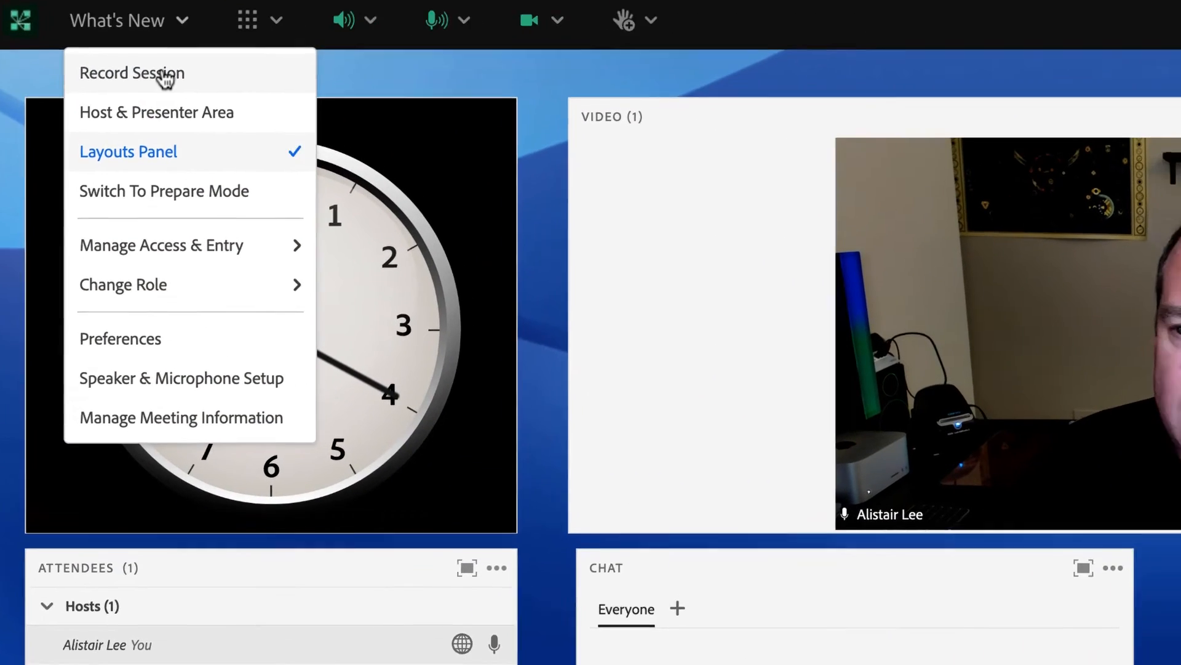
{"action": "left_click", "coordinate": [132, 73]}
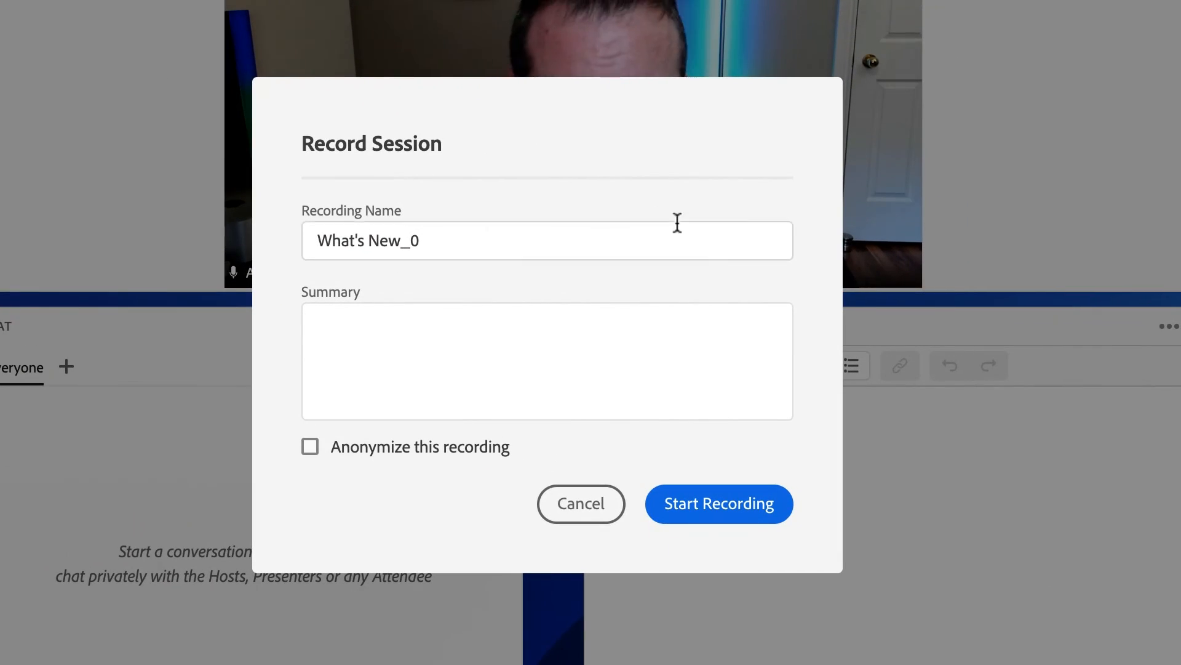
{"action": "left_click", "coordinate": [546, 241]}
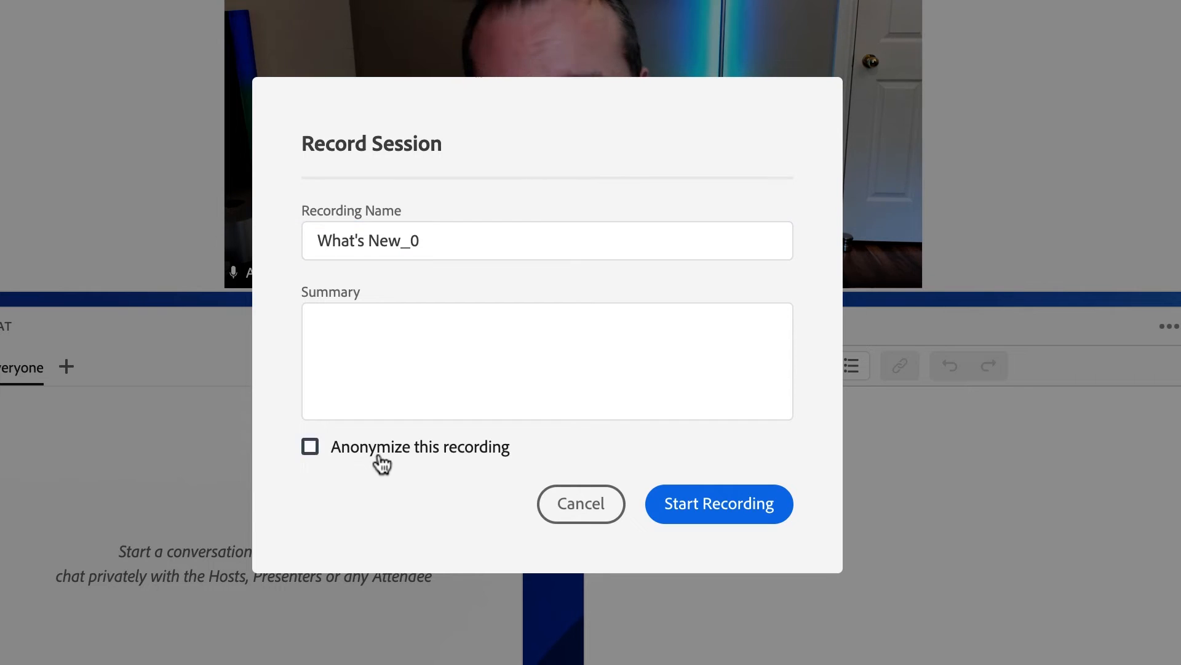
{"action": "left_click", "coordinate": [309, 446]}
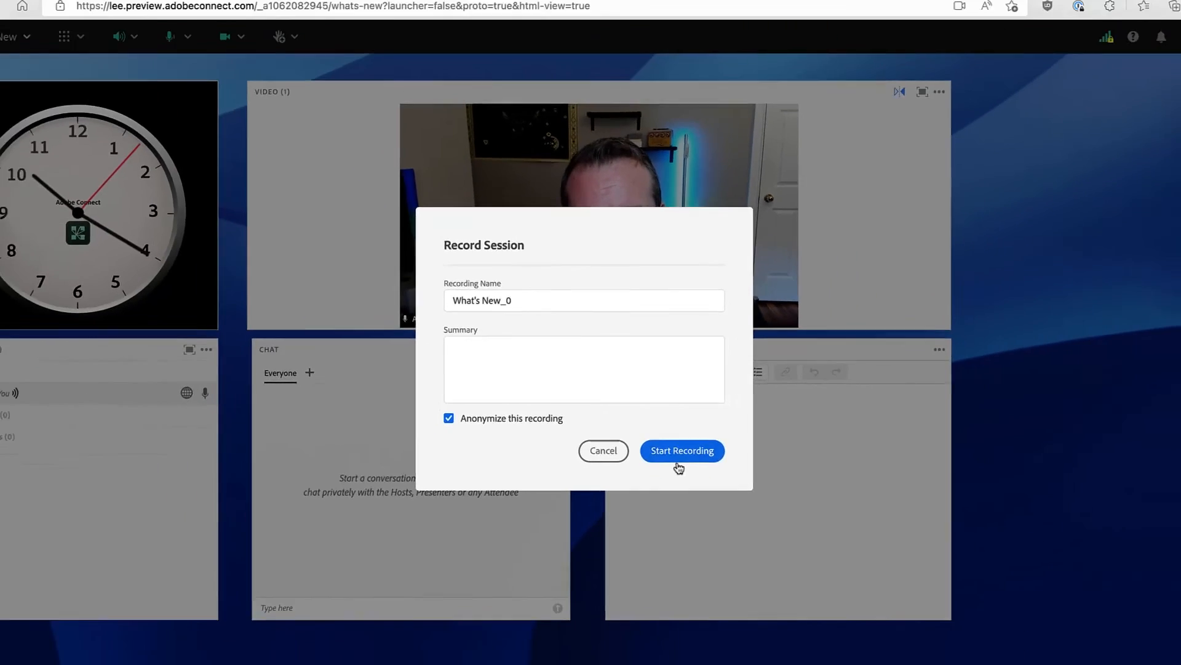
{"action": "left_click", "coordinate": [680, 450]}
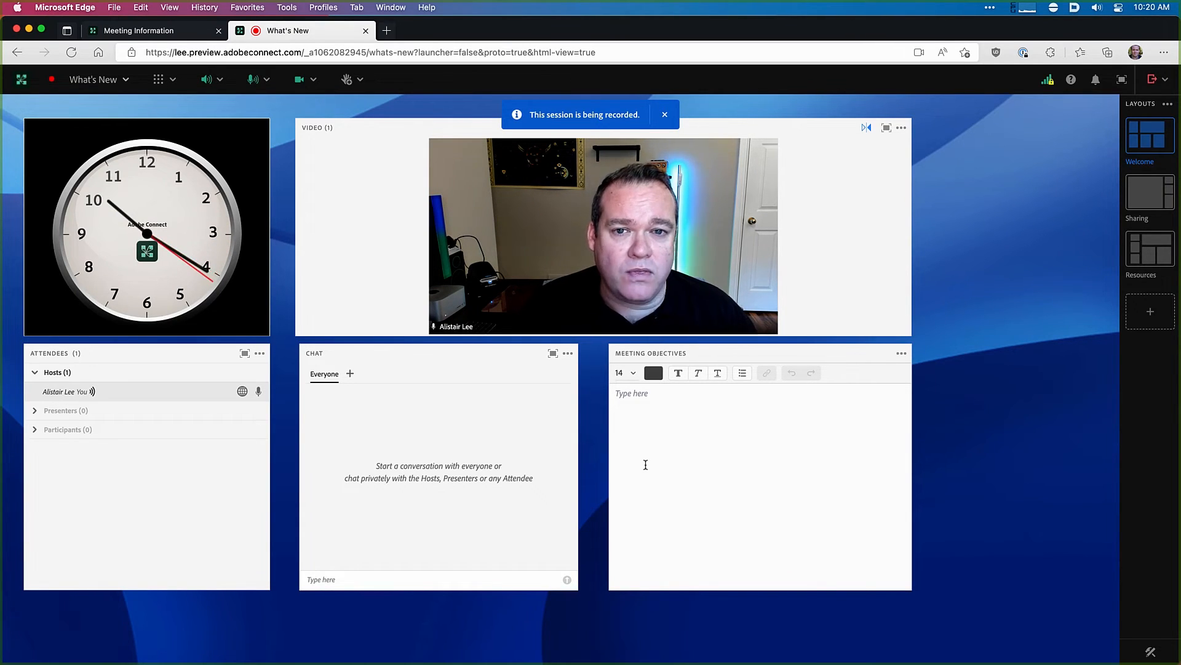
- Dismiss the recording notice, stop the session recording and confirm it has stopped
{"action": "left_click", "coordinate": [665, 115]}
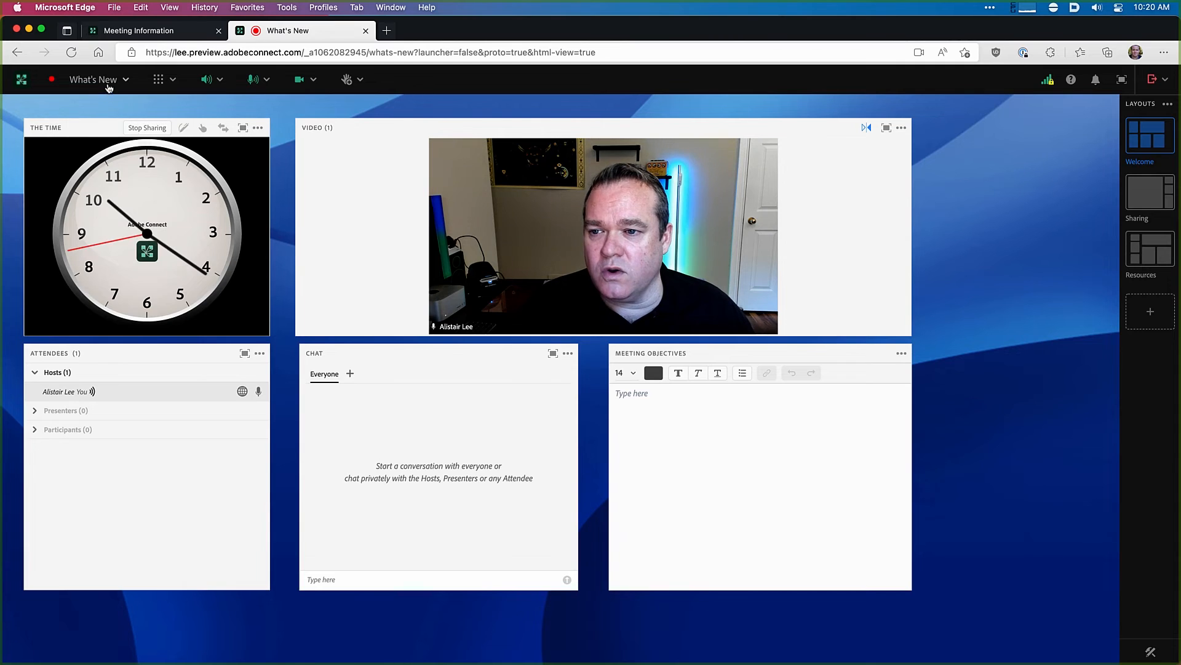
{"action": "left_click", "coordinate": [93, 79]}
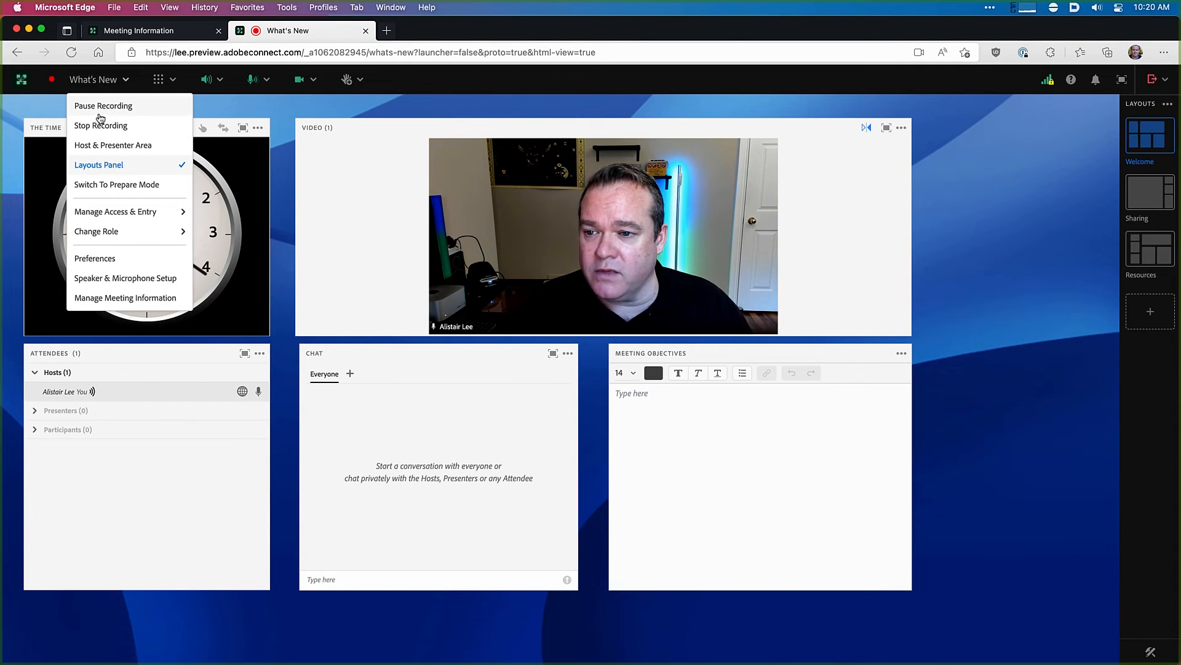
{"action": "left_click", "coordinate": [101, 125]}
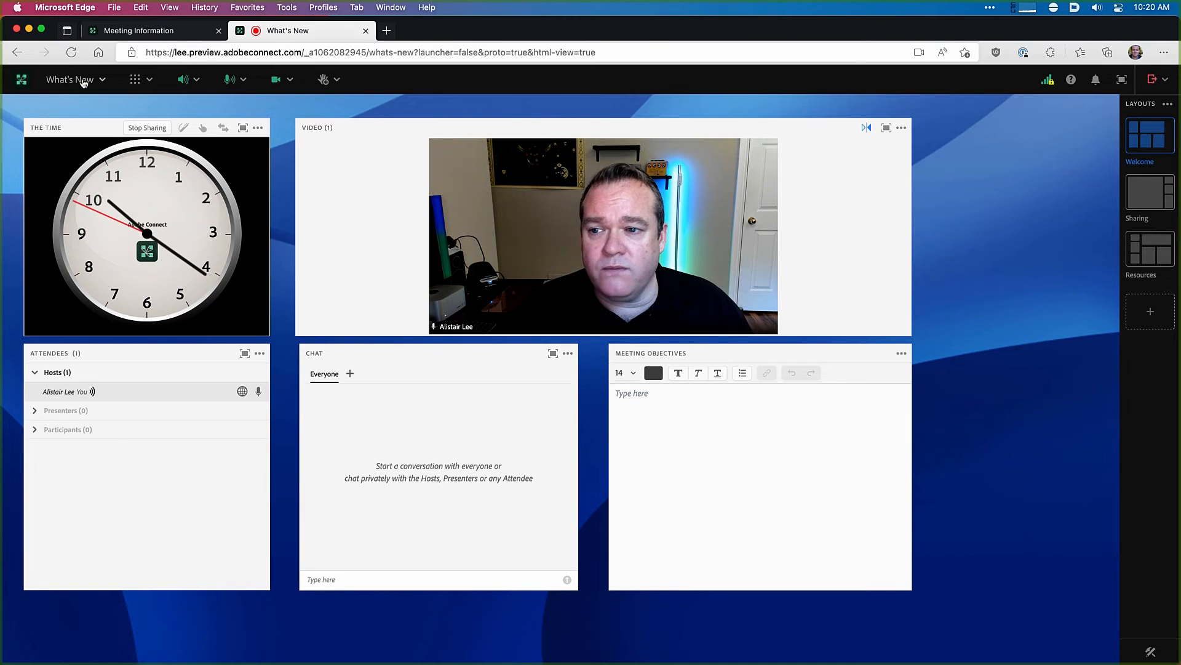
{"action": "left_click", "coordinate": [69, 79]}
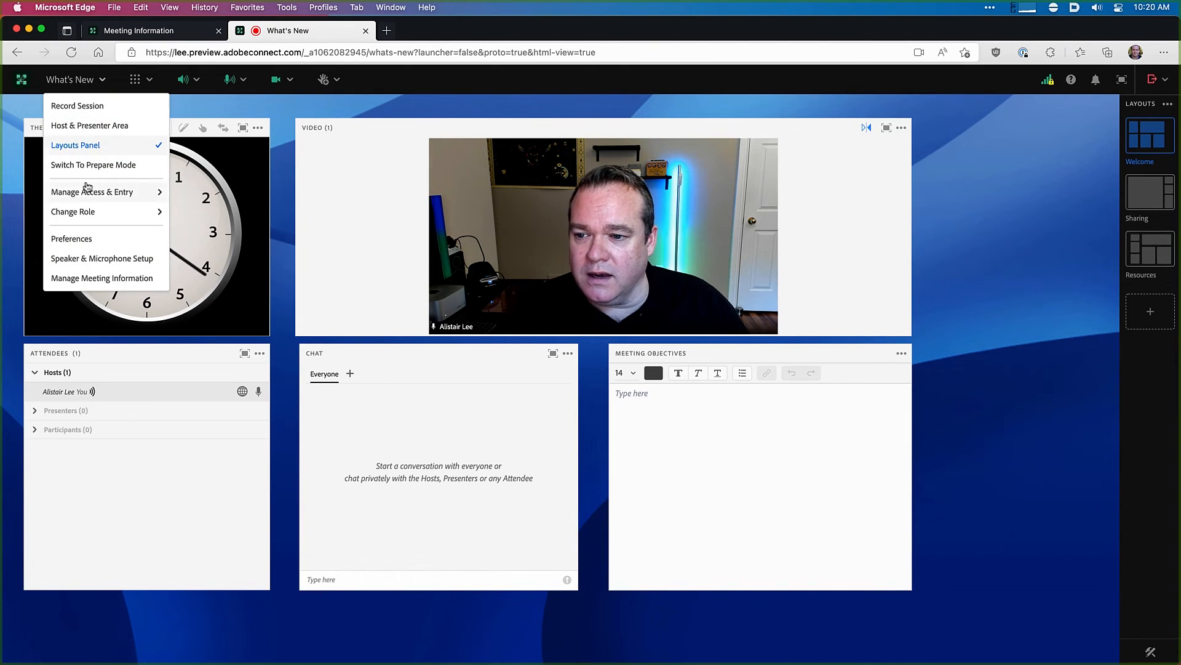
{"action": "left_click", "coordinate": [101, 278]}
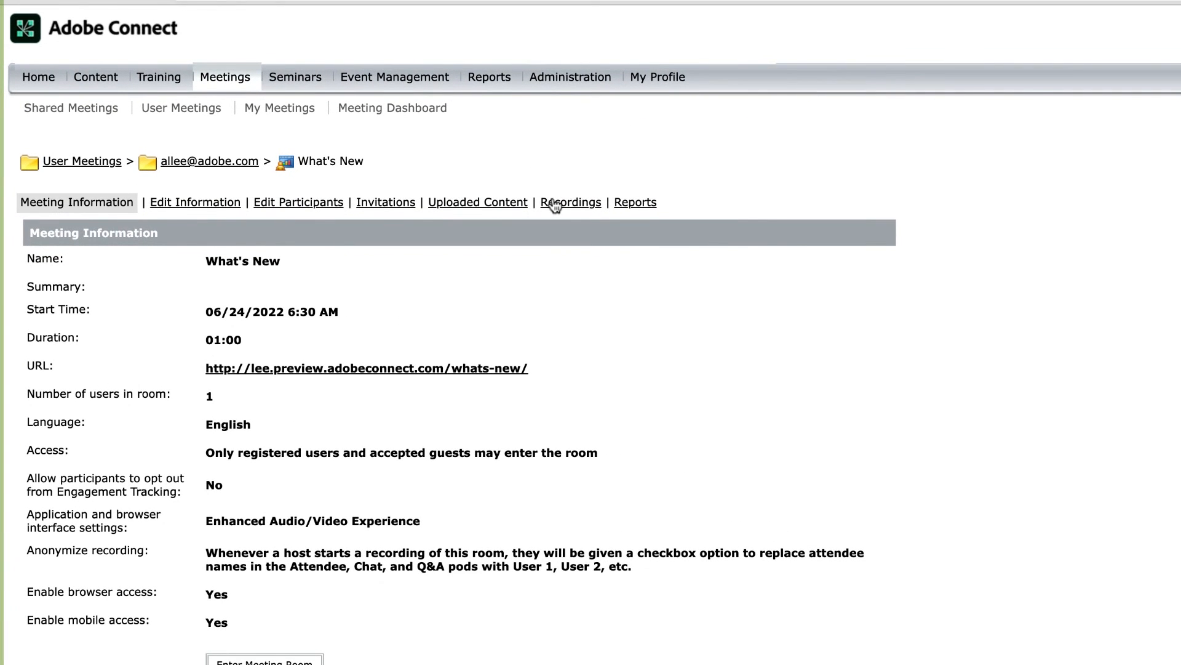
- Open the meeting's Recordings list and the What's New_0 recording details
{"action": "left_click", "coordinate": [571, 202]}
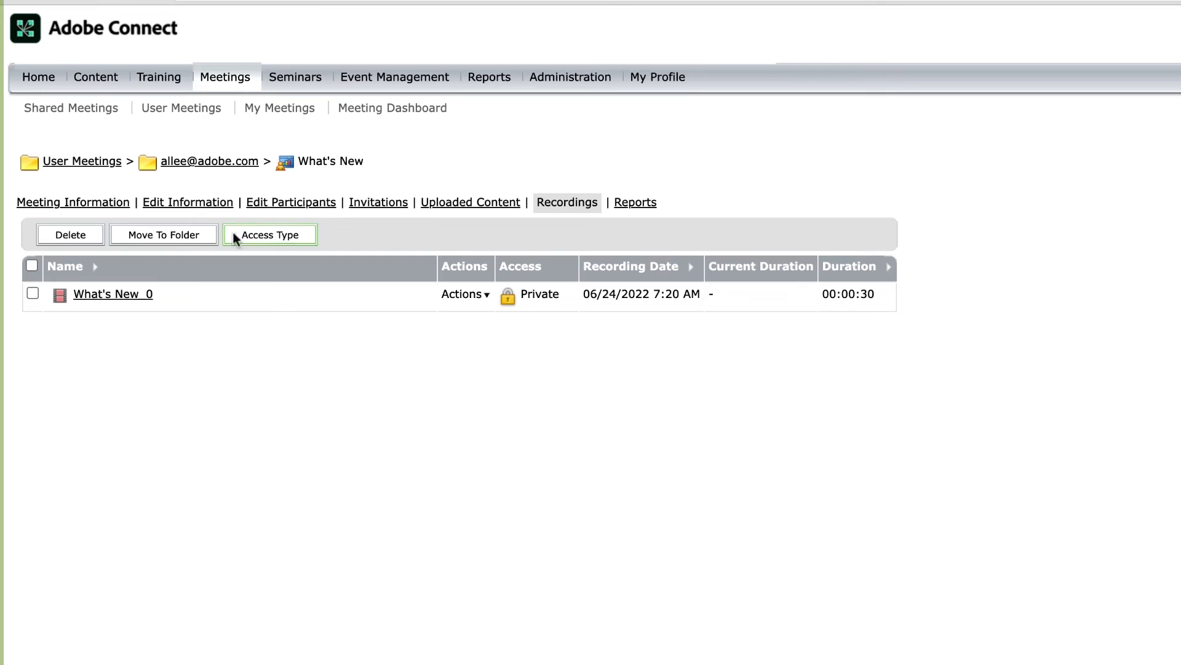
{"action": "mouse_move", "coordinate": [128, 294]}
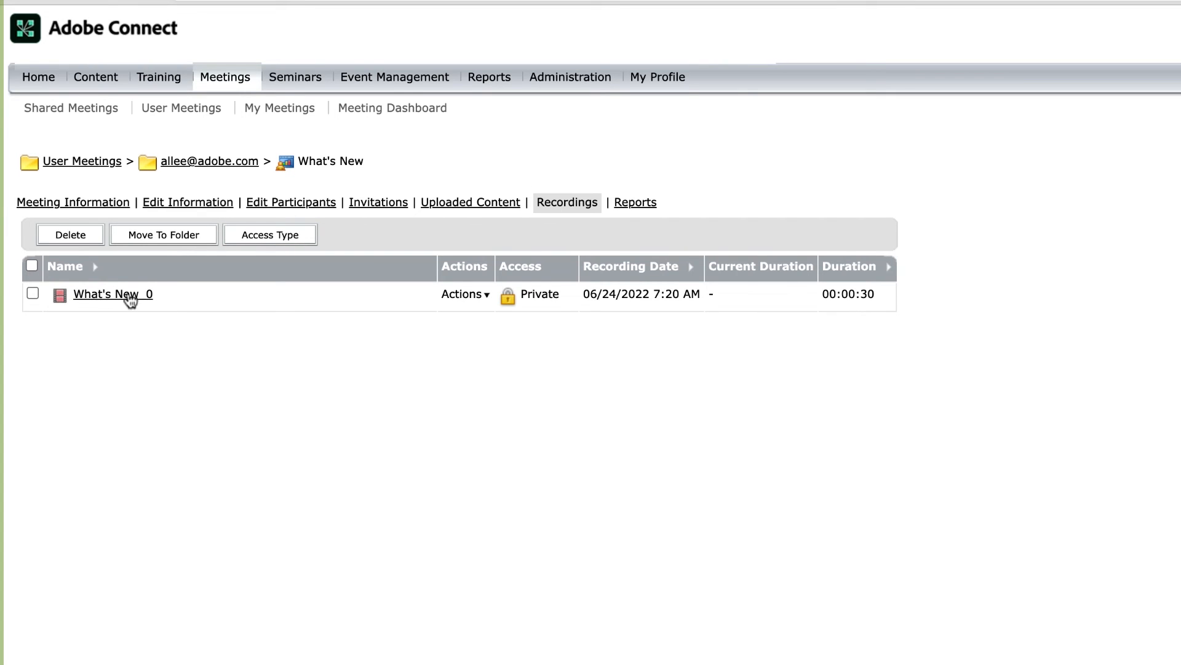
{"action": "mouse_move", "coordinate": [109, 331]}
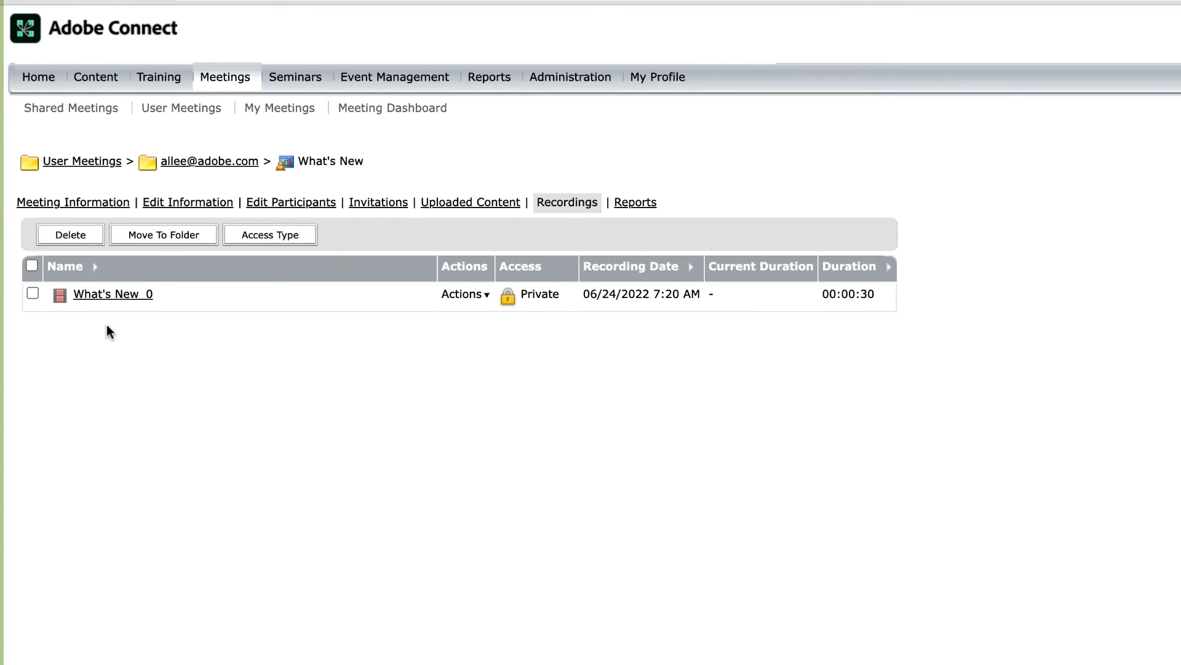
{"action": "left_click", "coordinate": [112, 294]}
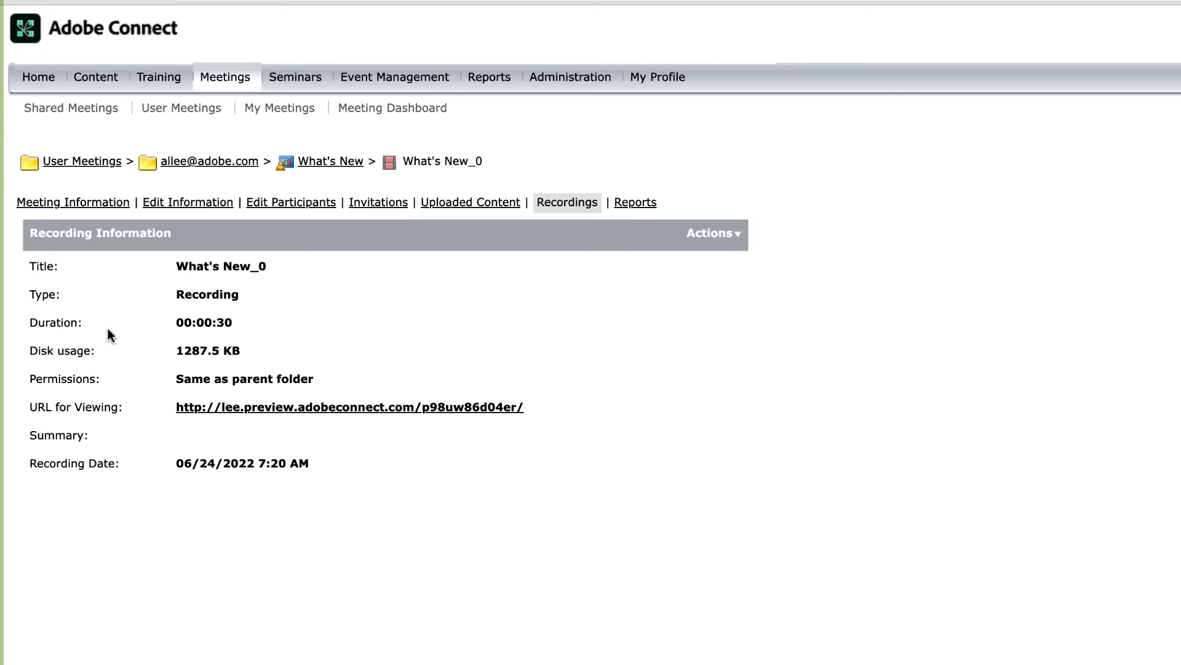
{"action": "mouse_move", "coordinate": [550, 462]}
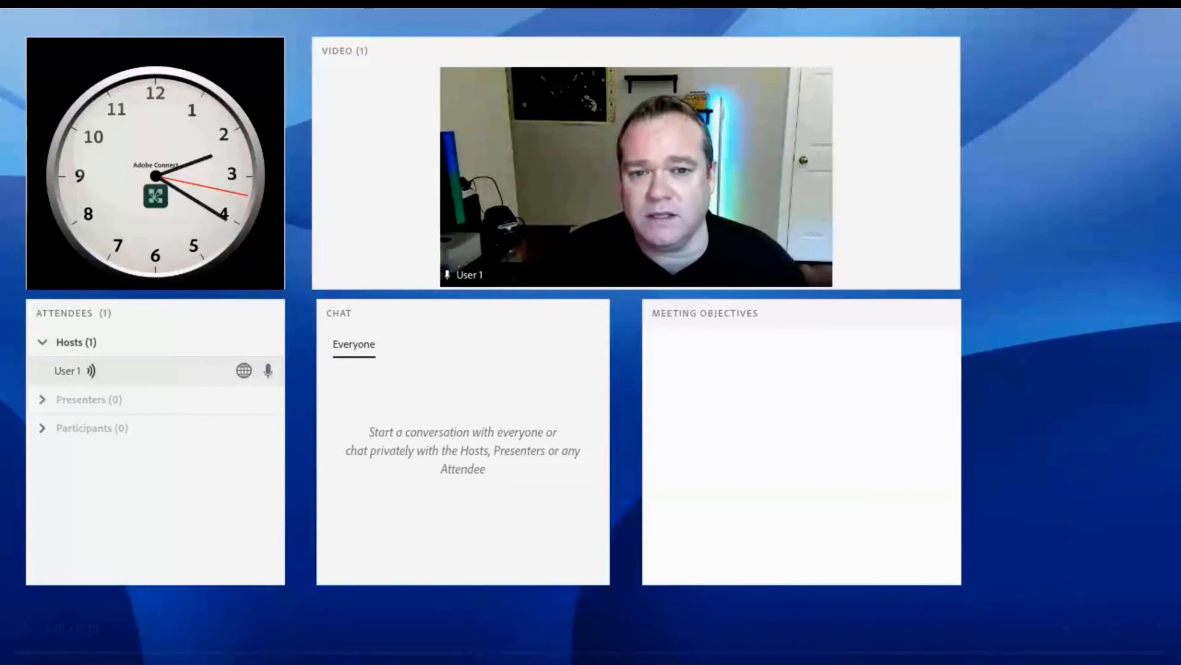
{"action": "mouse_move", "coordinate": [296, 617]}
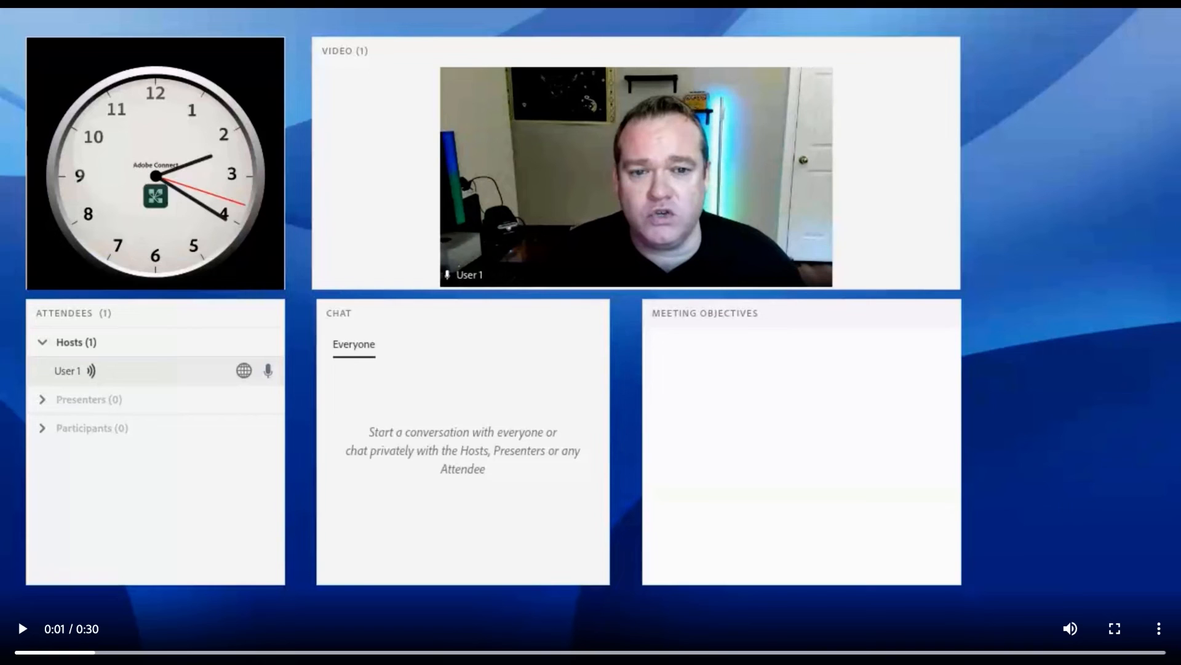
{"action": "mouse_move", "coordinate": [942, 164]}
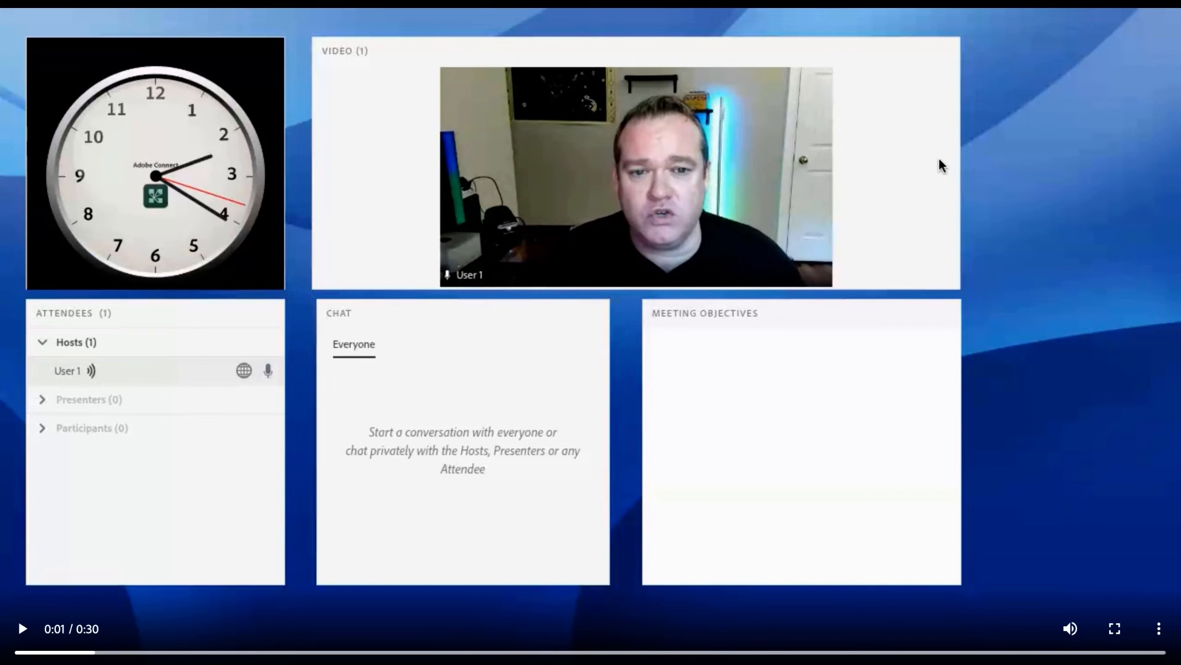
{"action": "mouse_move", "coordinate": [140, 297]}
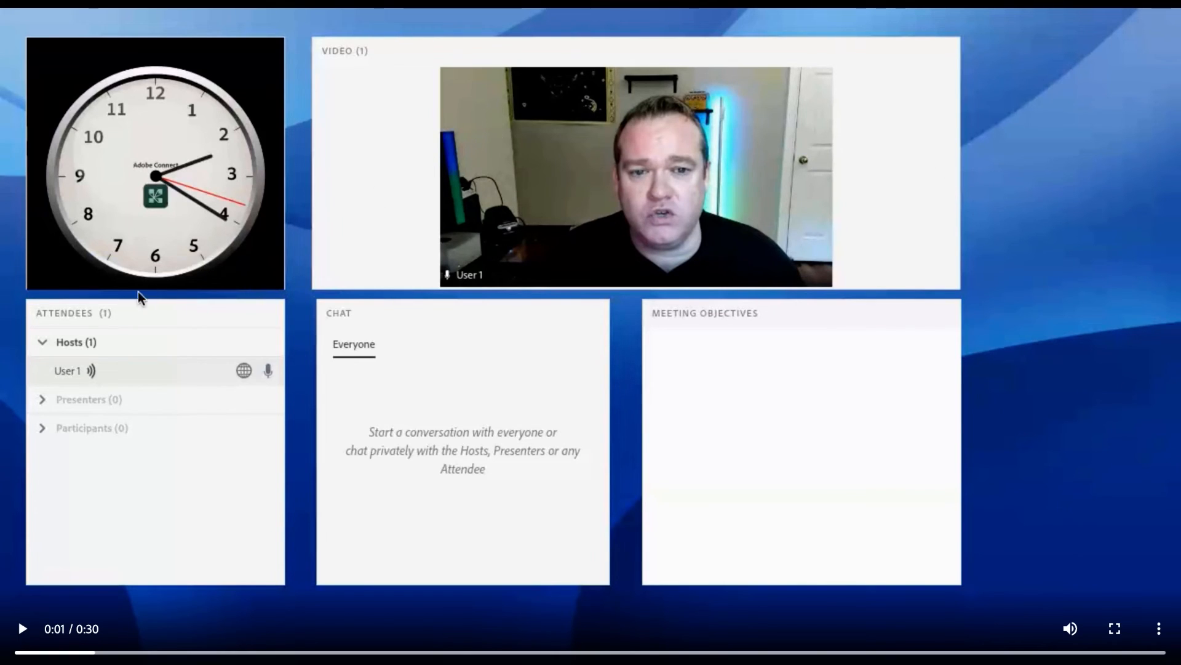
{"action": "mouse_move", "coordinate": [82, 379]}
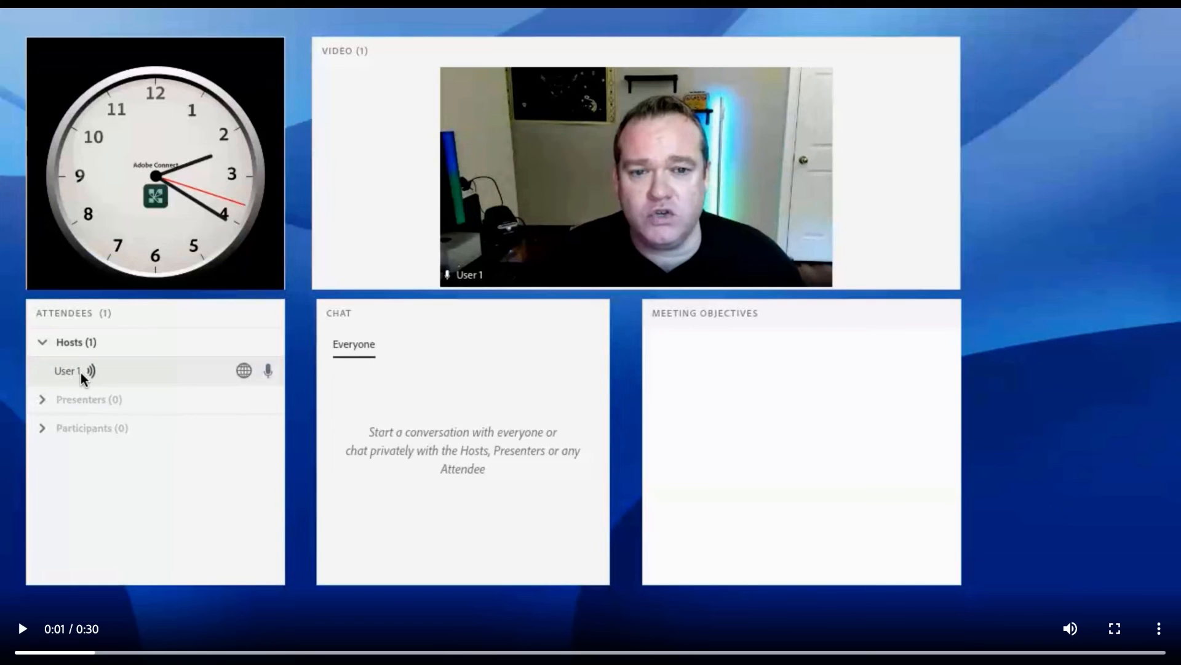
{"action": "mouse_move", "coordinate": [476, 273]}
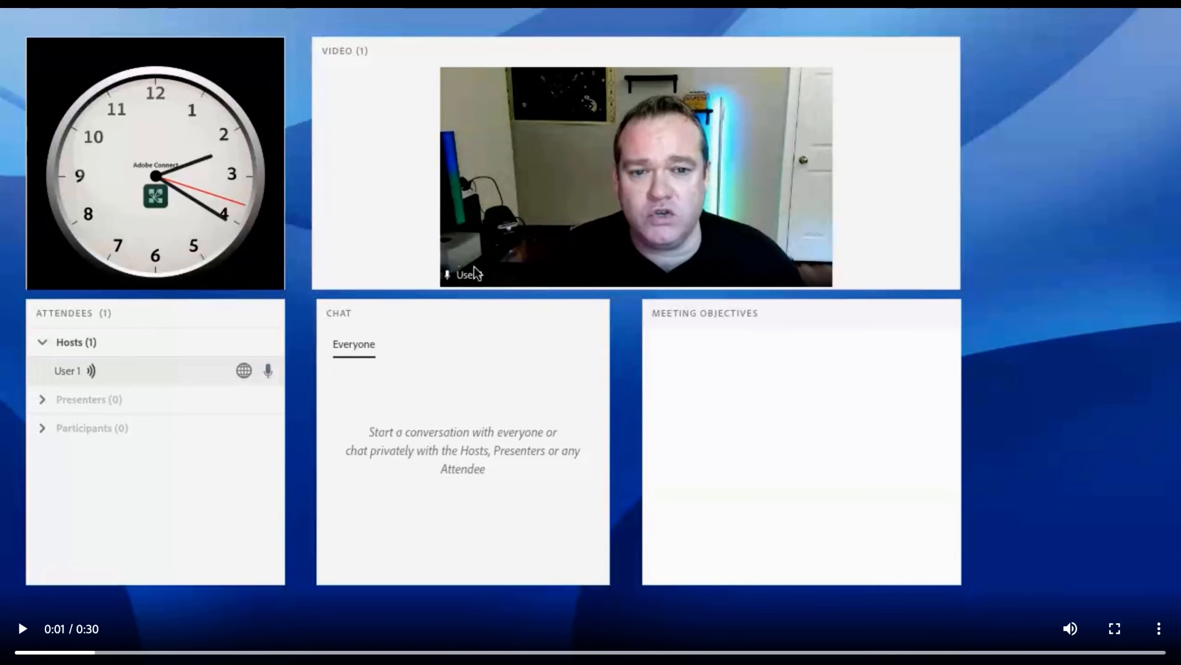
{"action": "mouse_move", "coordinate": [477, 289]}
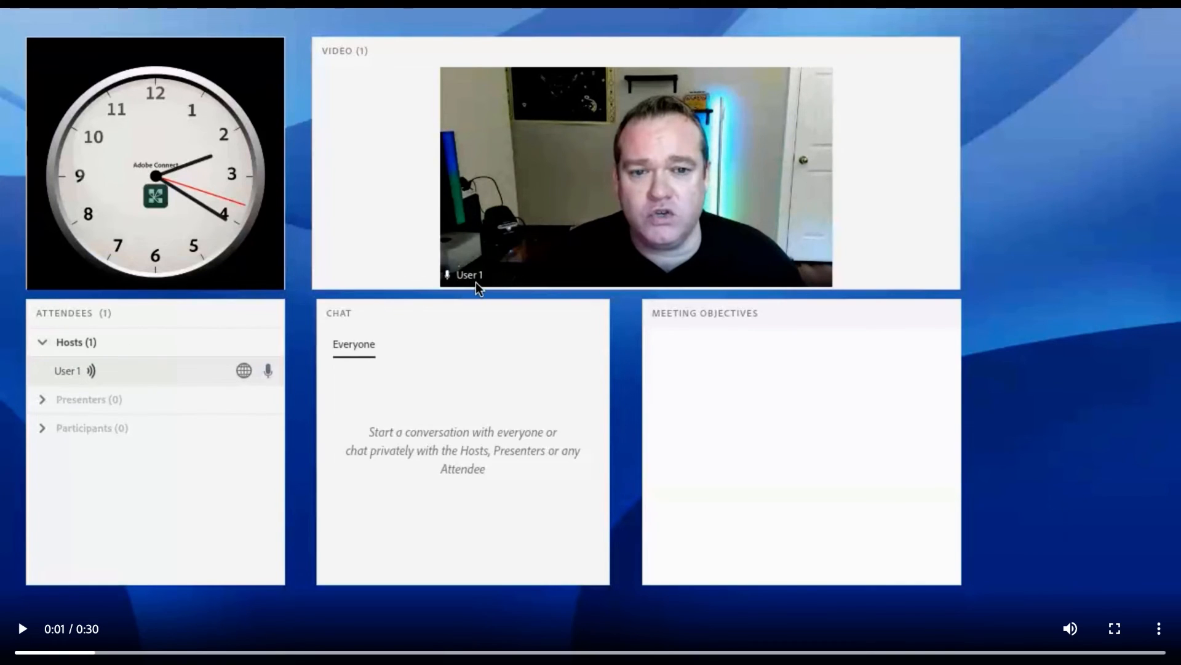